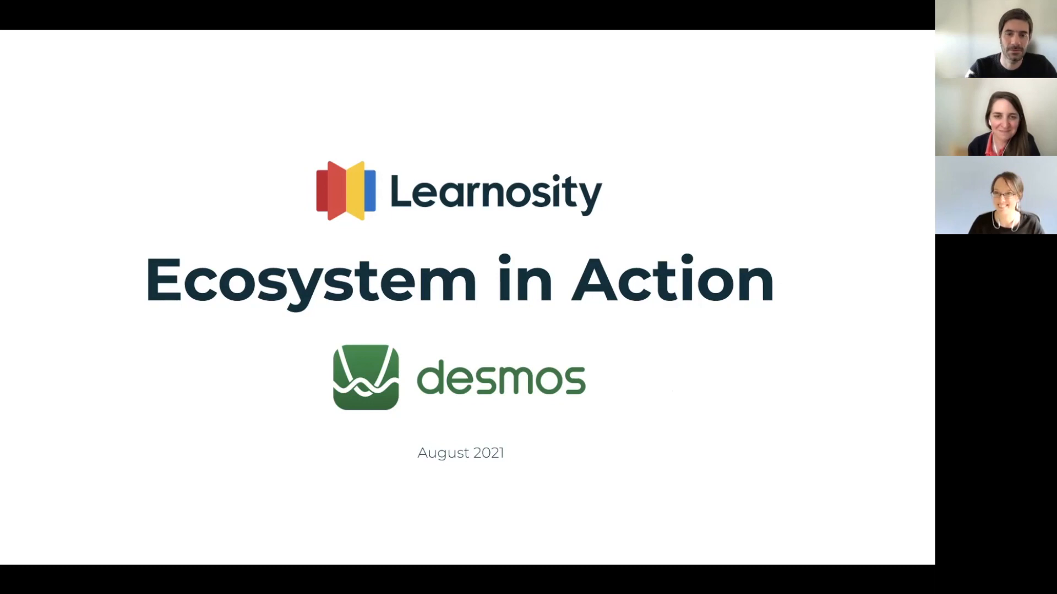
Advance the deck to the Ecosystem overview slide
key("right")
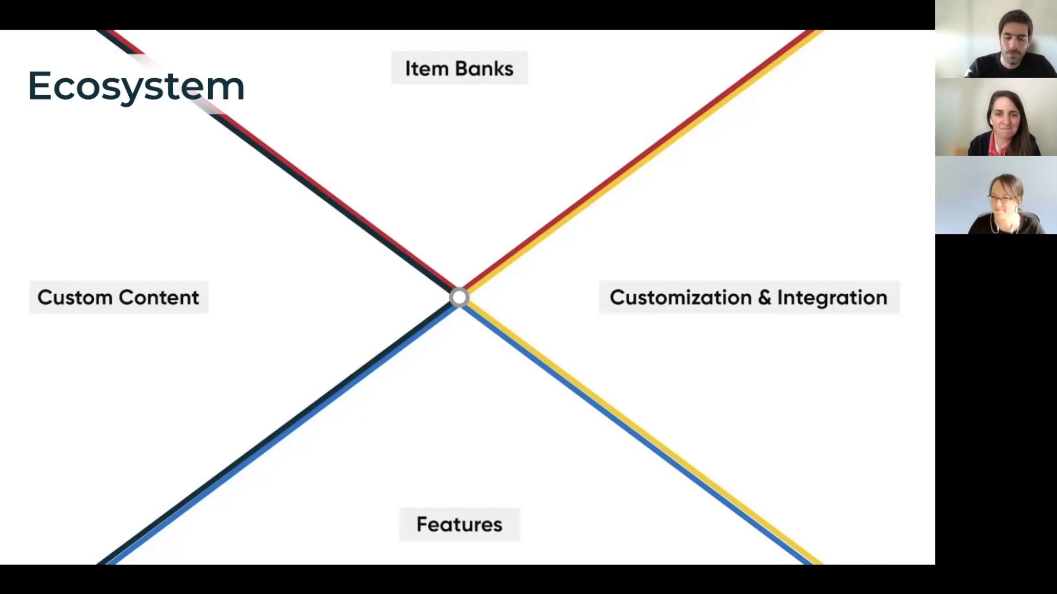
key("Right")
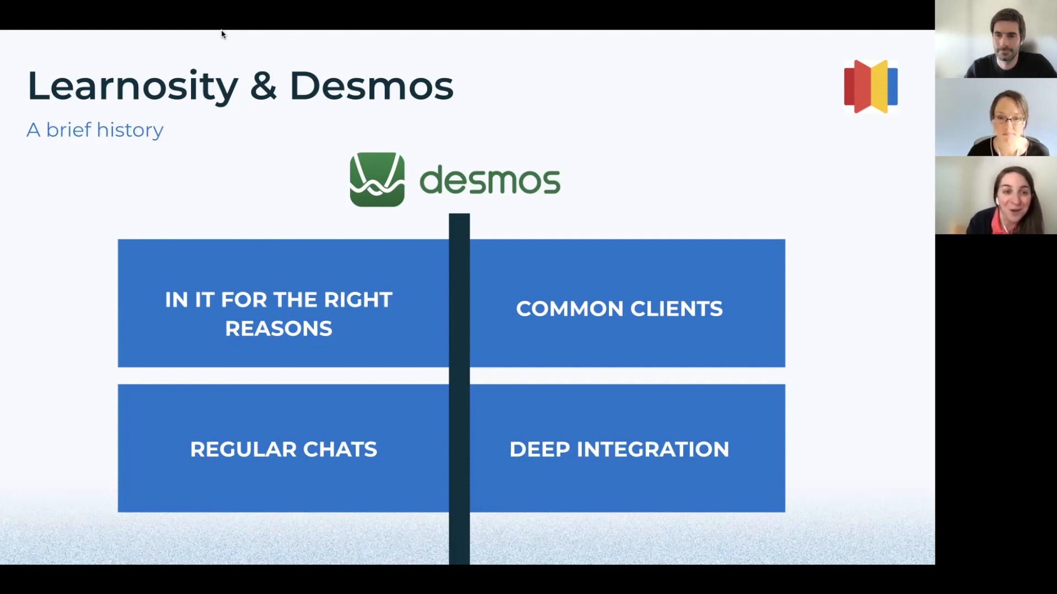
mouse_move(812, 388)
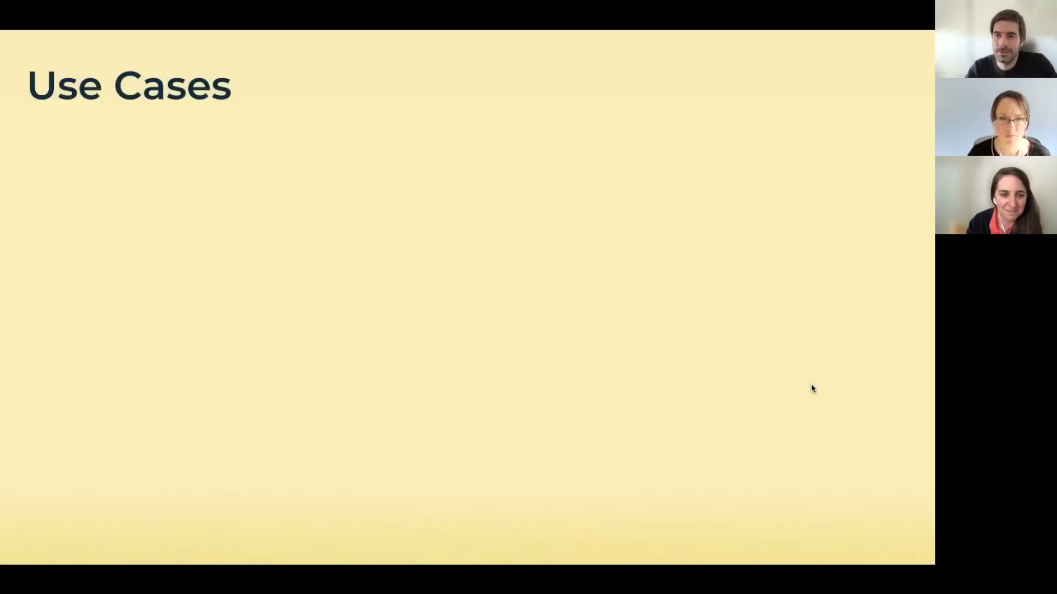
mouse_move(619, 362)
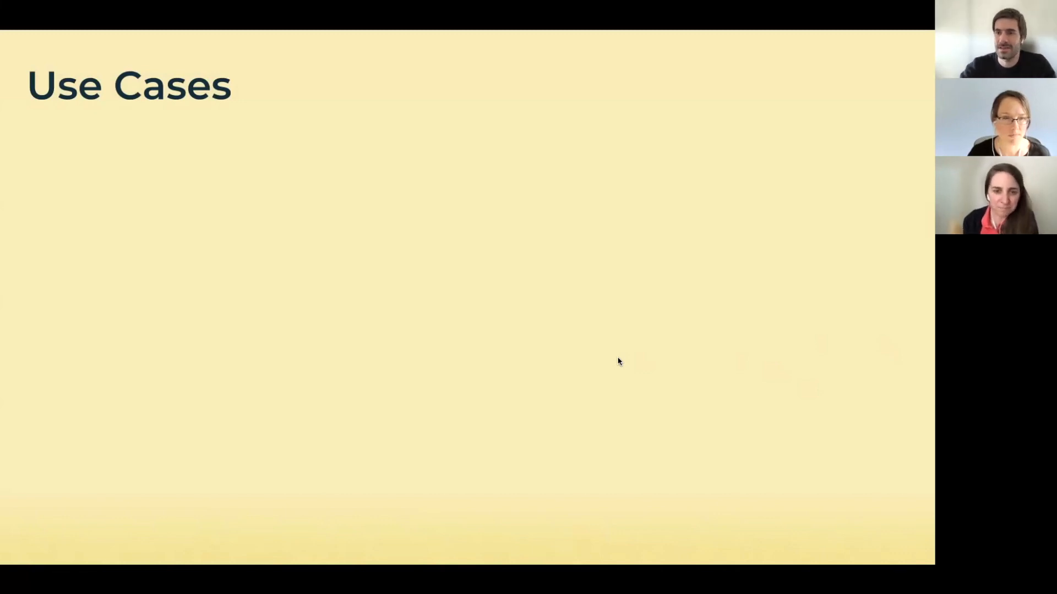
mouse_move(608, 322)
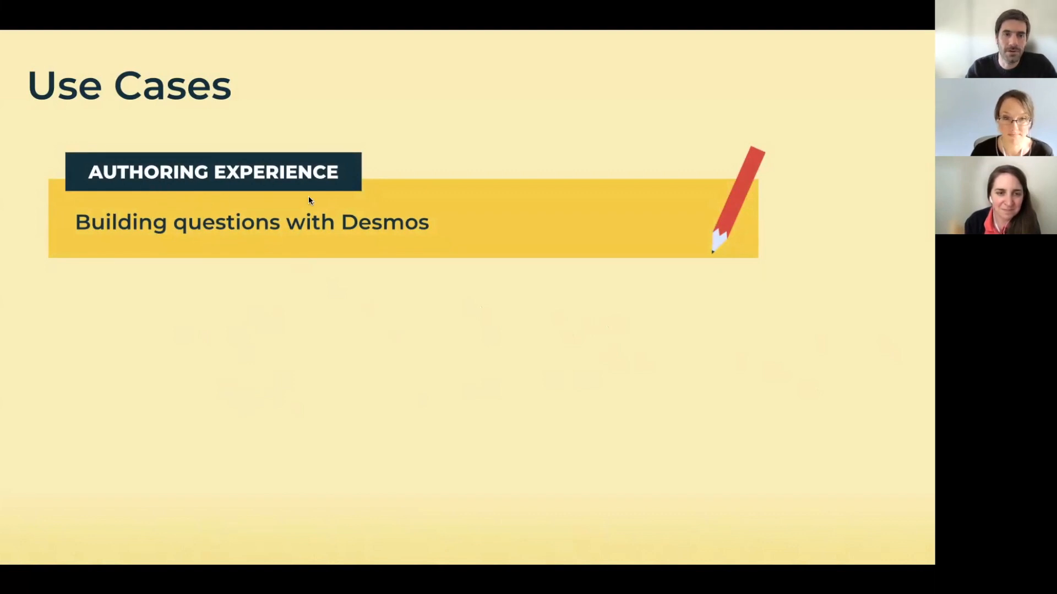
mouse_move(532, 341)
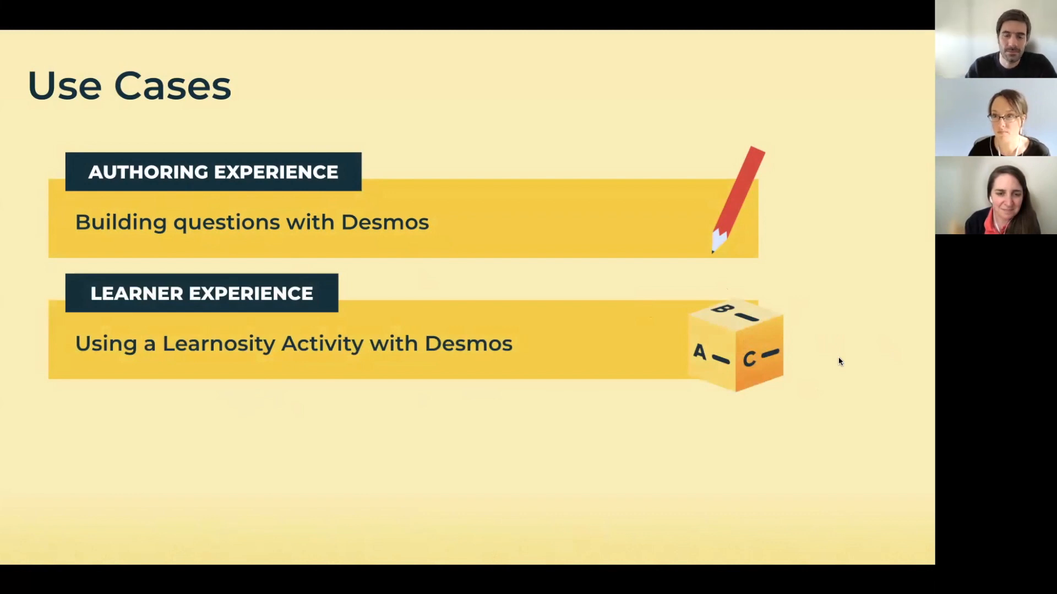
mouse_move(821, 359)
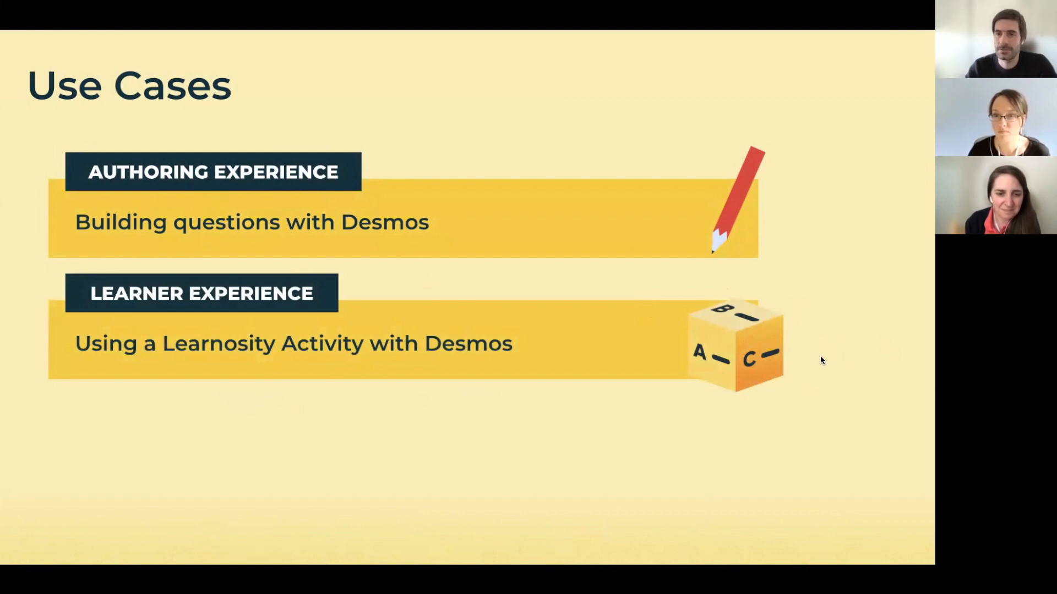
Advance past the Use Cases slide into the Learnosity item editor
key("right")
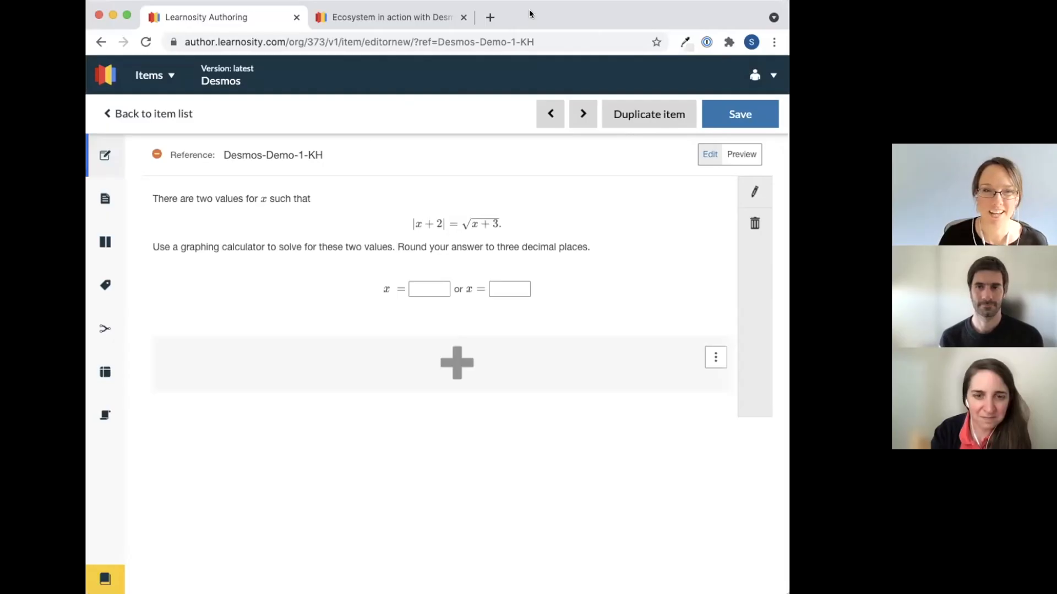
mouse_move(584, 254)
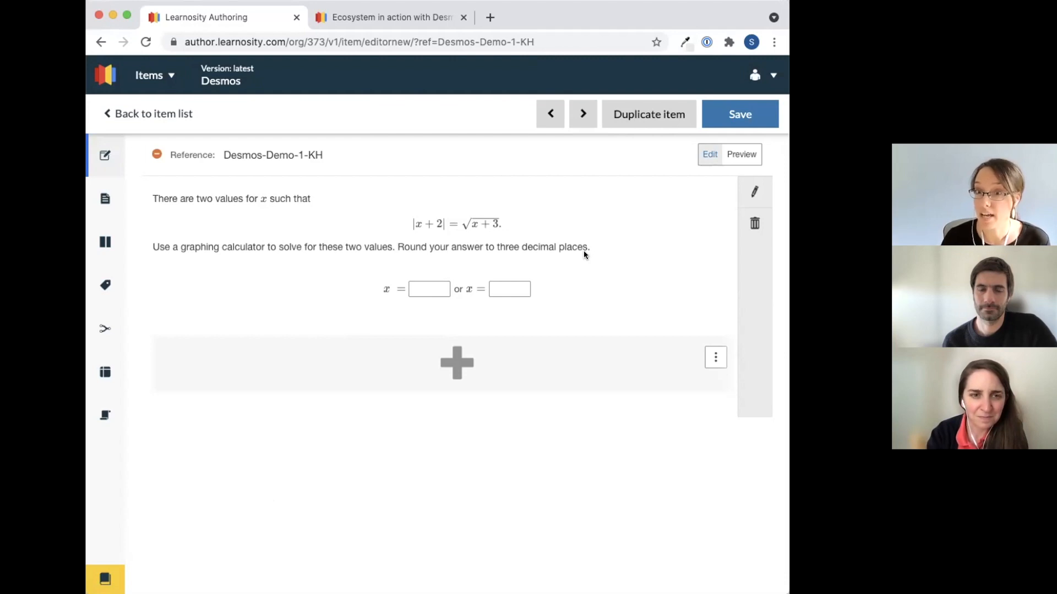
mouse_move(559, 268)
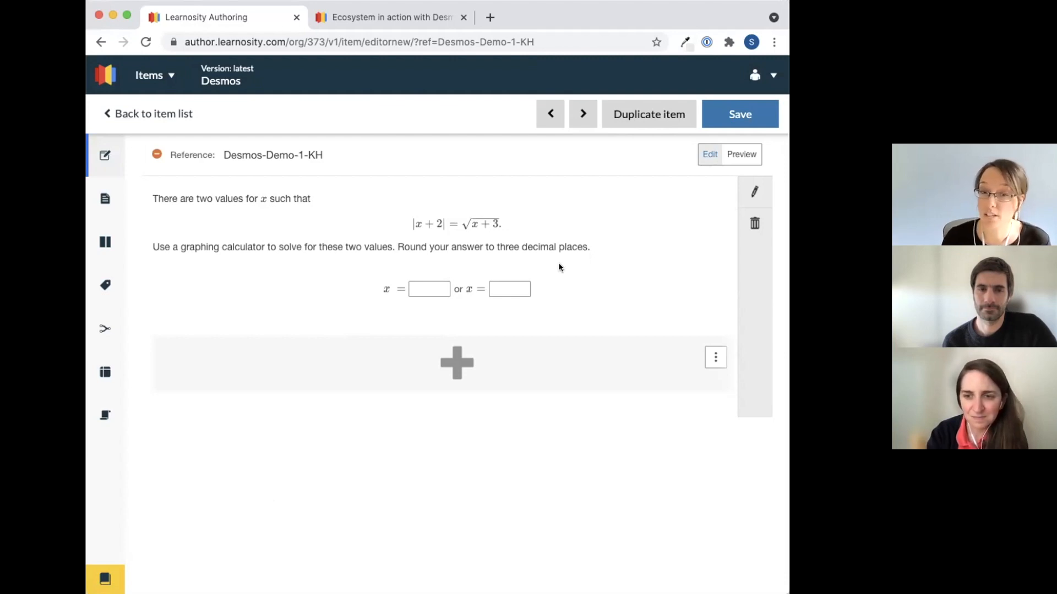
mouse_move(523, 326)
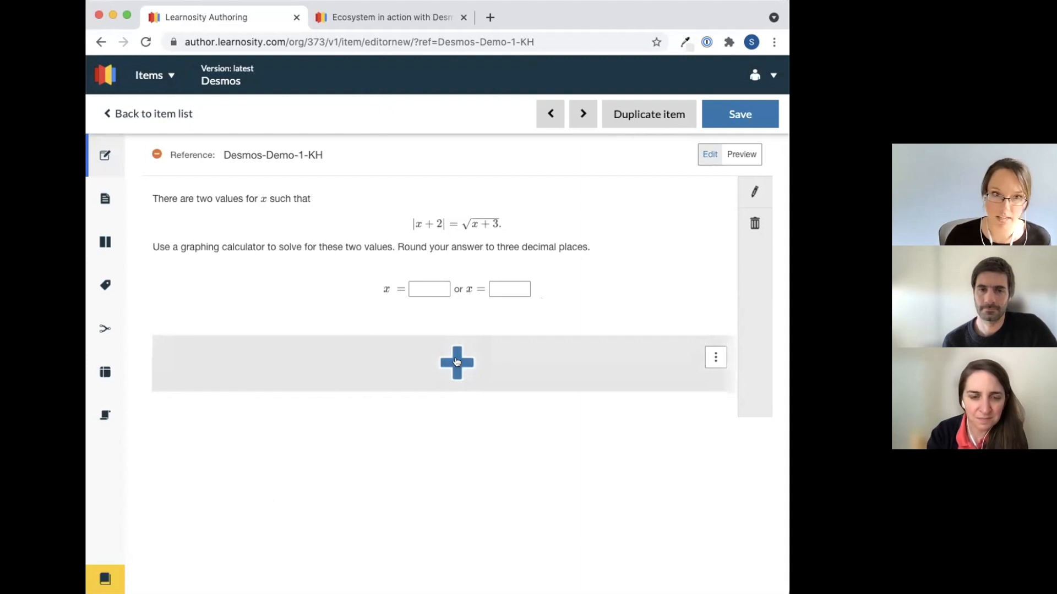
Add a Desmos Graphing Calculator feature widget beneath the question
left_click(455, 362)
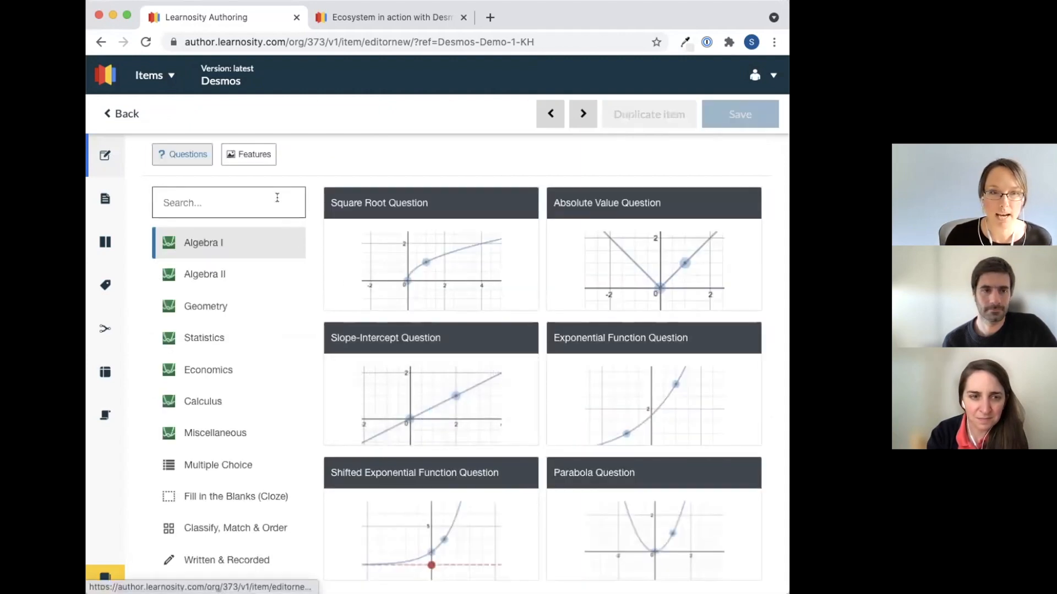
left_click(248, 154)
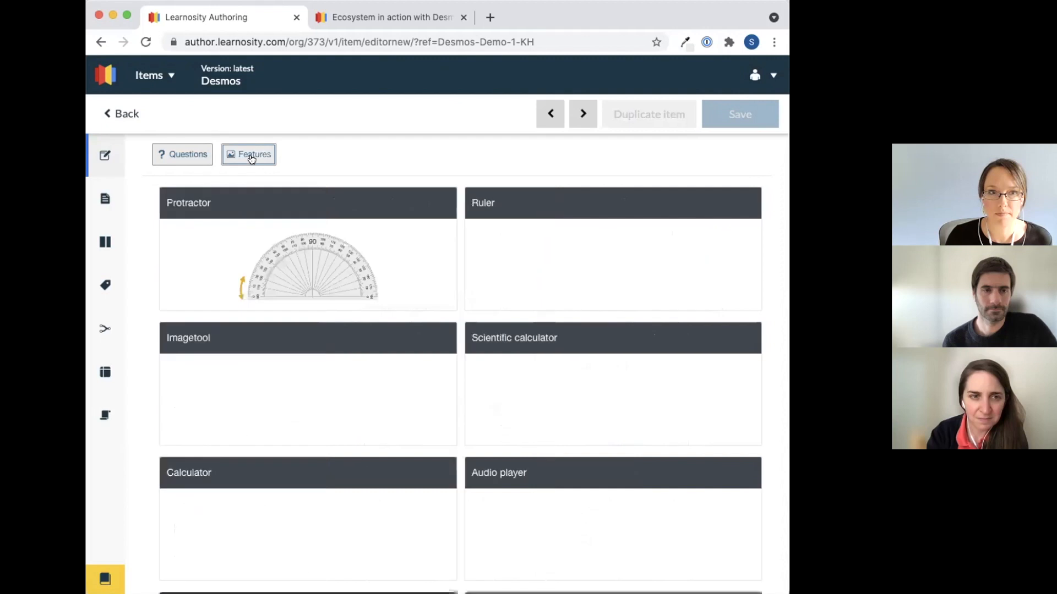
scroll("down", 3)
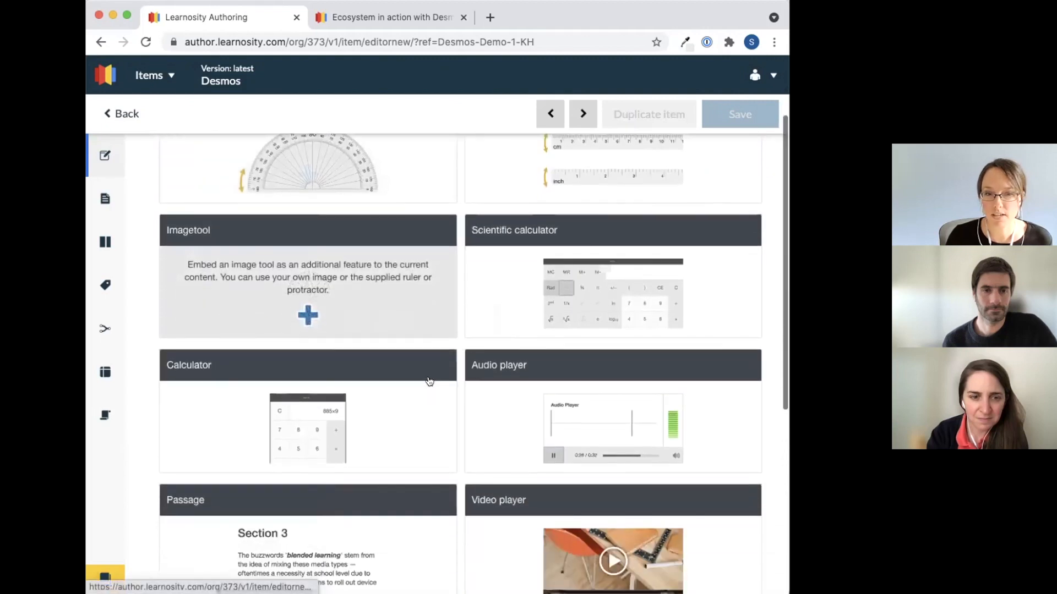
scroll("down", 3)
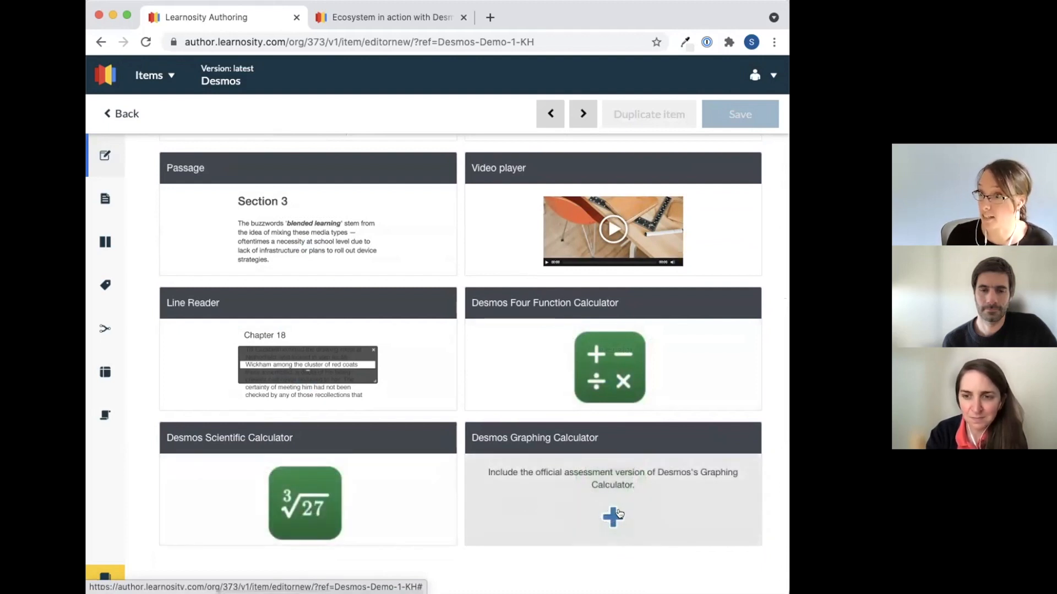
left_click(612, 518)
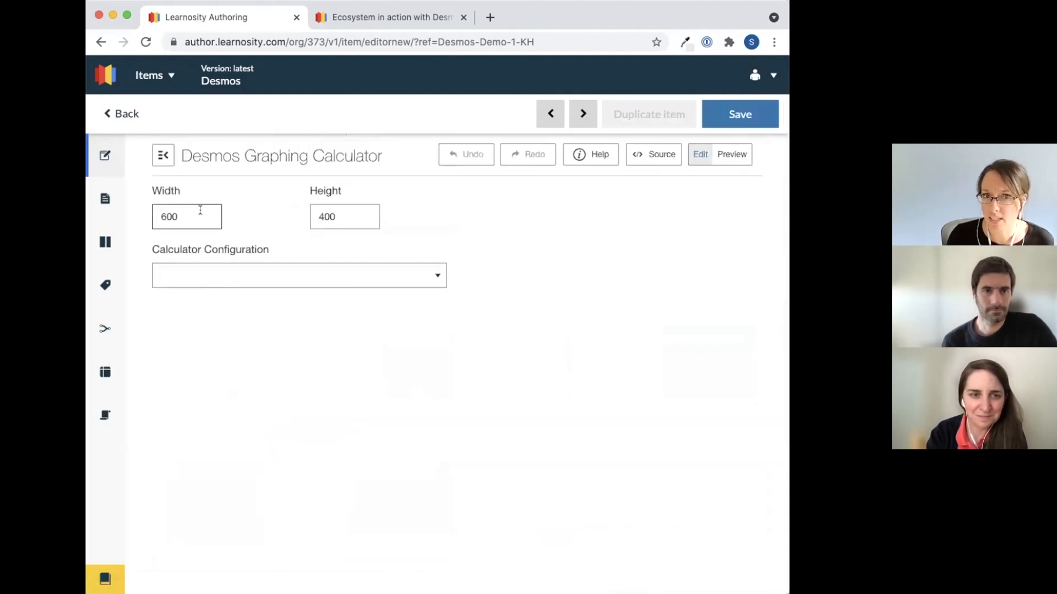
Preview the Desmos calculator, launch its graph, then return to its edit settings
left_click(731, 154)
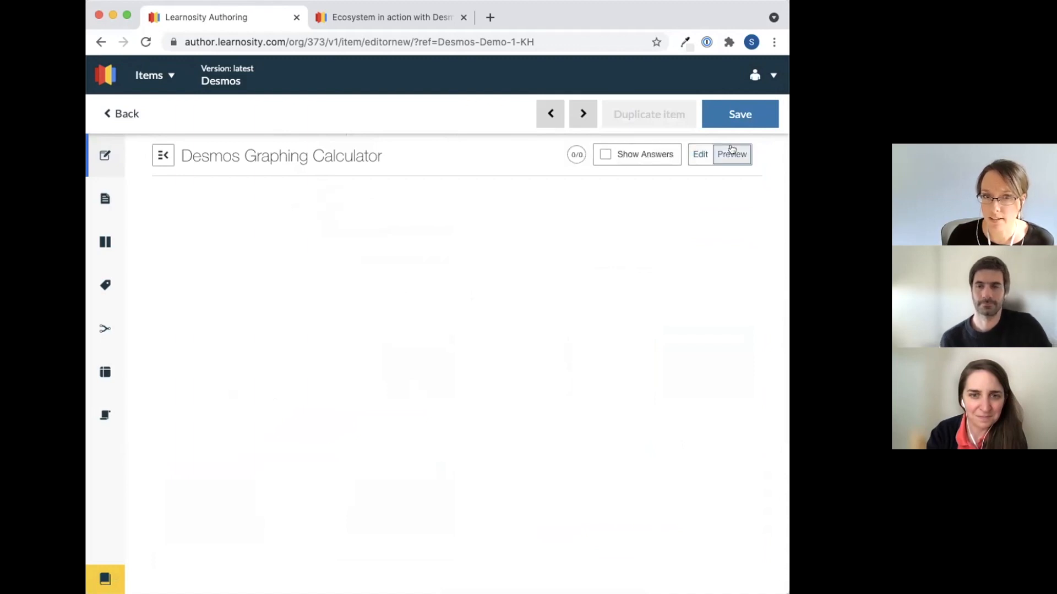
left_click(730, 155)
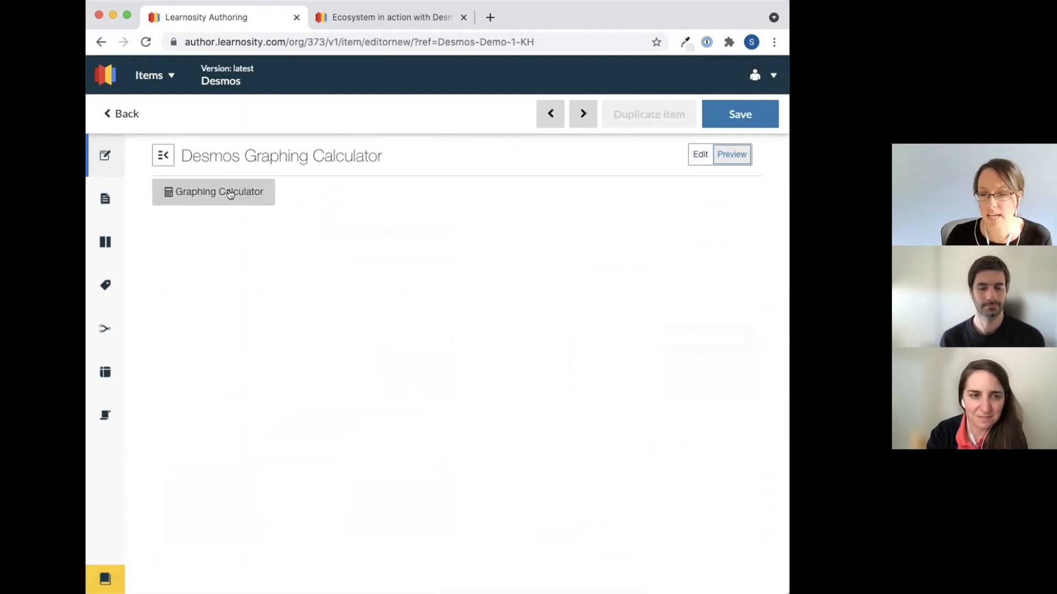
left_click(212, 192)
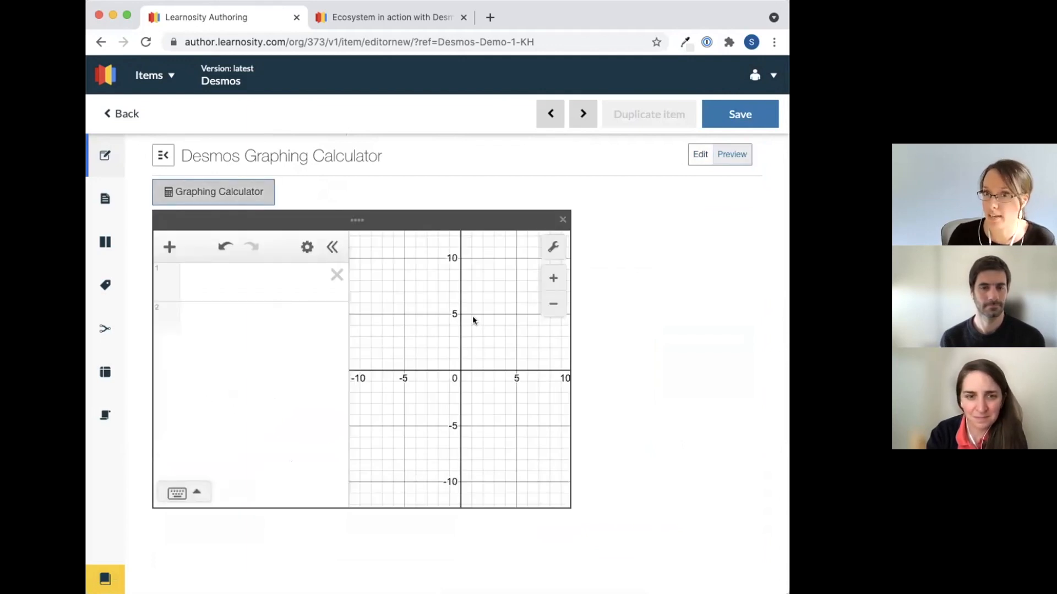
left_click(700, 154)
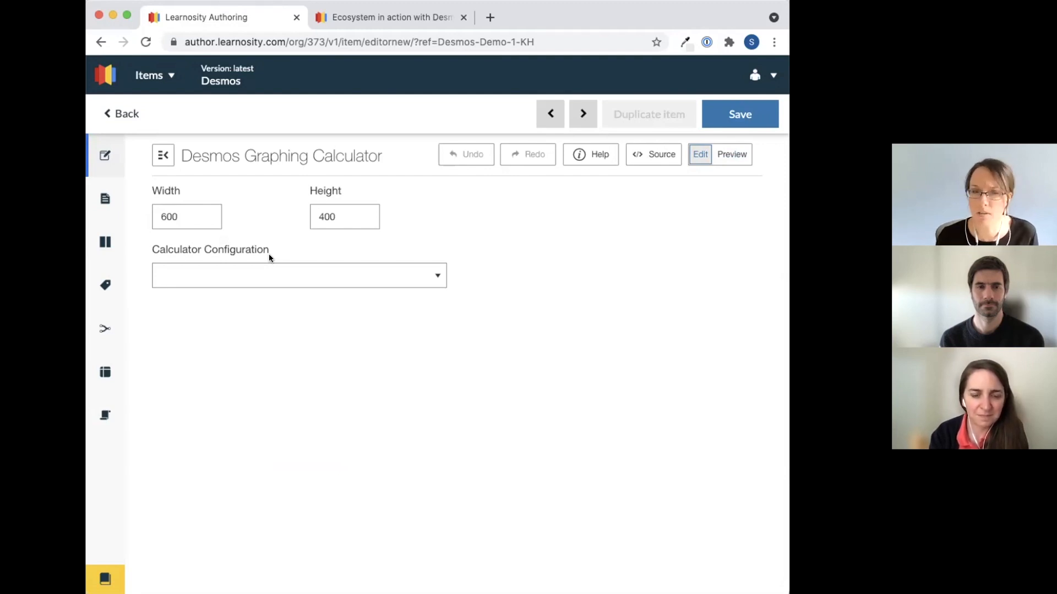
Set the calculator configuration to Massachusetts (MCAS)
left_click(298, 275)
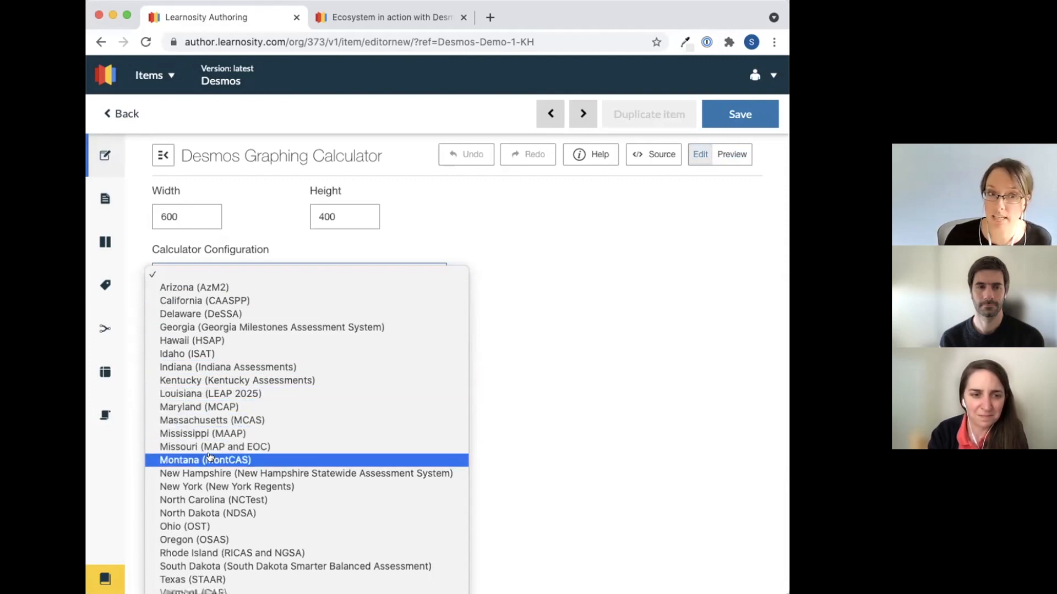
mouse_move(200, 407)
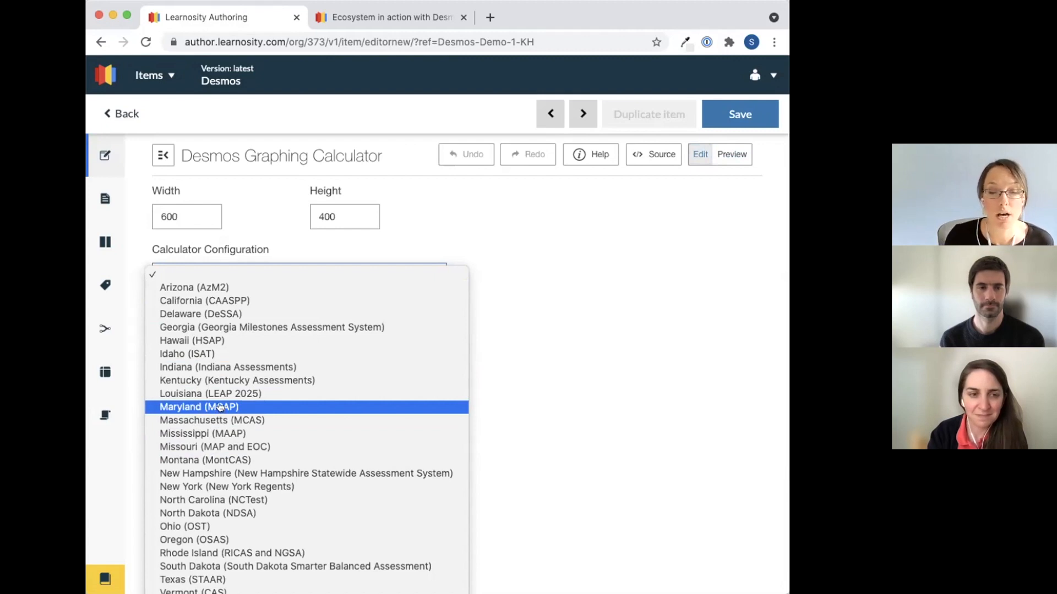
mouse_move(211, 419)
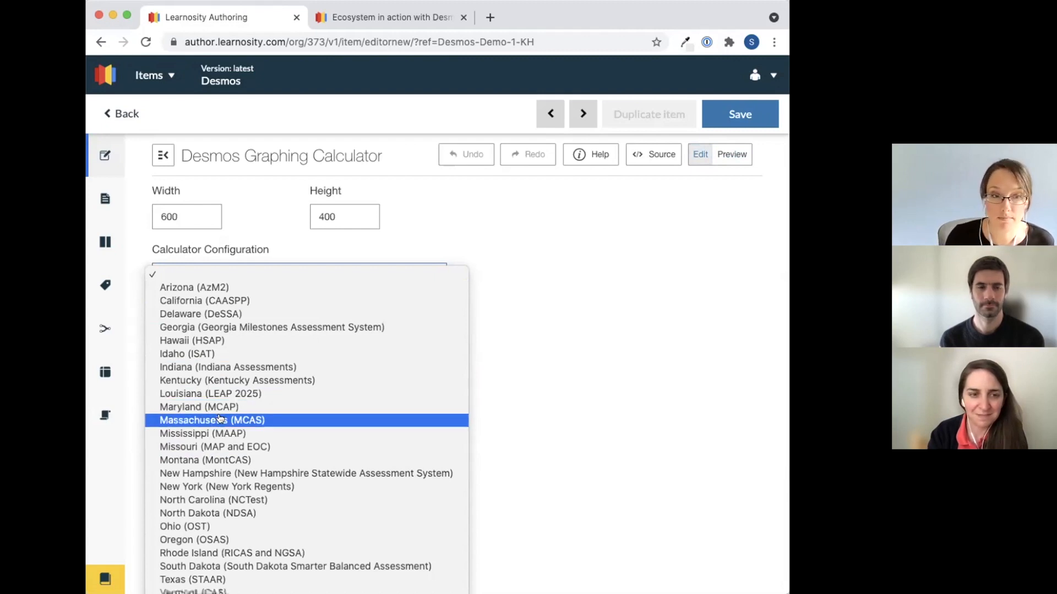
left_click(211, 420)
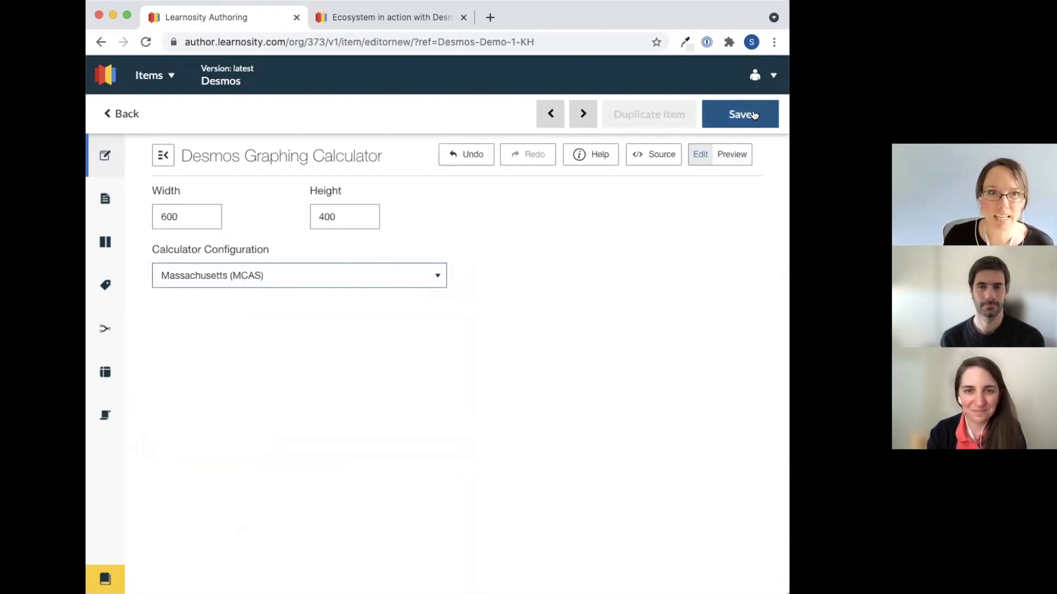
left_click(739, 114)
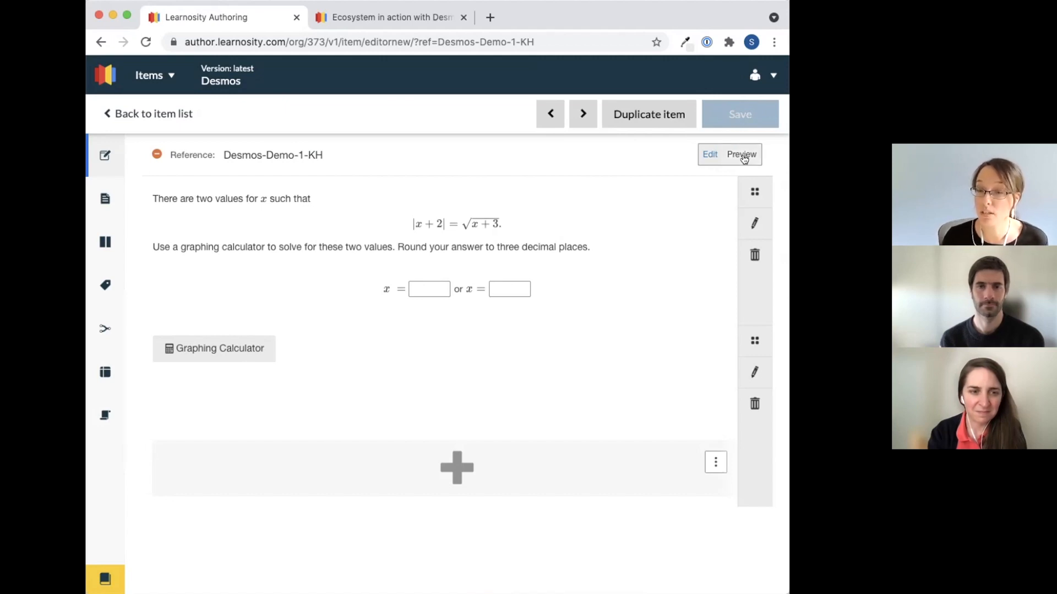
left_click(741, 154)
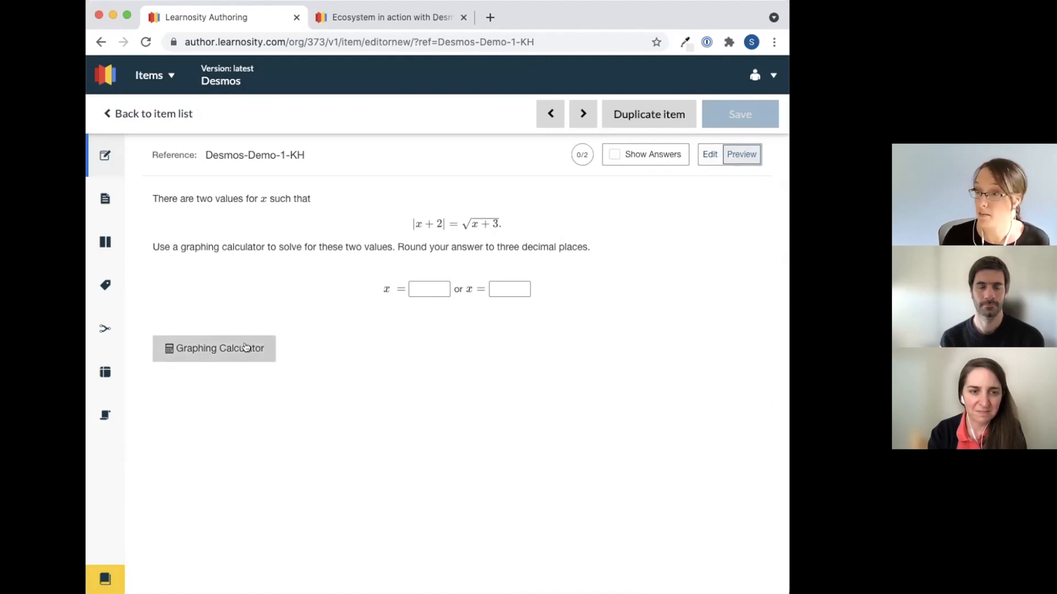
left_click(214, 348)
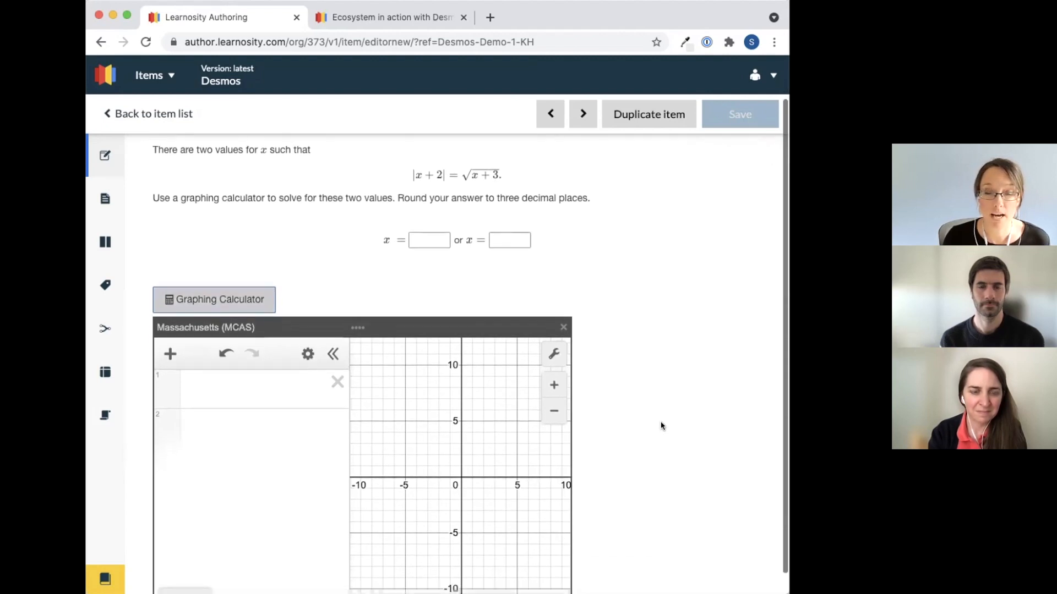
scroll("down", 3)
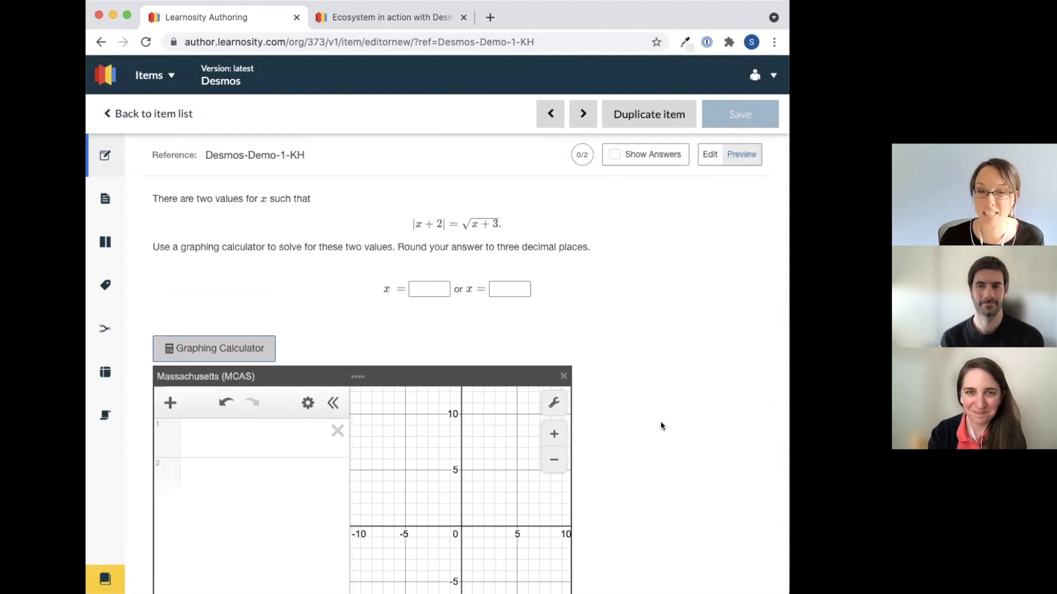
mouse_move(625, 278)
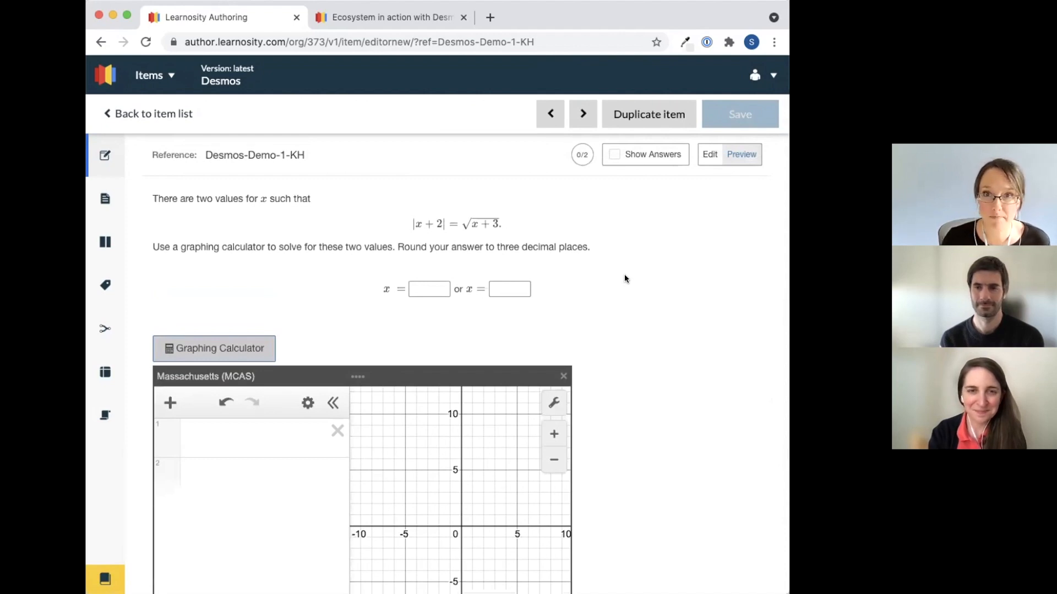
left_click(708, 154)
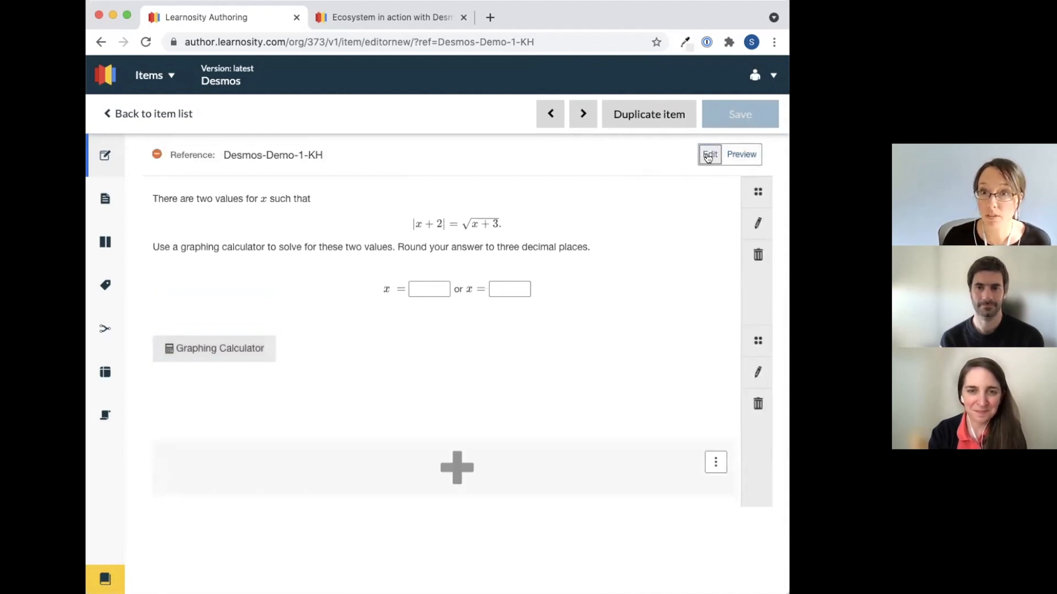
mouse_move(134, 118)
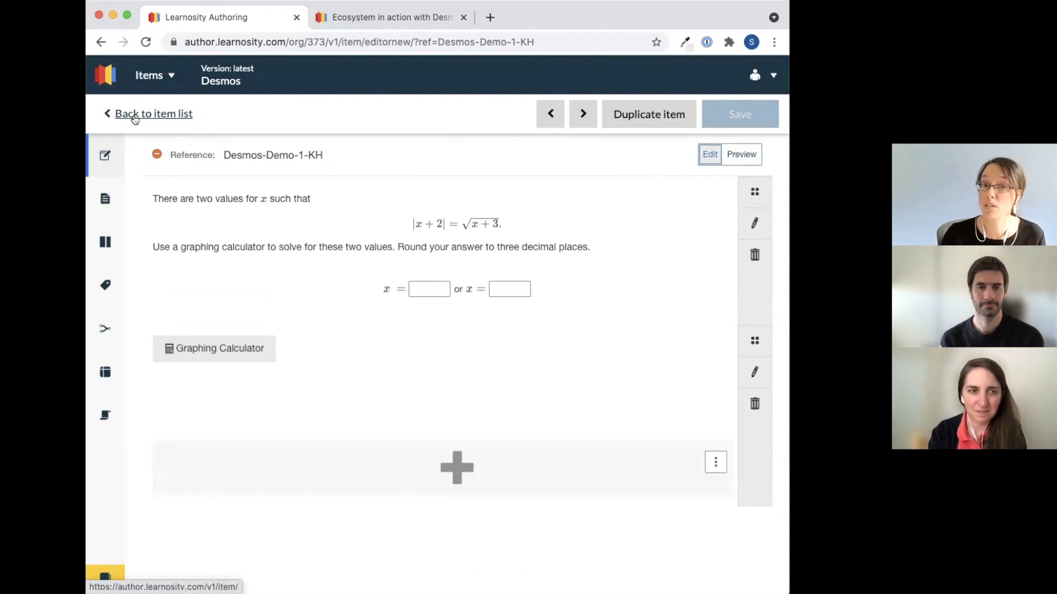
mouse_move(416, 288)
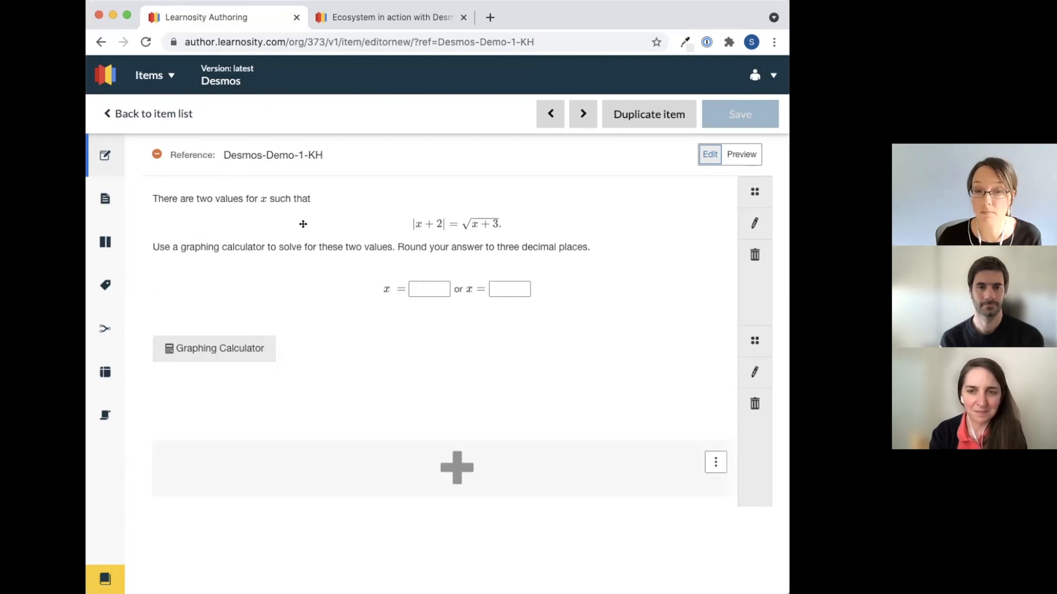
mouse_move(153, 113)
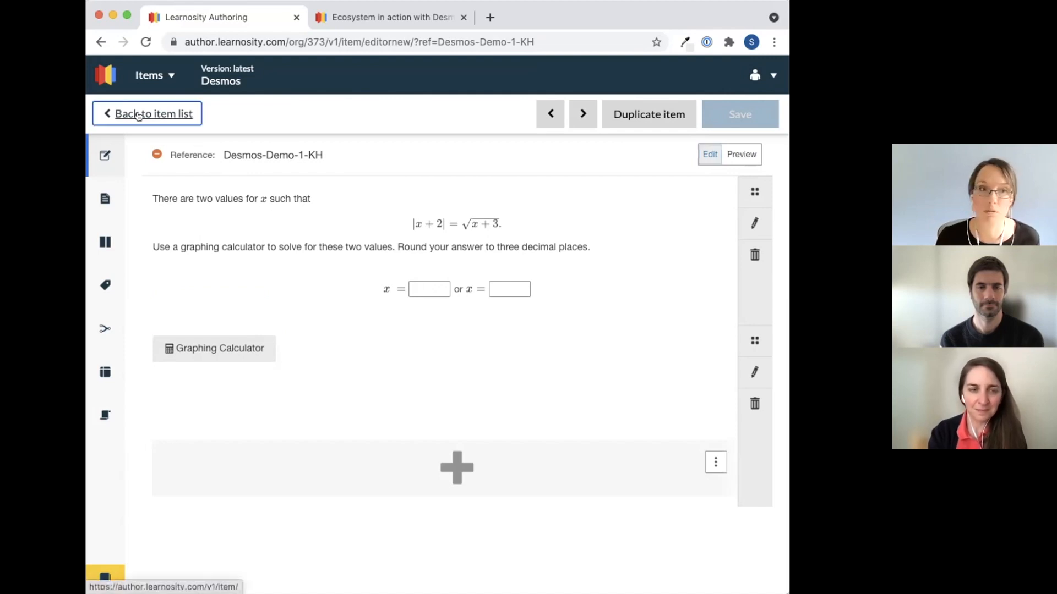
Leave the Desmos demo item for a new empty item
left_click(146, 114)
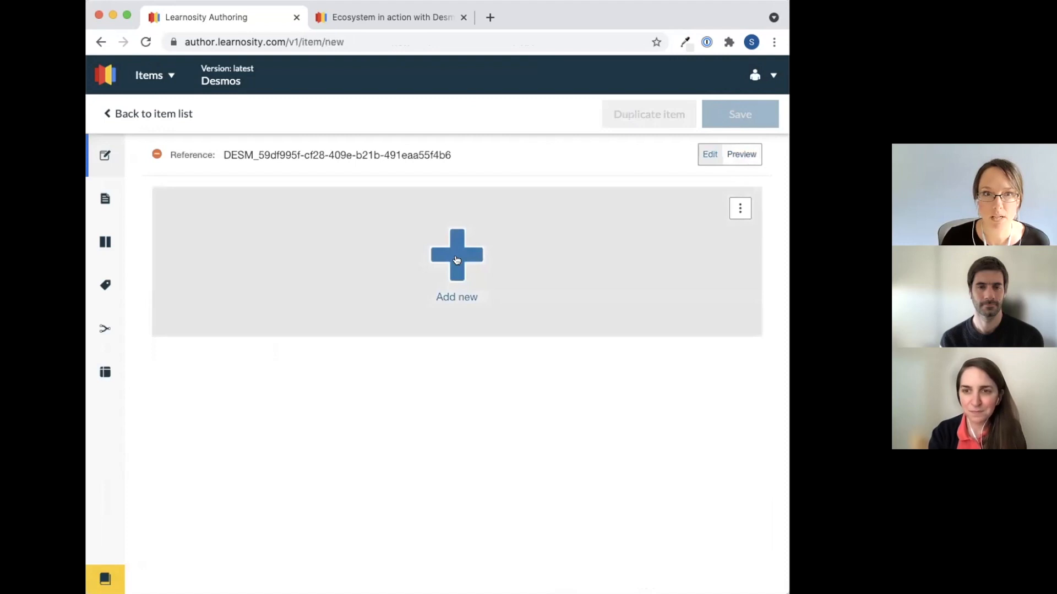
Add a Slope-Intercept question 'Graph a line with slope -2' with a matching example line
left_click(455, 256)
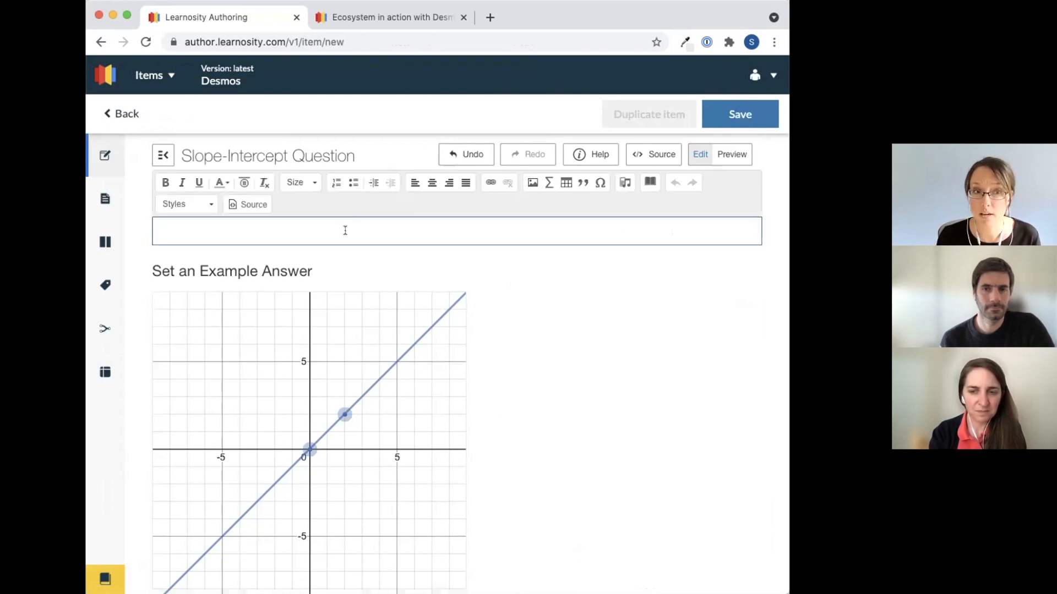
type("Graph a line with a slope of")
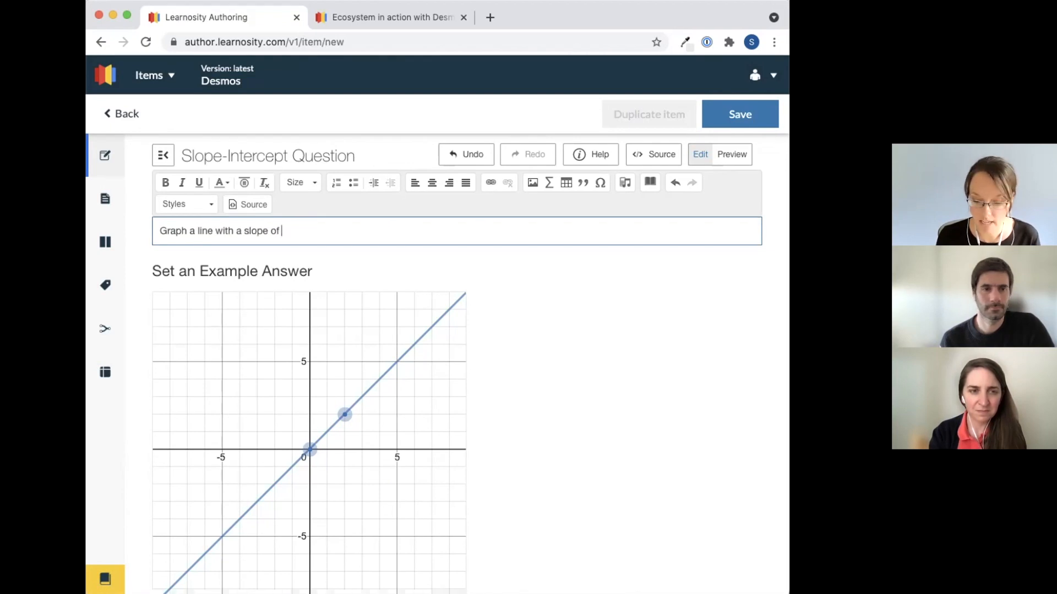
type("-2.")
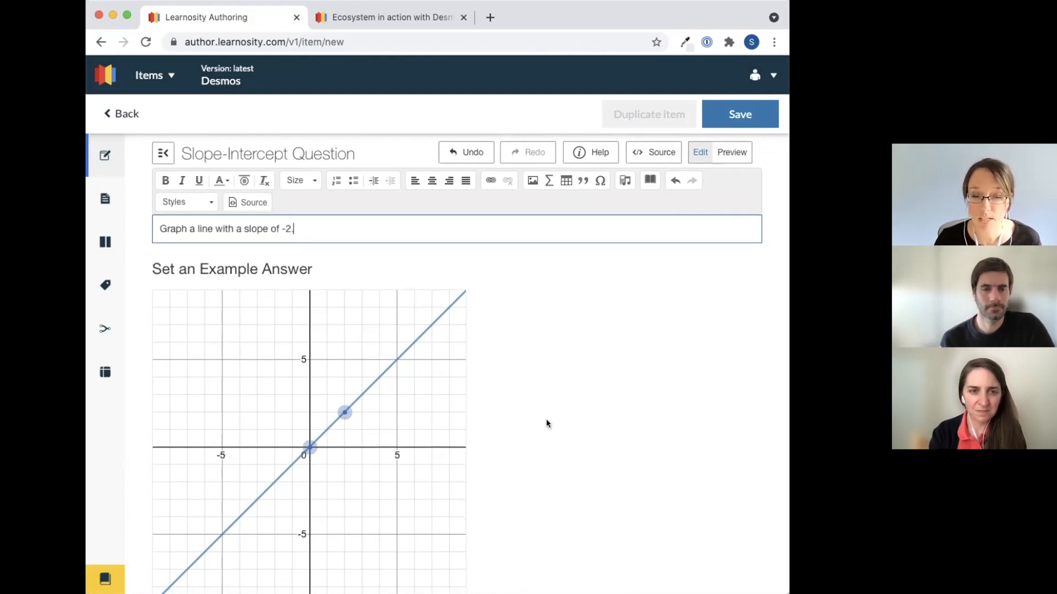
scroll("down", 3)
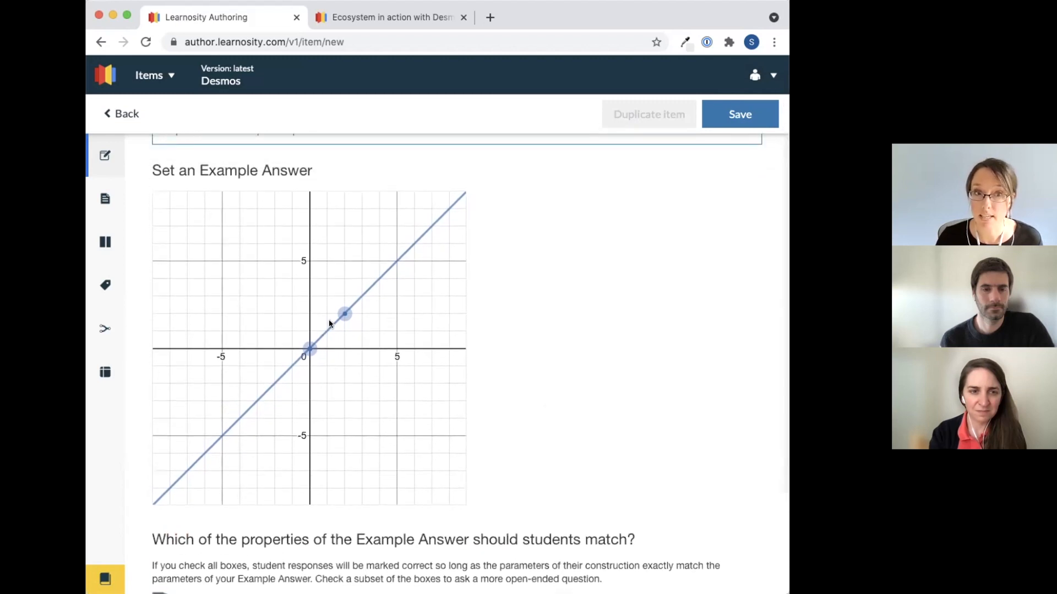
left_click_drag(344, 313, 327, 384)
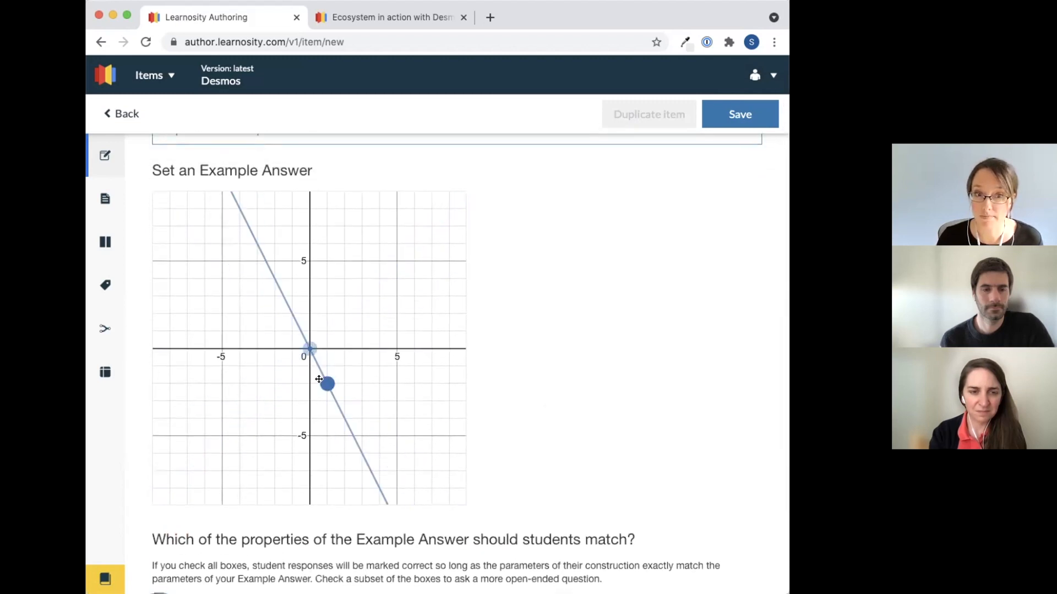
scroll("down", 3)
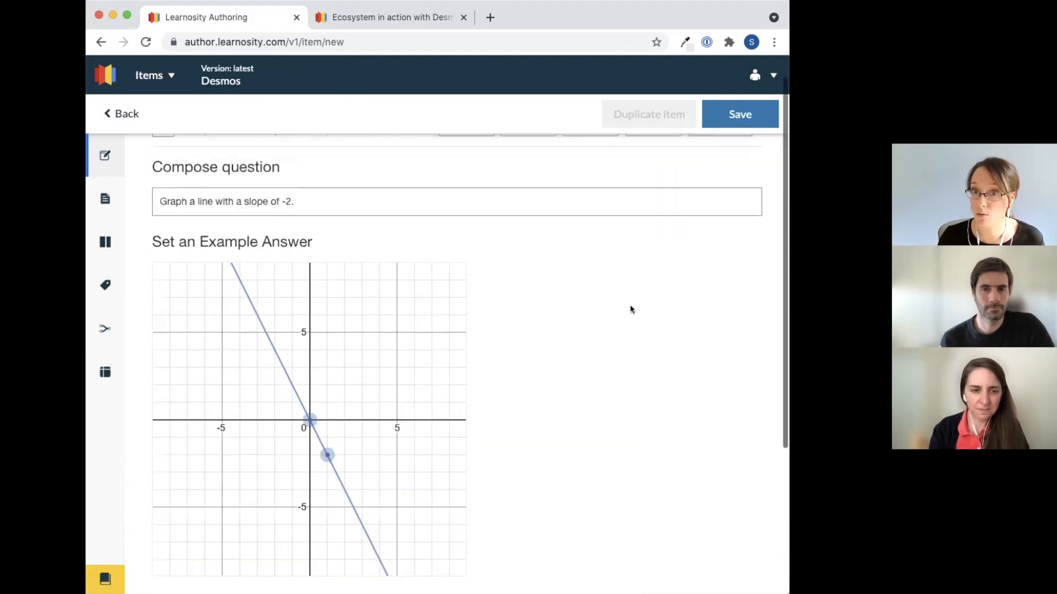
left_click(732, 154)
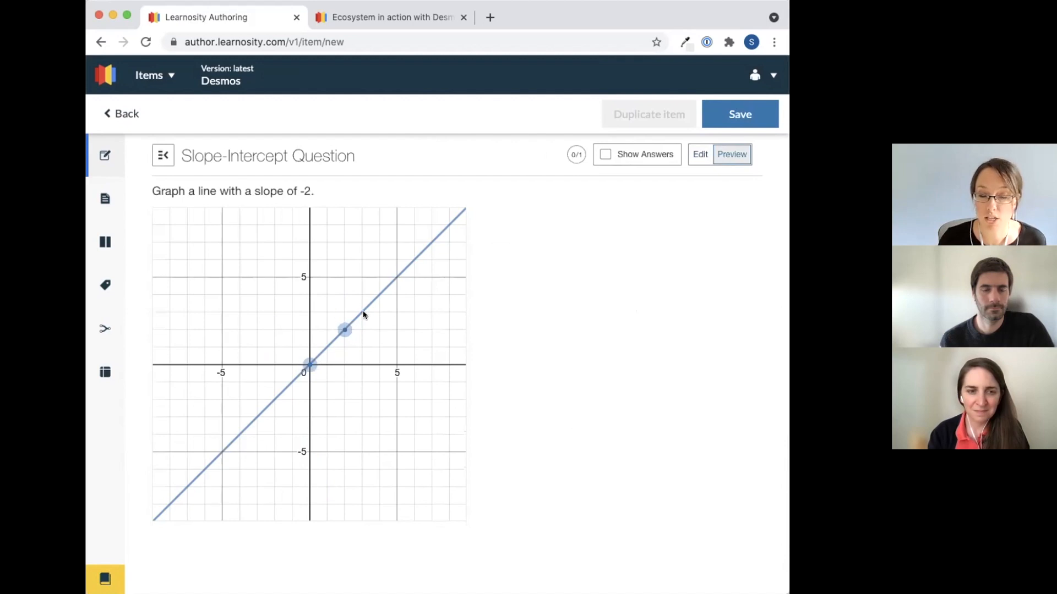
mouse_move(452, 333)
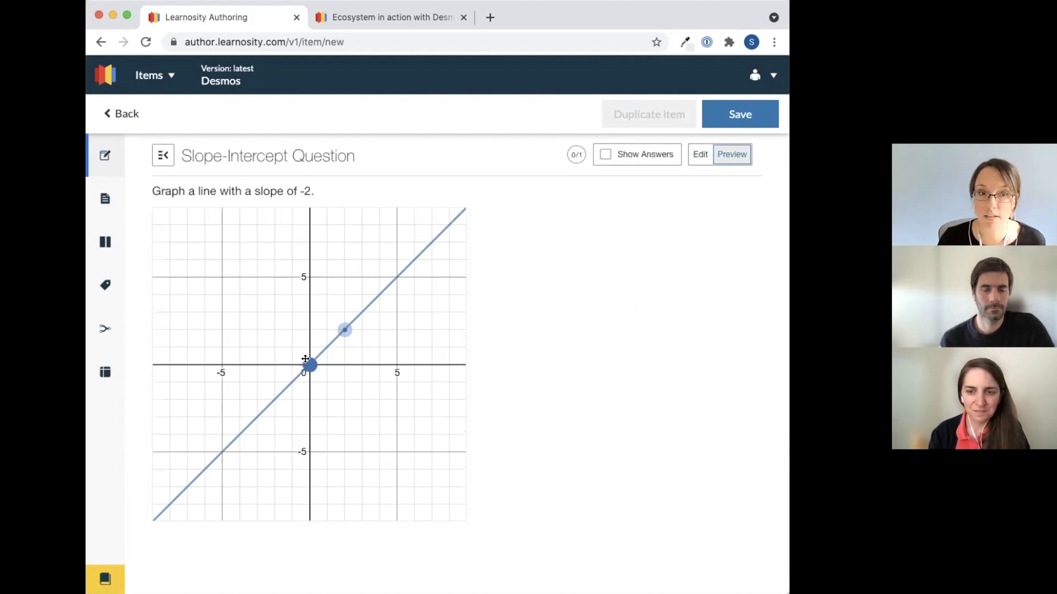
left_click_drag(305, 365, 327, 295)
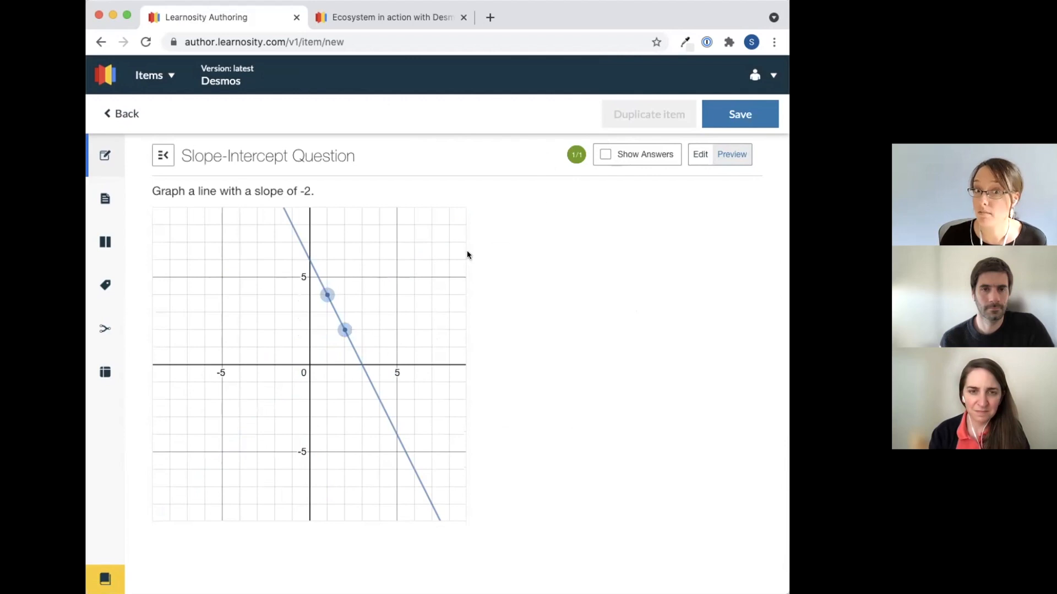
left_click_drag(343, 331, 241, 383)
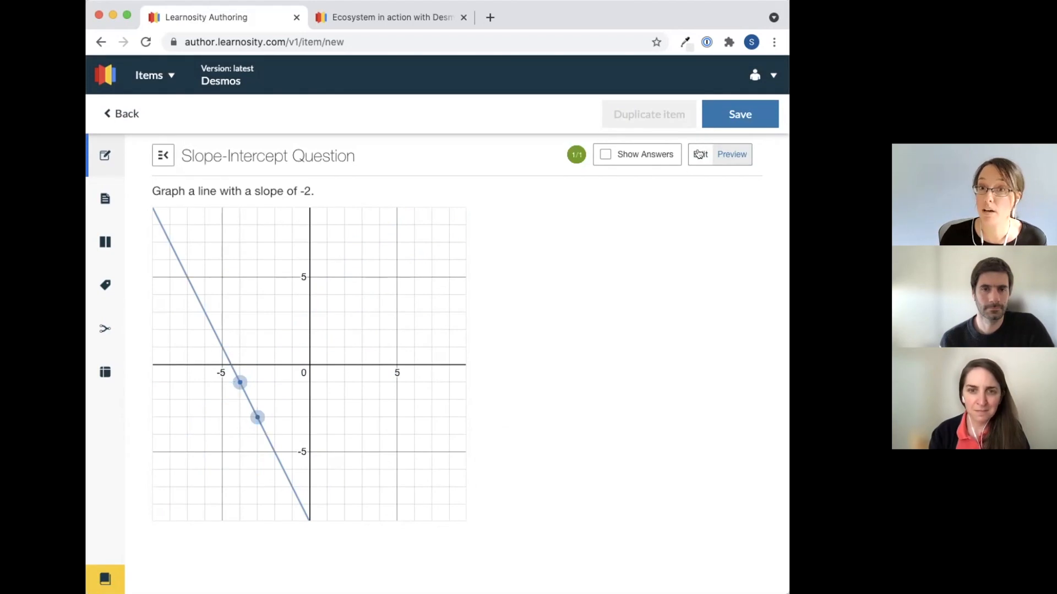
left_click(700, 154)
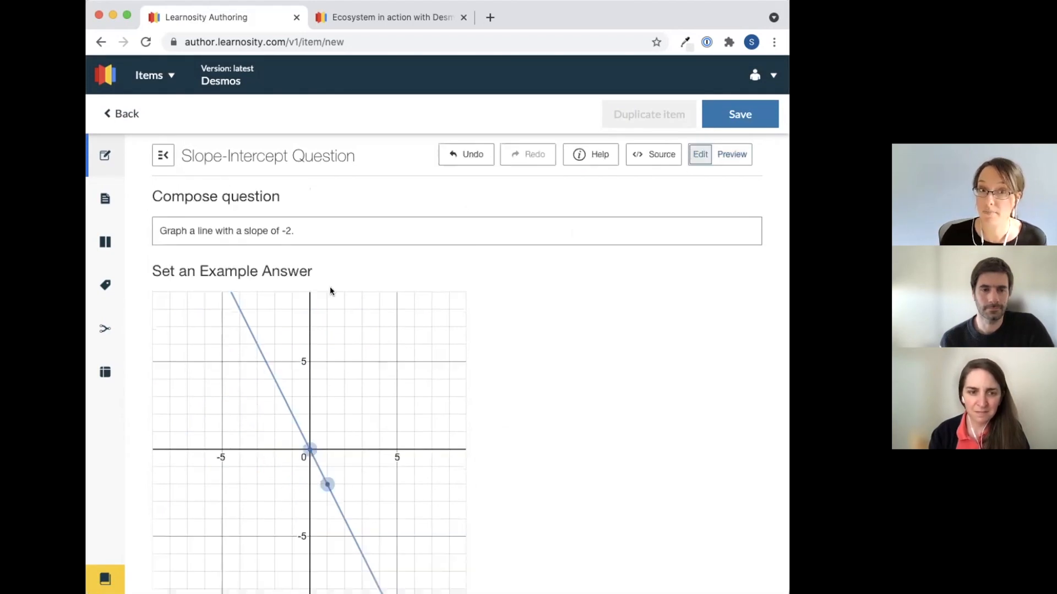
Shorten the prompt to 'Graph the line' and start a math formula after it
left_click(456, 230)
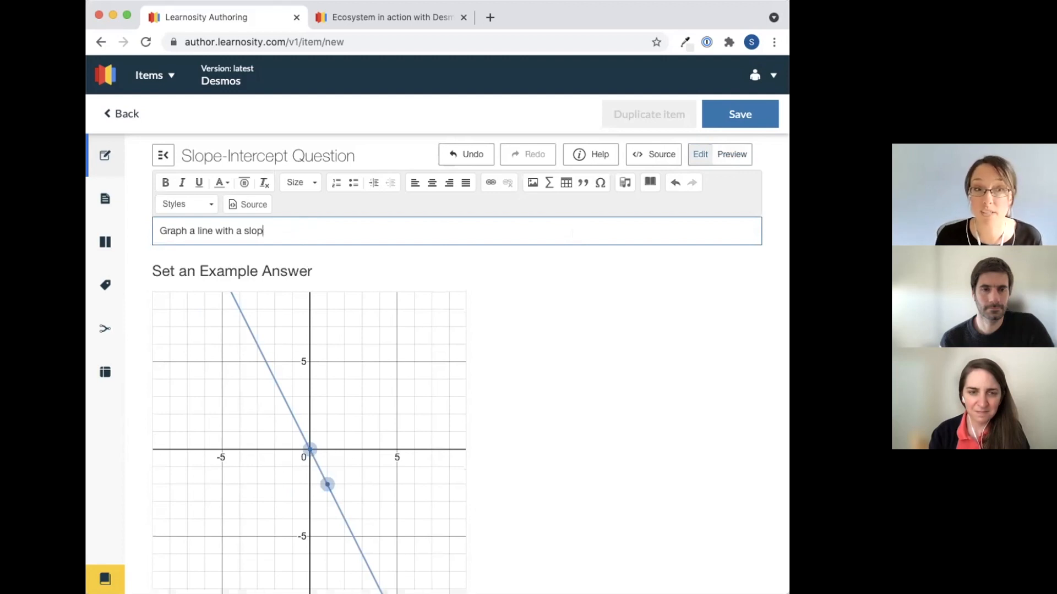
key("Backspace")
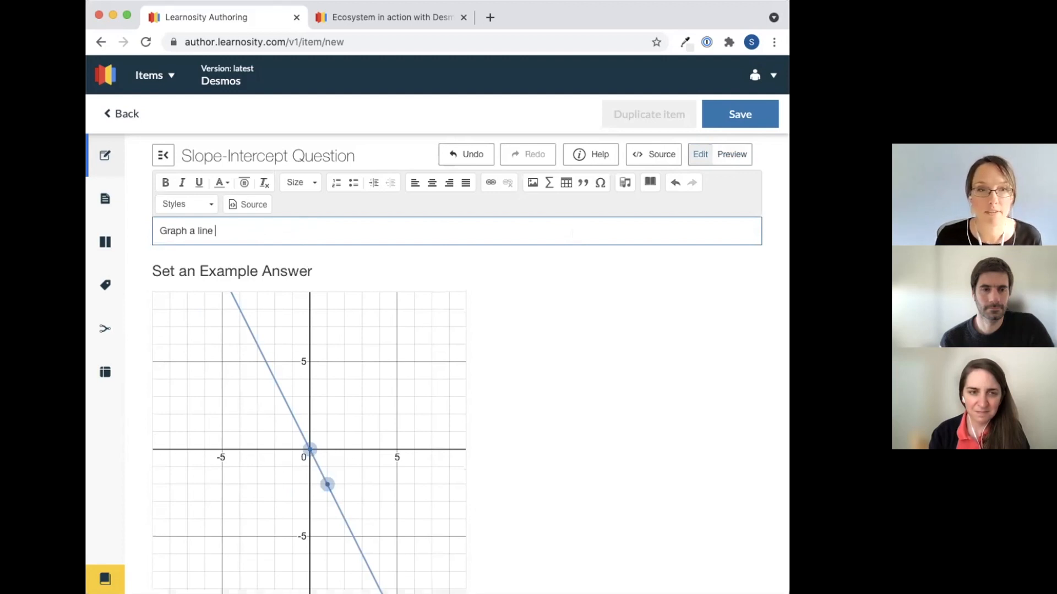
type("the lin")
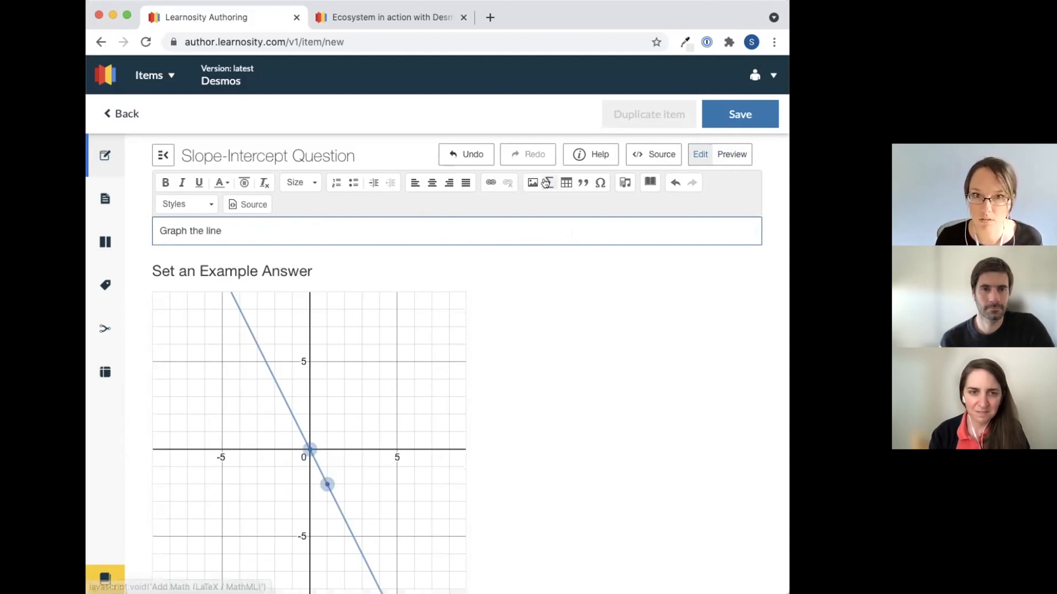
left_click(547, 183)
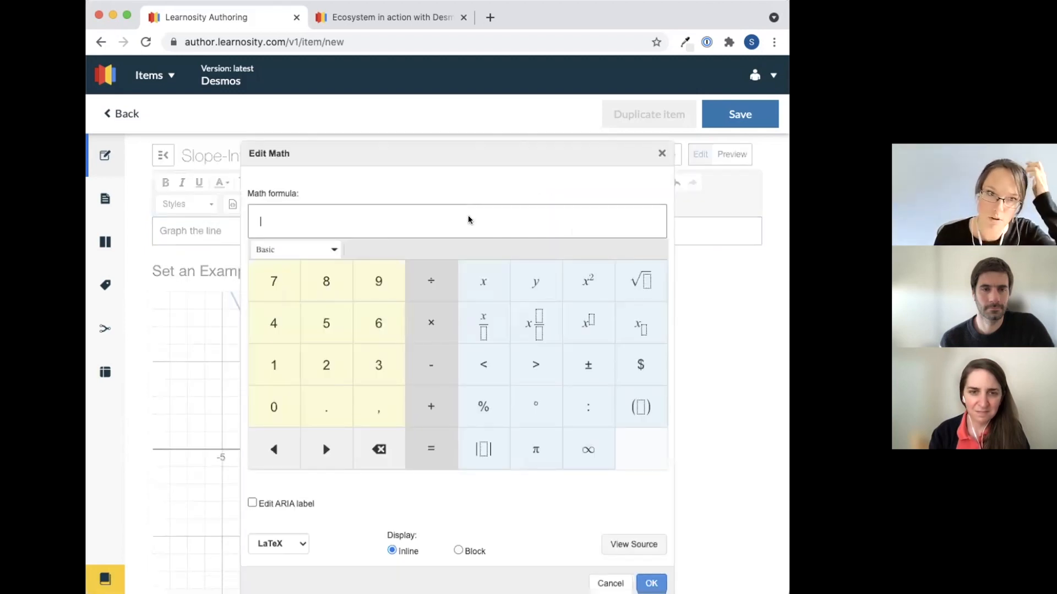
Enter the formula y = 2/3x + 1 into the prompt
type("y=2/3x+")
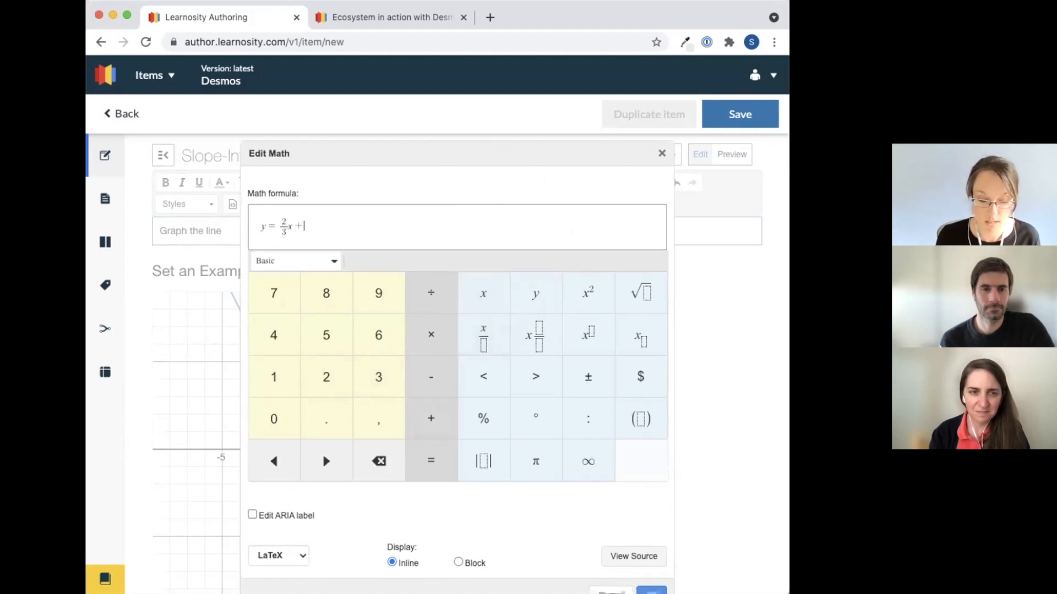
type("1")
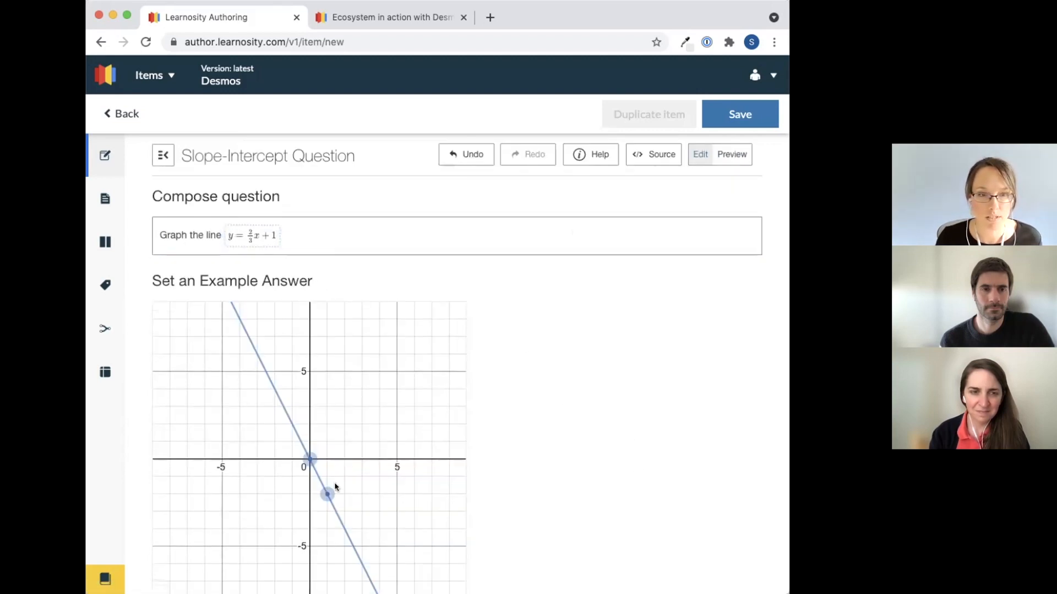
Move the example line through (0,1) and (3,3) and choose Intercept matching
left_click_drag(311, 458, 308, 442)
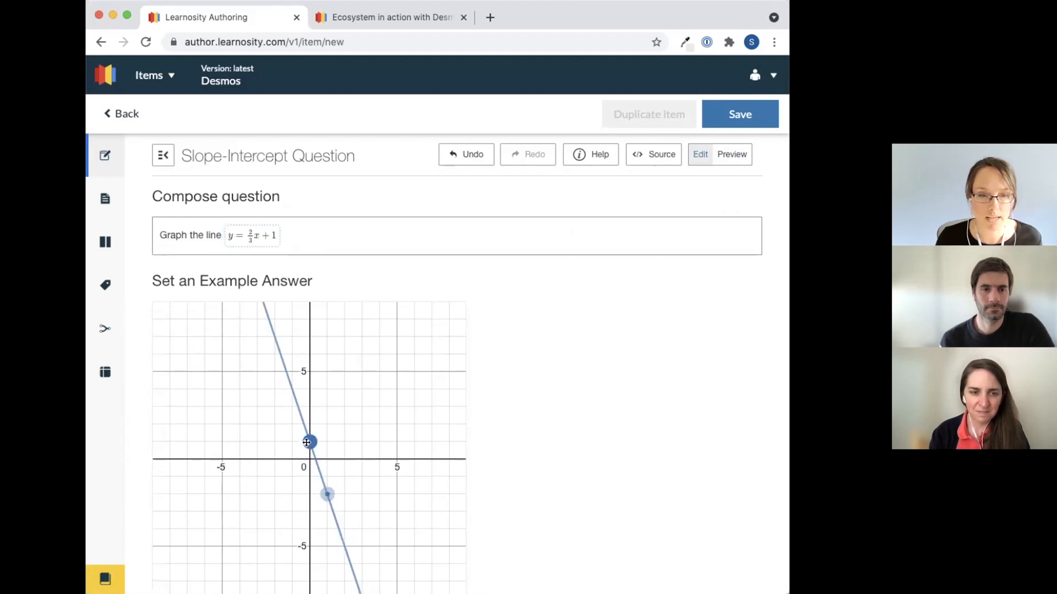
left_click_drag(327, 494, 361, 408)
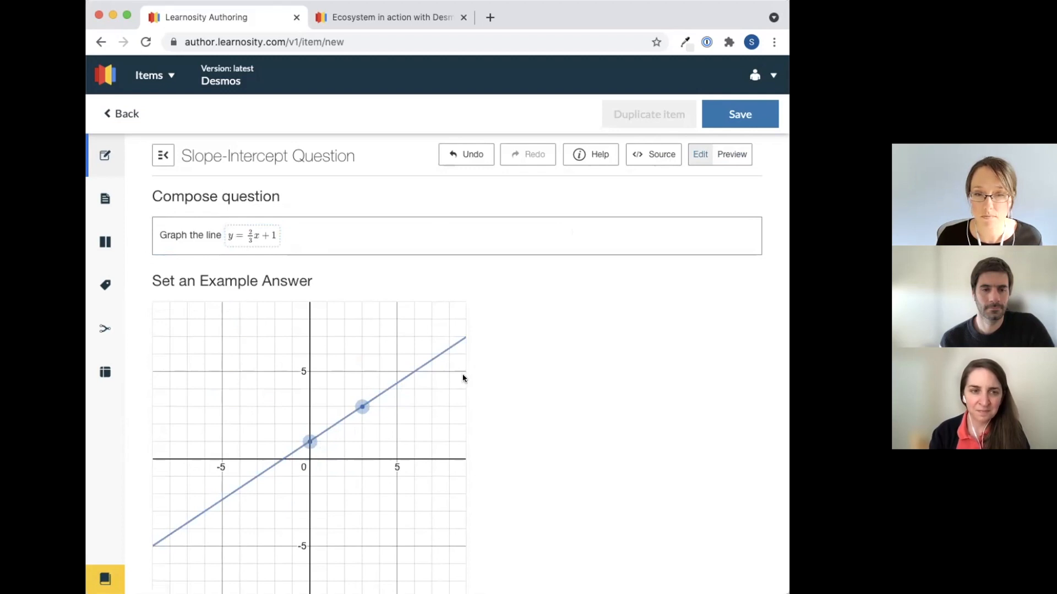
mouse_move(289, 454)
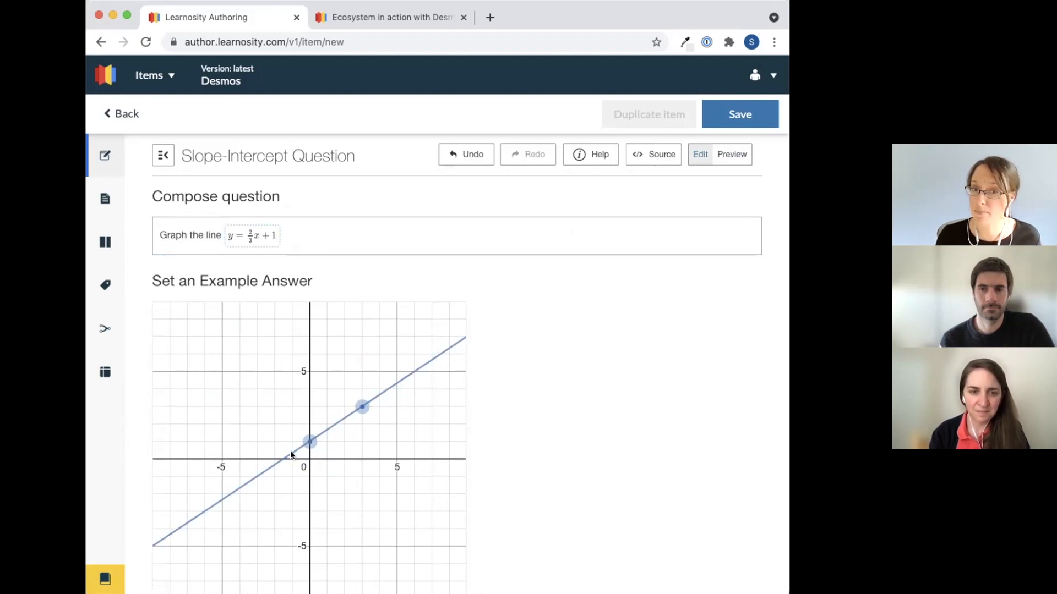
mouse_move(540, 459)
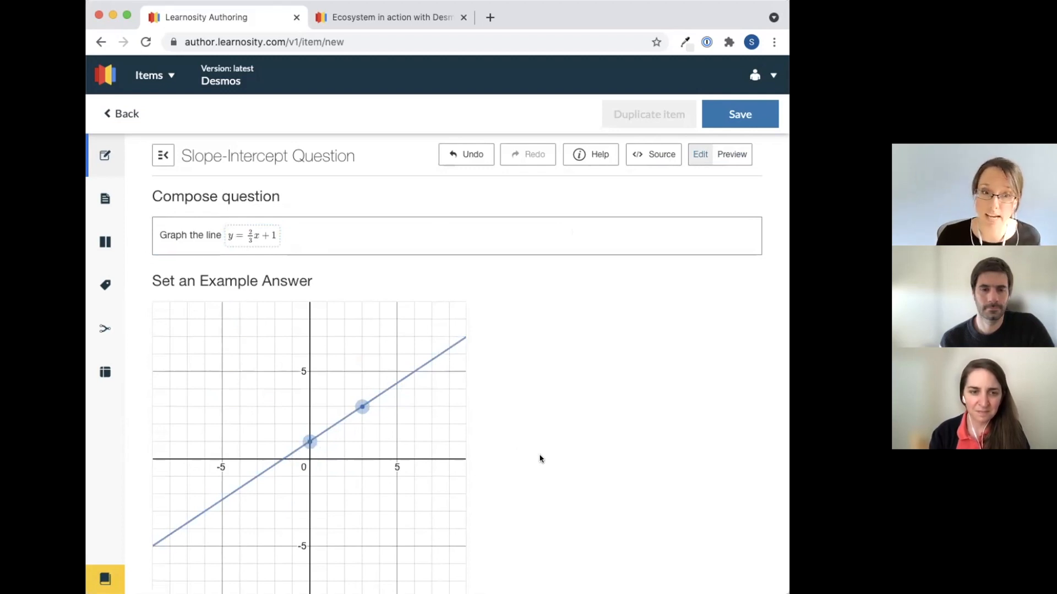
scroll("down", 3)
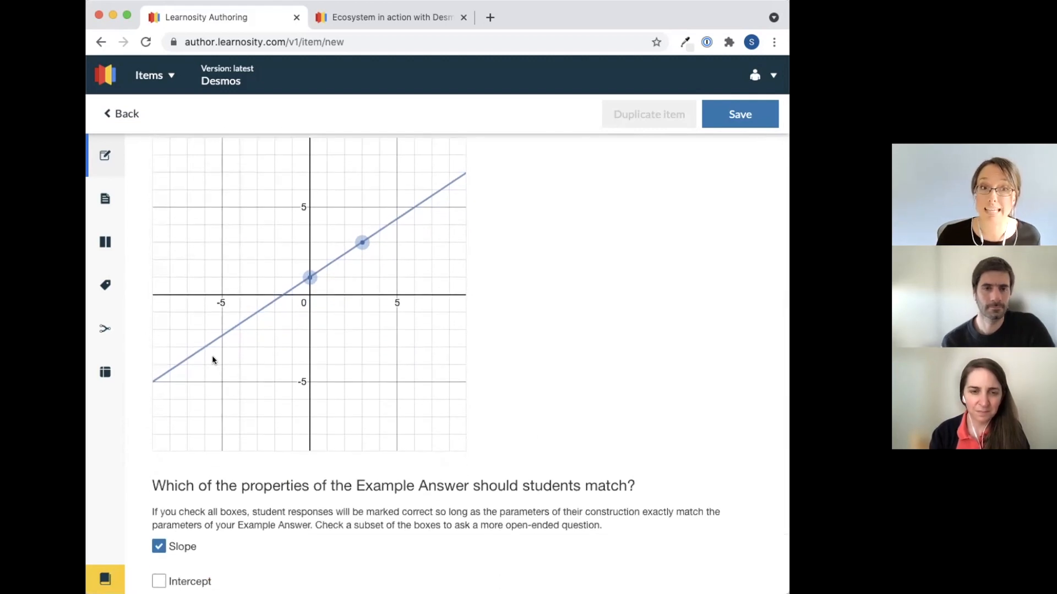
scroll("down", 3)
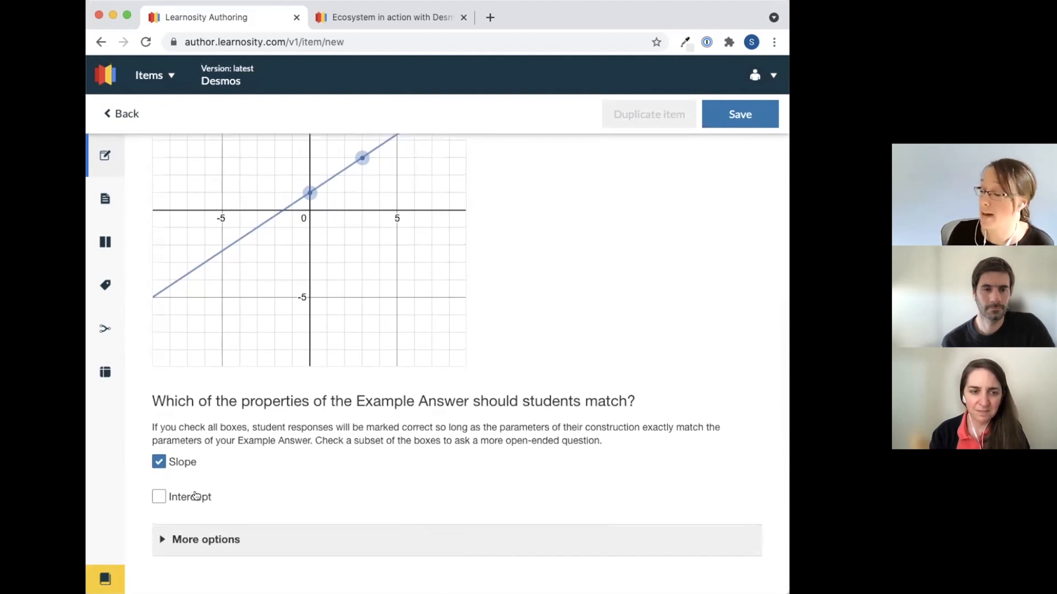
left_click(158, 496)
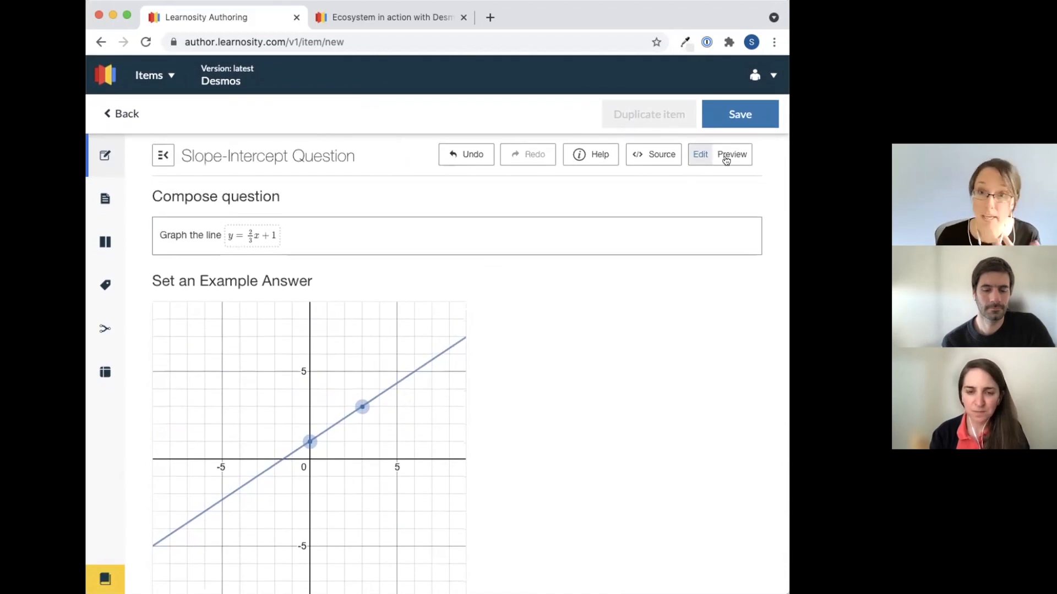
Preview the question and drag the line through (3,3), a wrong position, then back to correct to check scoring
left_click(731, 154)
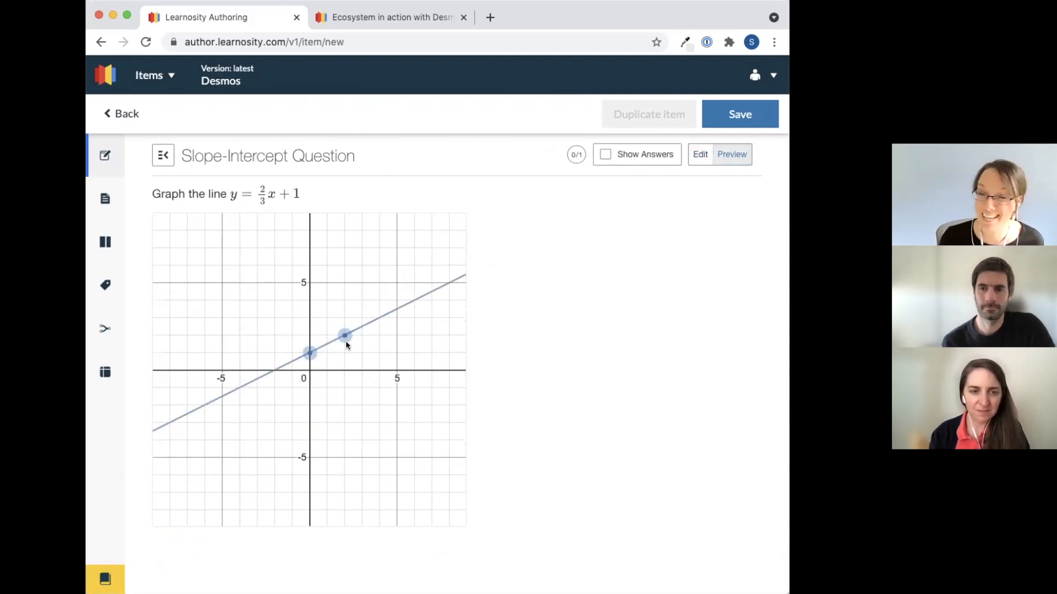
left_click_drag(344, 334, 362, 317)
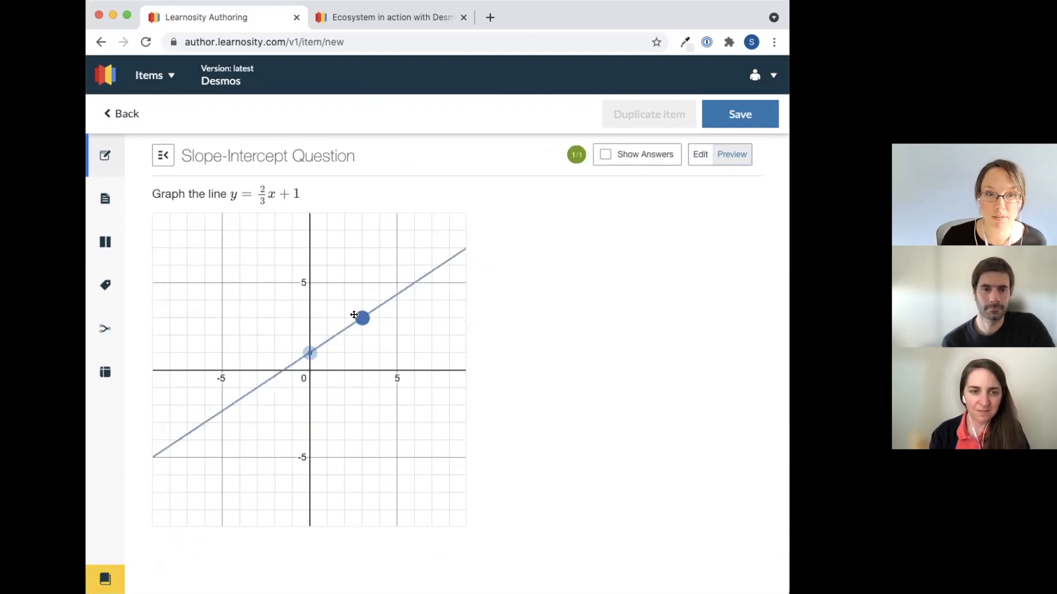
left_click_drag(361, 317, 222, 421)
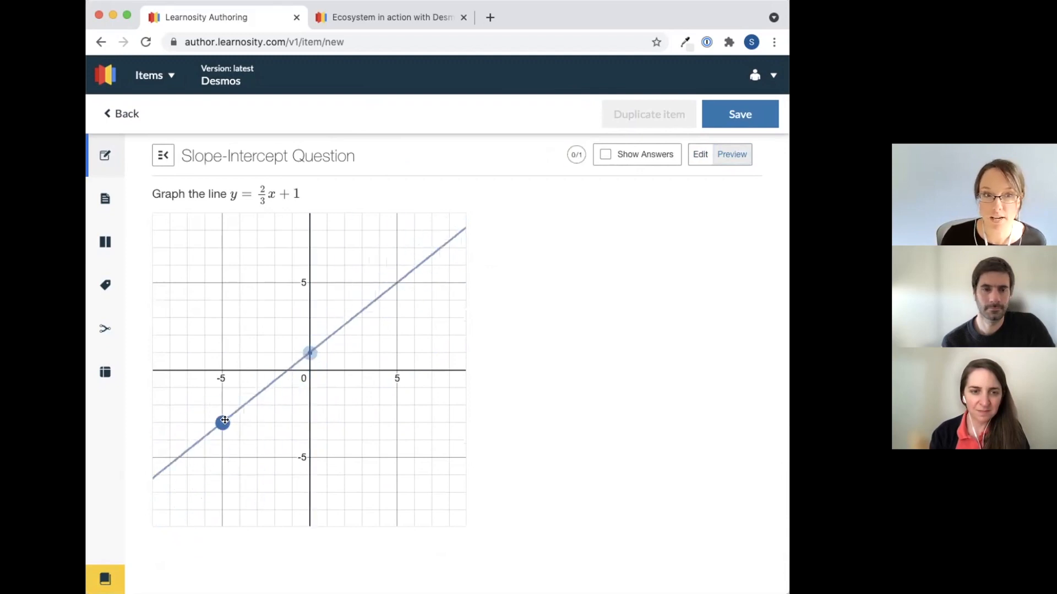
left_click_drag(223, 421, 258, 388)
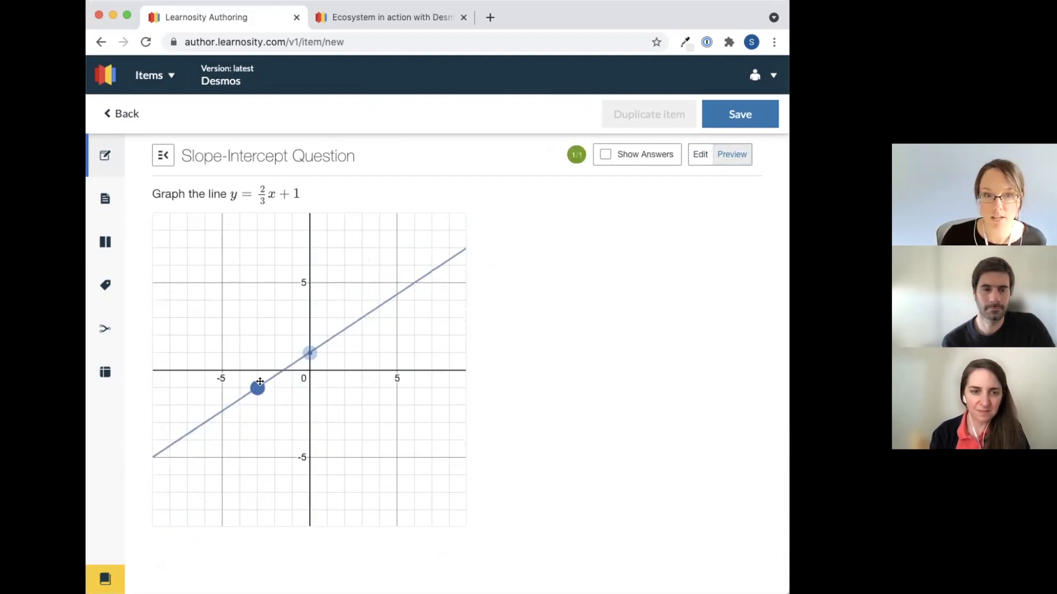
left_click_drag(257, 387, 206, 423)
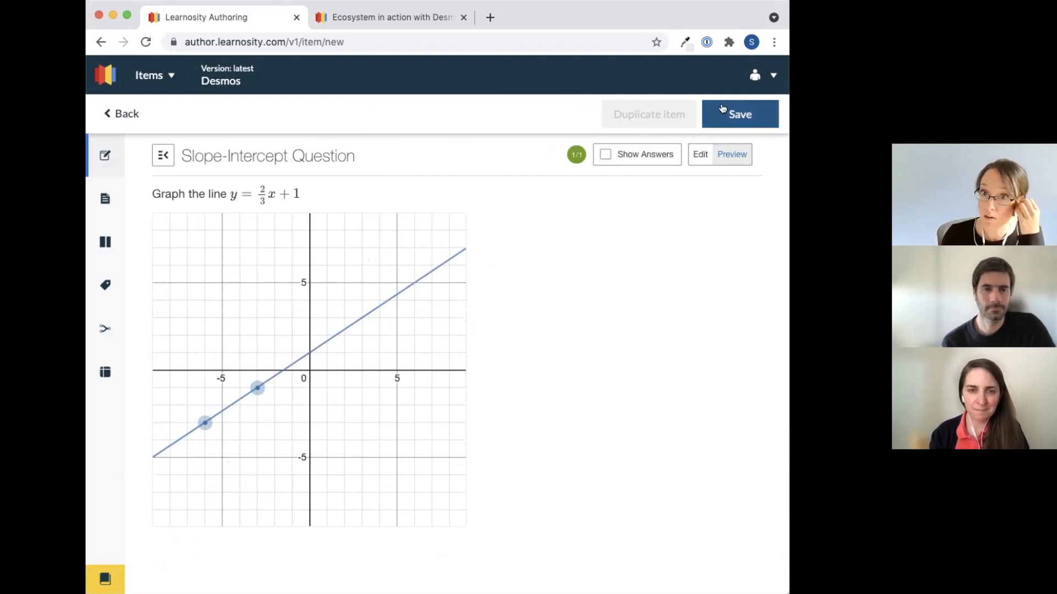
Save the new Slope-Intercept item so its reference is generated
left_click(740, 113)
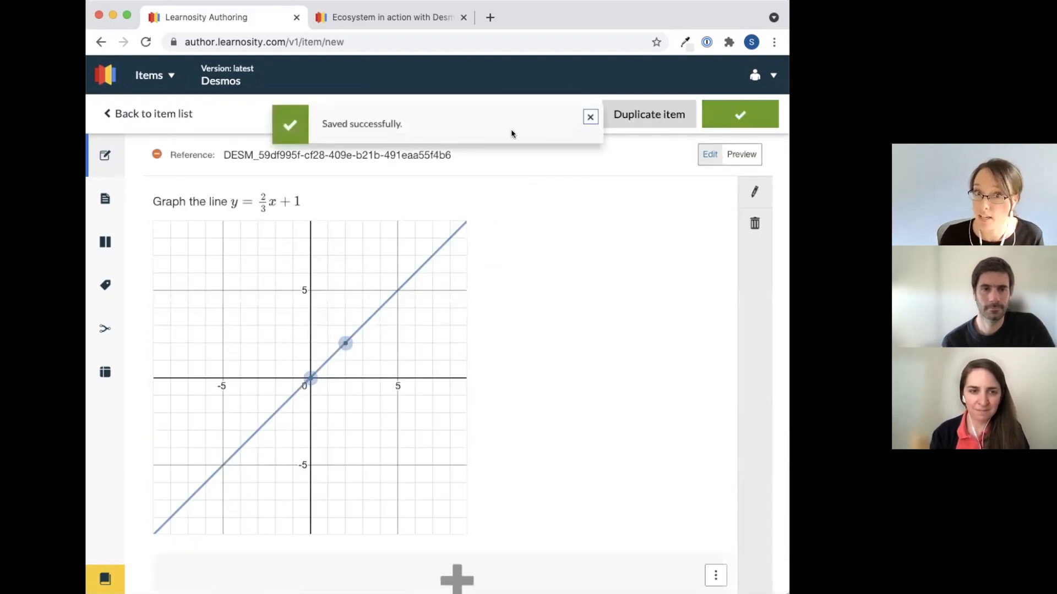
mouse_move(385, 133)
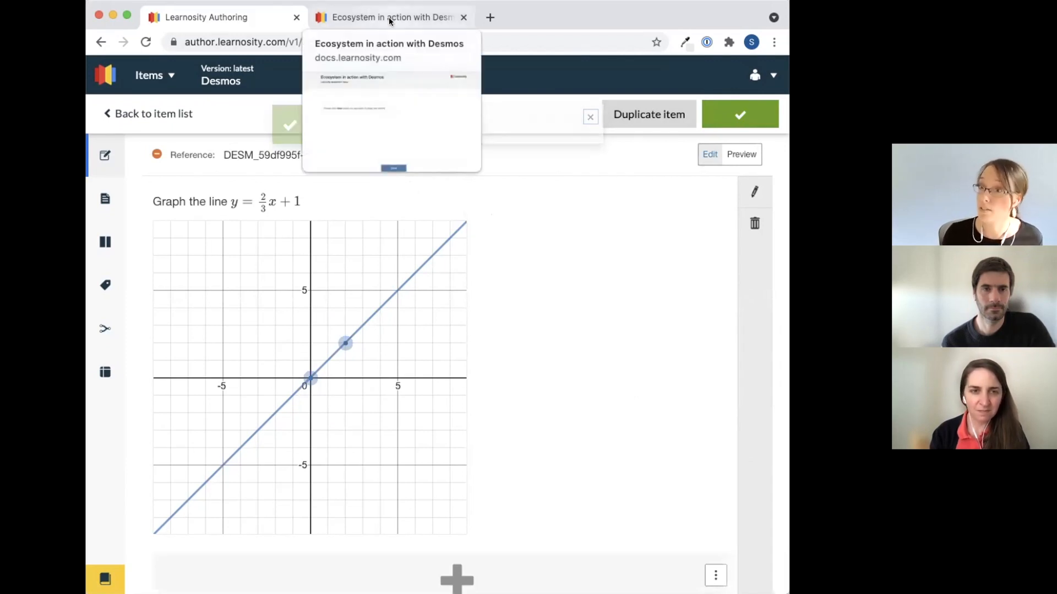
Switch to the 'Ecosystem in action with Desmos' tab and begin the demo activity
left_click(739, 114)
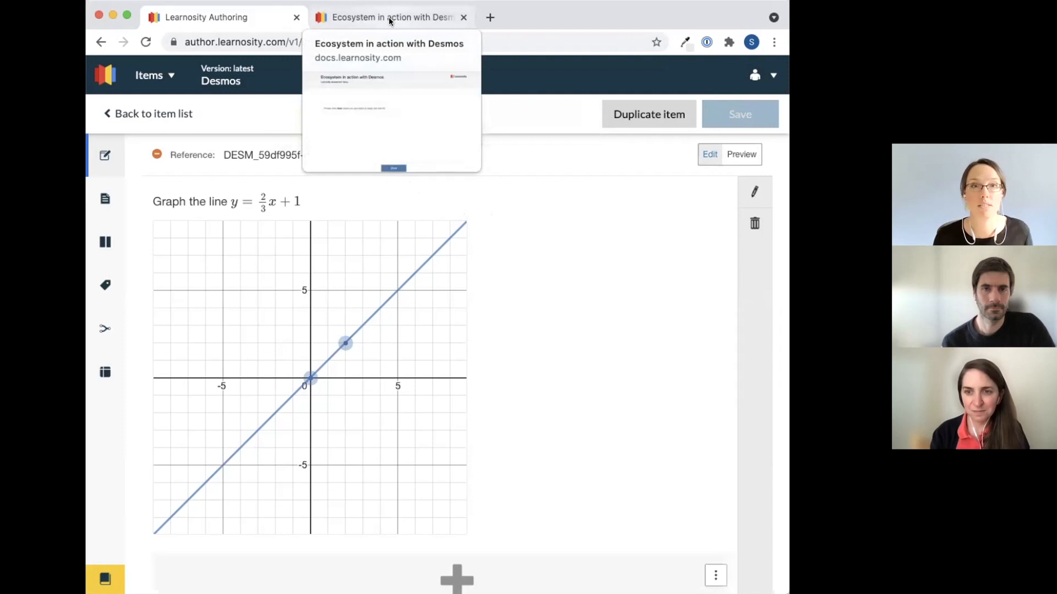
left_click(390, 16)
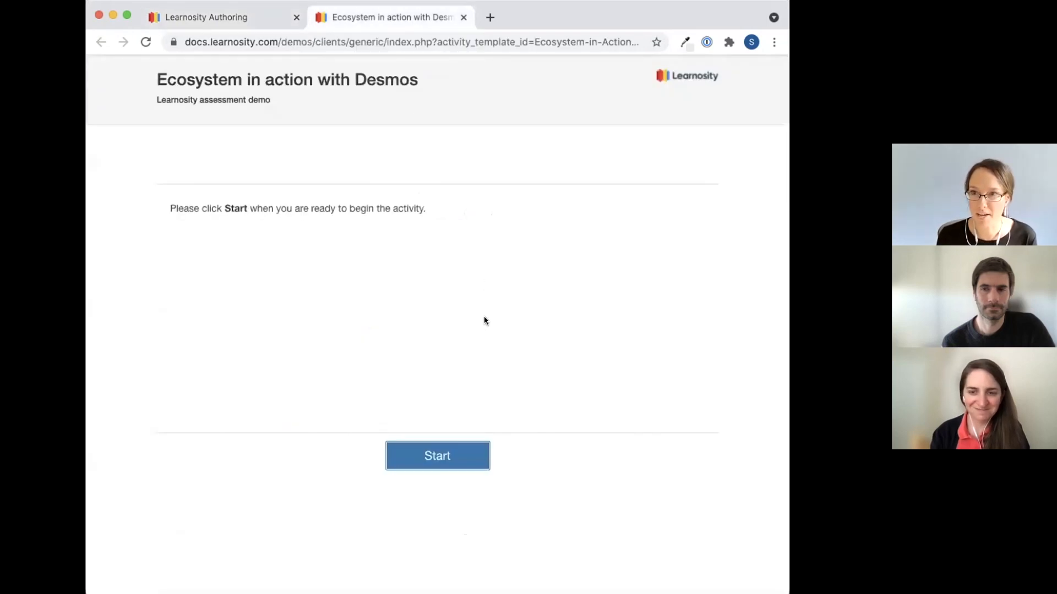
left_click(437, 456)
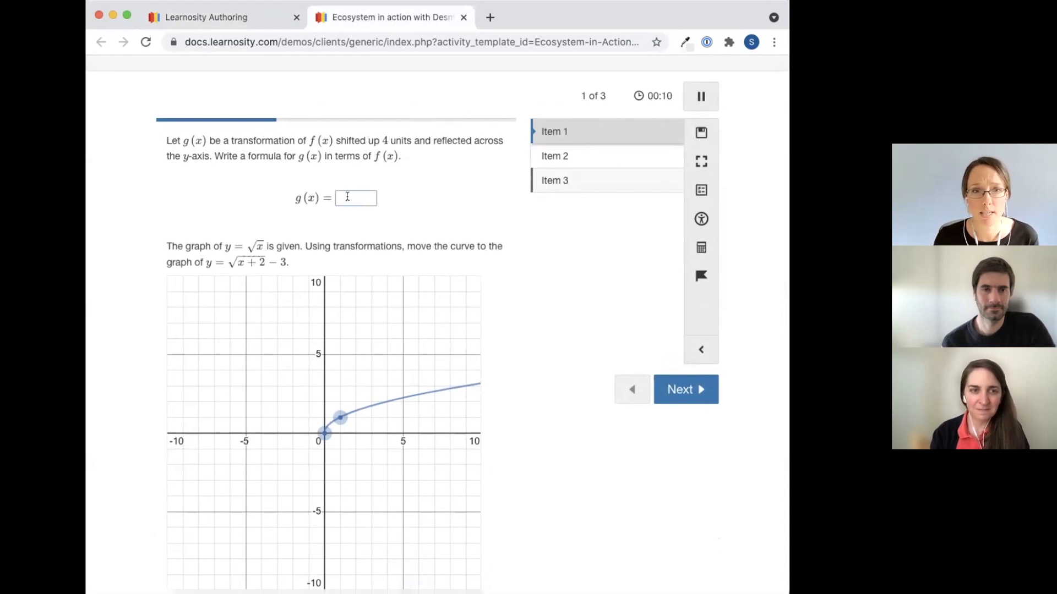
Enter g(x) = −f(x) + 4 in the answer box using the math keypad and close it
left_click(355, 197)
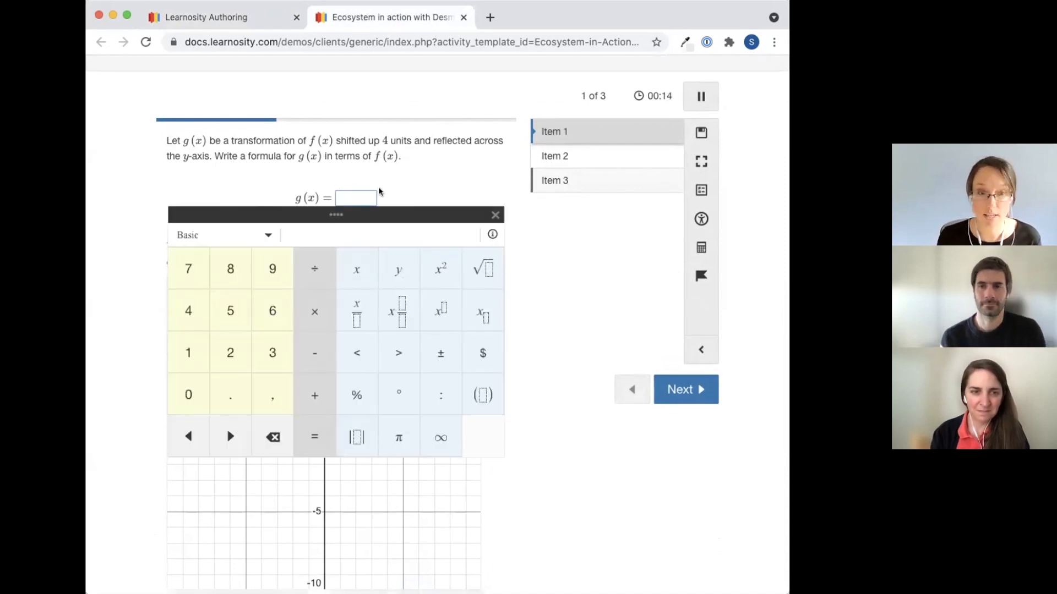
left_click(356, 269)
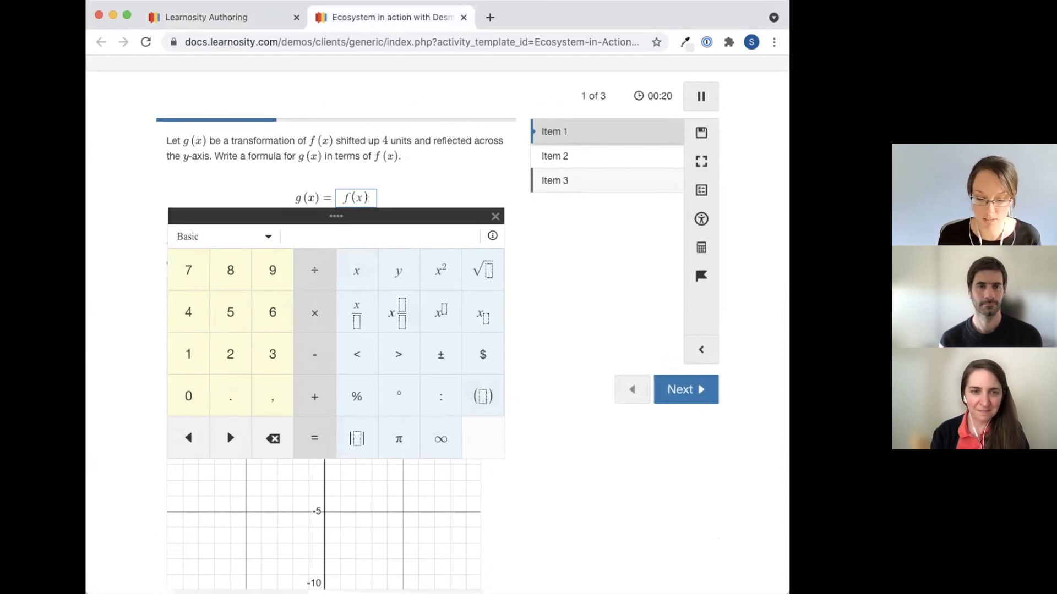
type("+4")
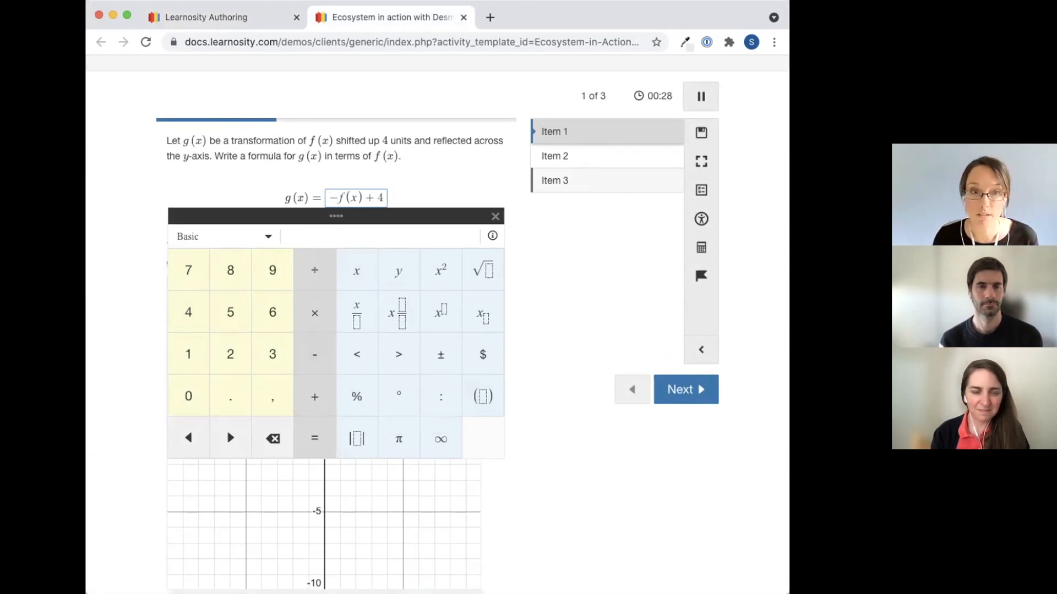
left_click(495, 217)
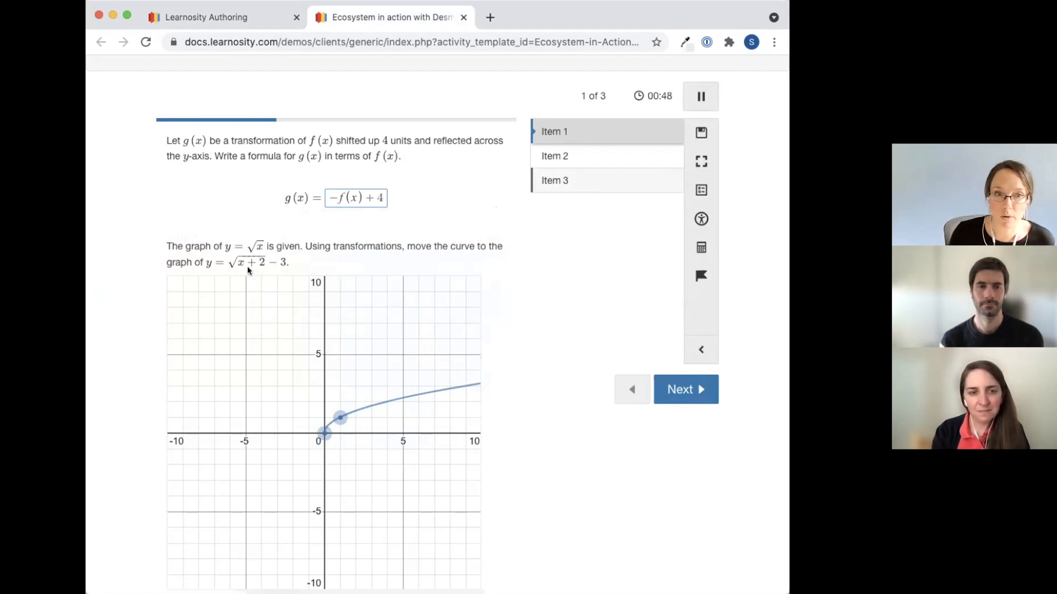
mouse_move(295, 359)
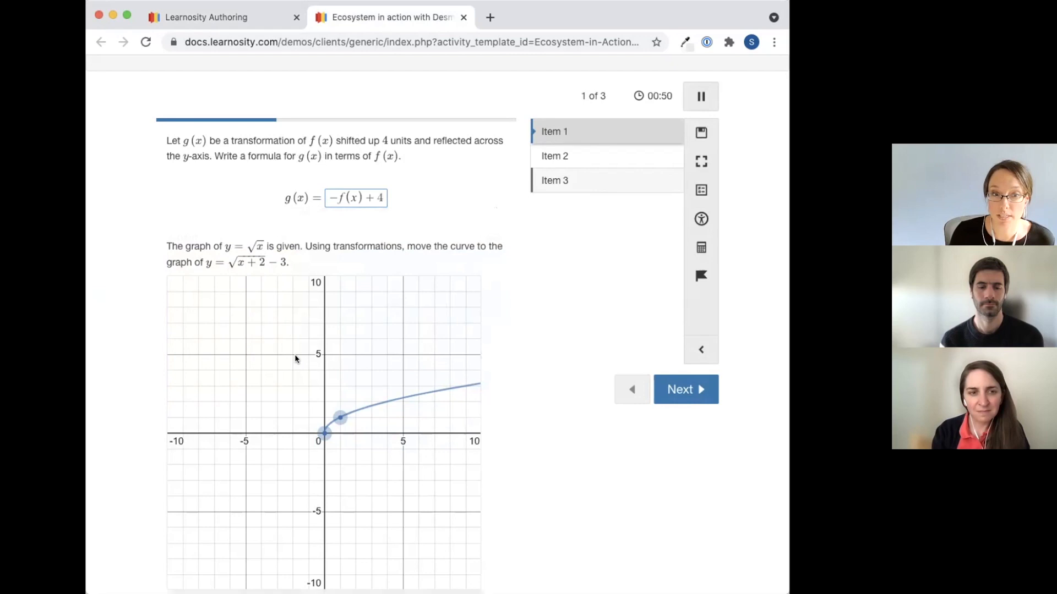
Drag the curve's start to (-2,-3) and make it pass through (7,0), then continue to Item 2
left_click_drag(340, 418, 289, 431)
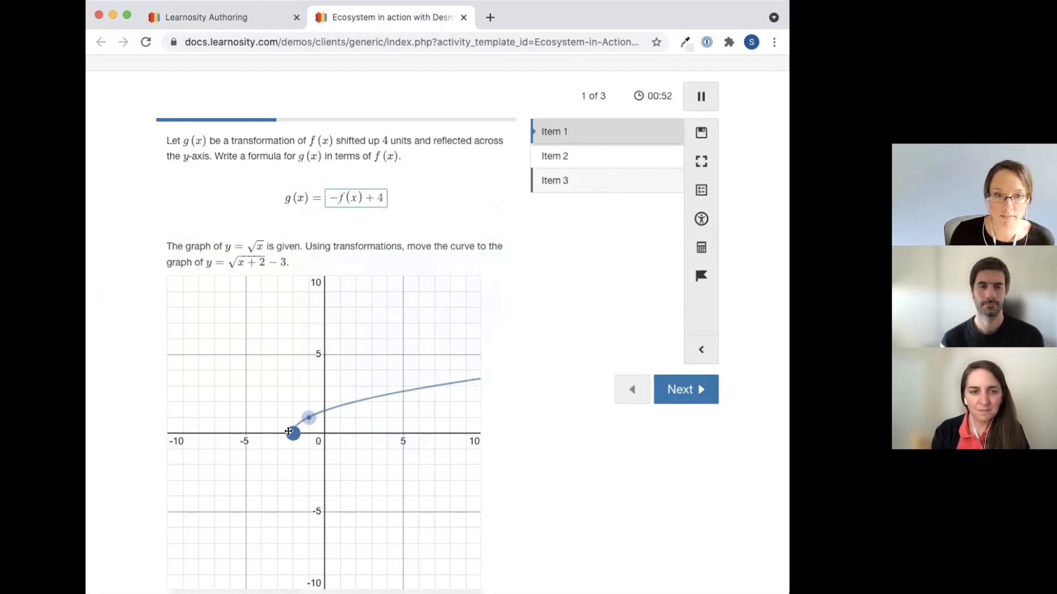
left_click_drag(290, 432, 290, 451)
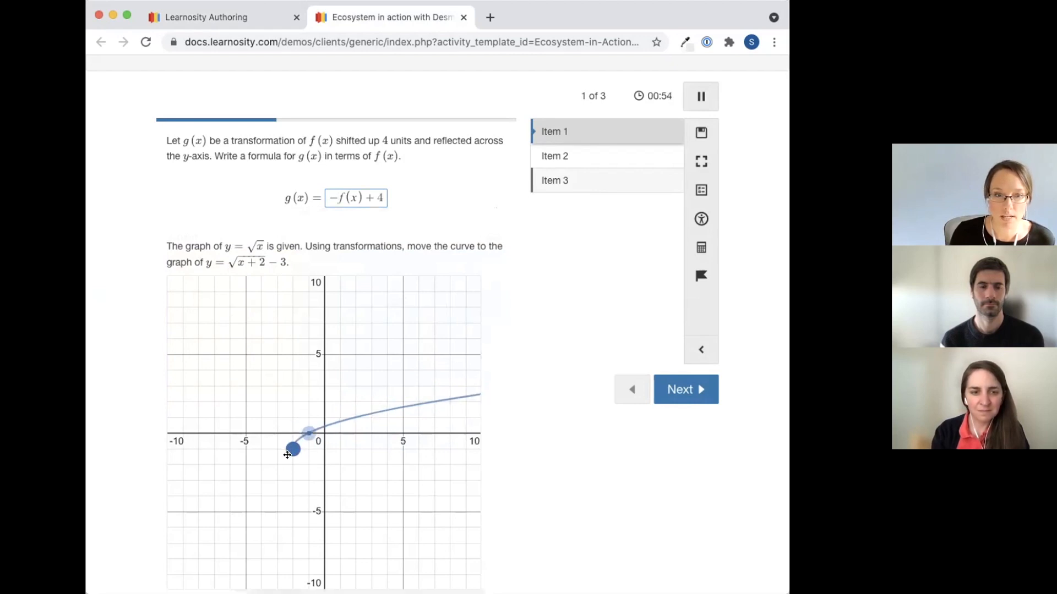
left_click_drag(290, 452, 290, 481)
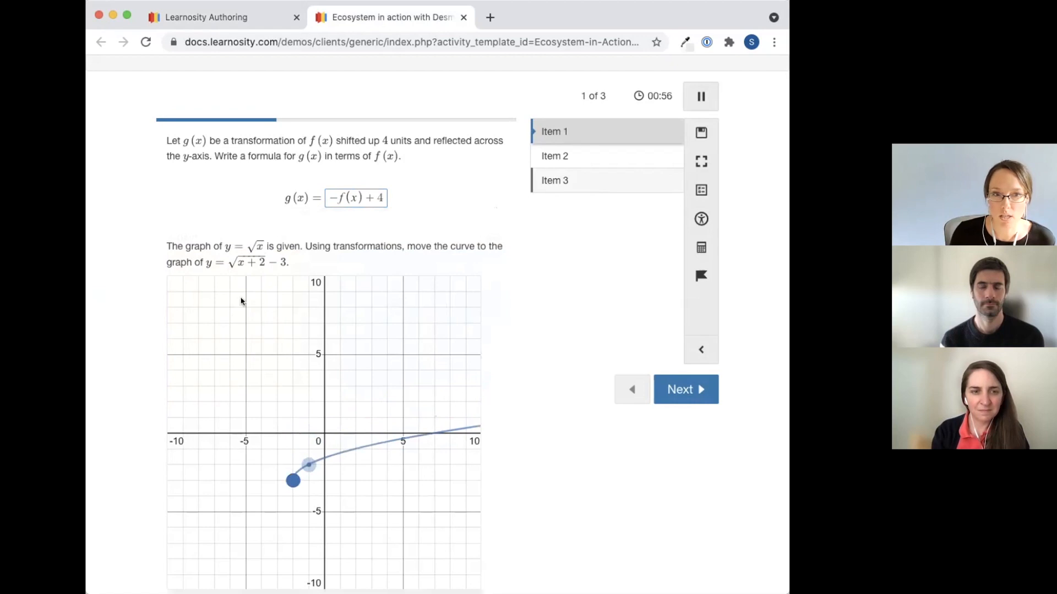
scroll("down", 3)
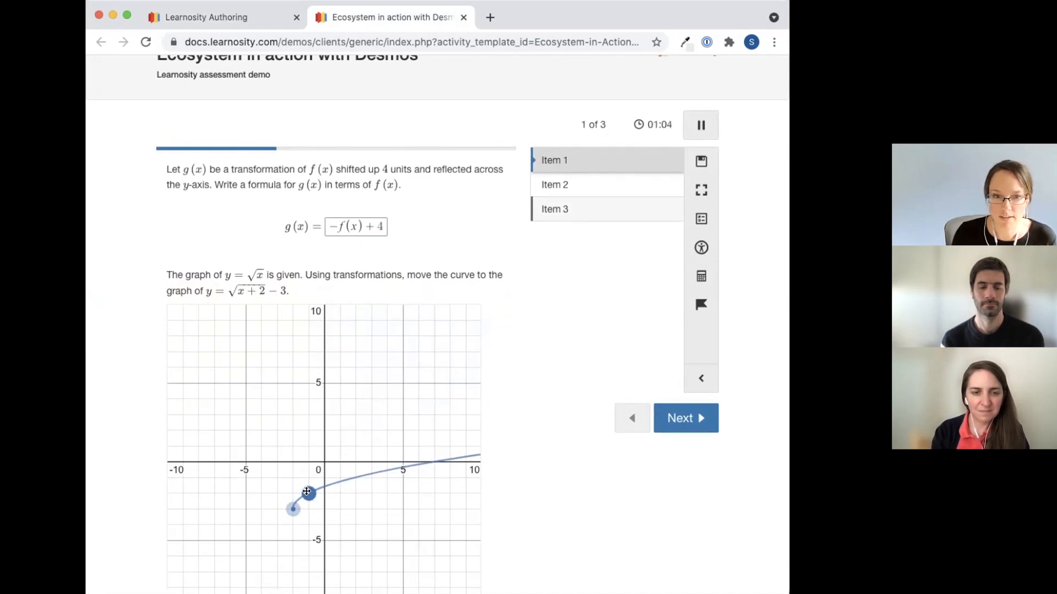
left_click_drag(307, 492, 435, 463)
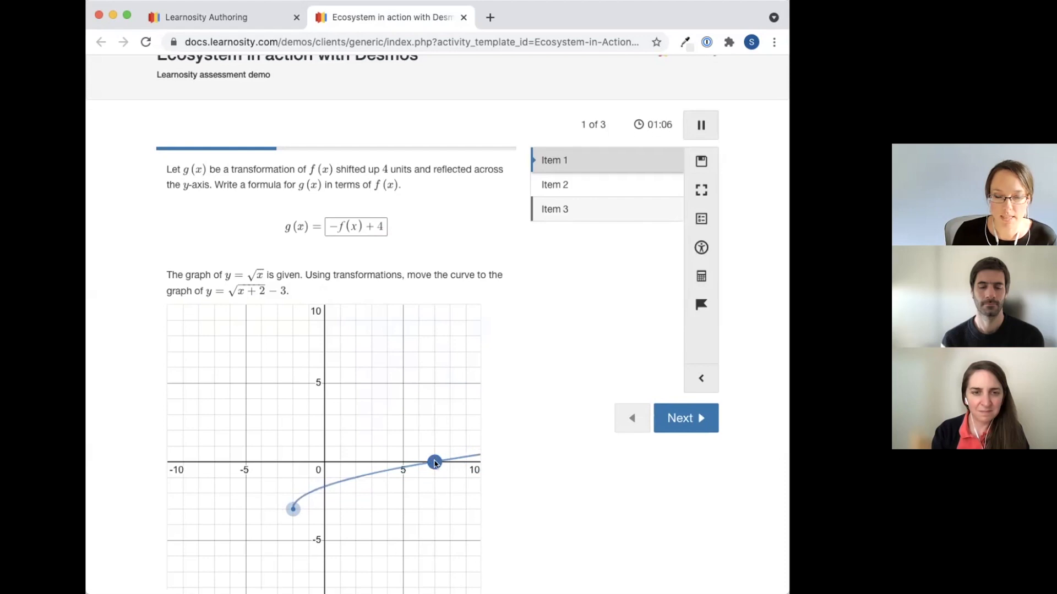
mouse_move(253, 518)
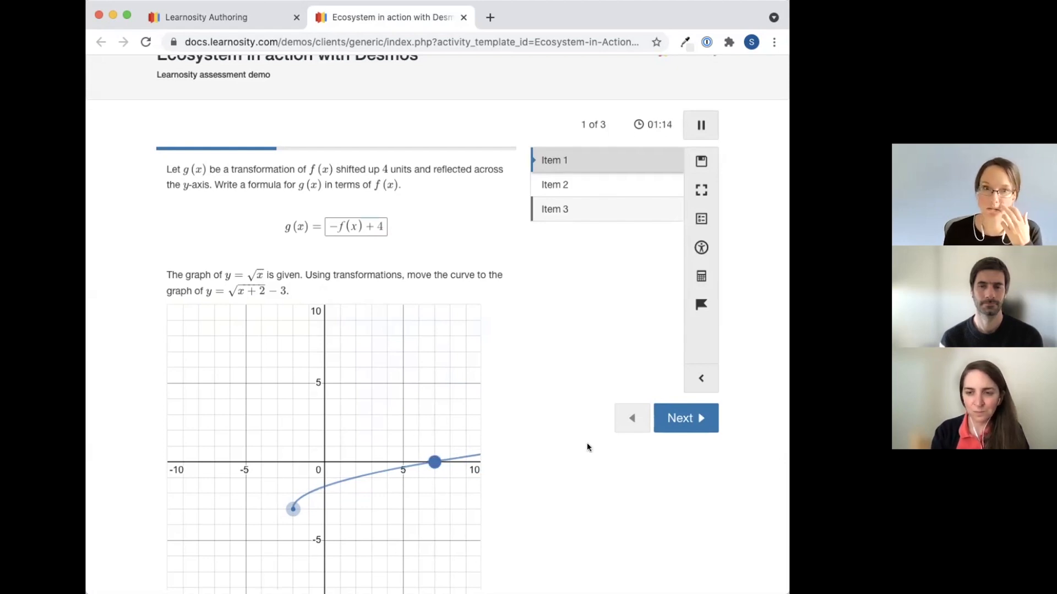
left_click(685, 419)
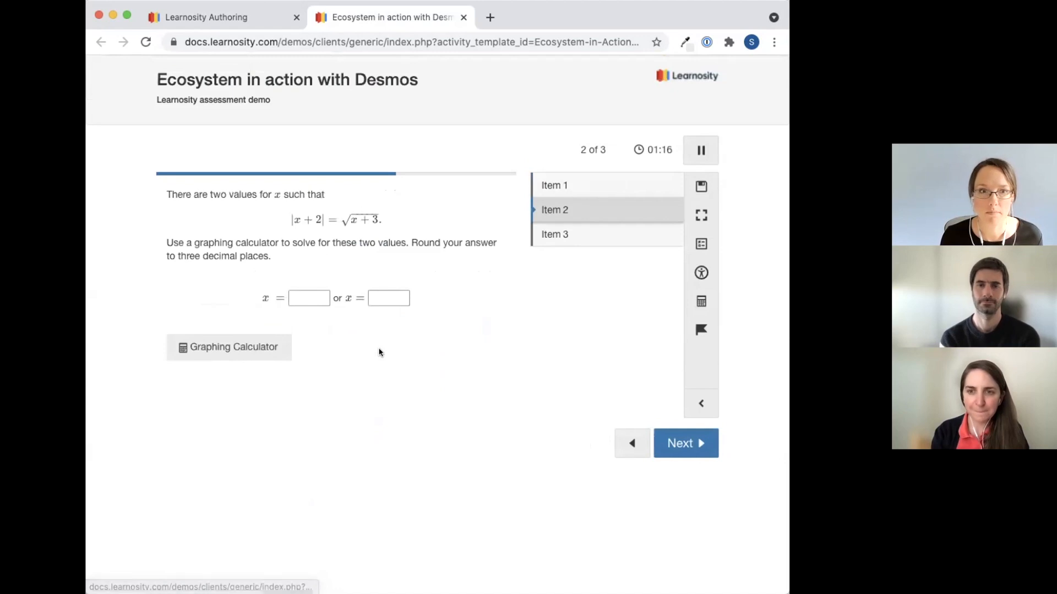
Plot y = |x+2| and y = √(x+3) as two expressions in the Desmos graphing calculator
left_click(308, 299)
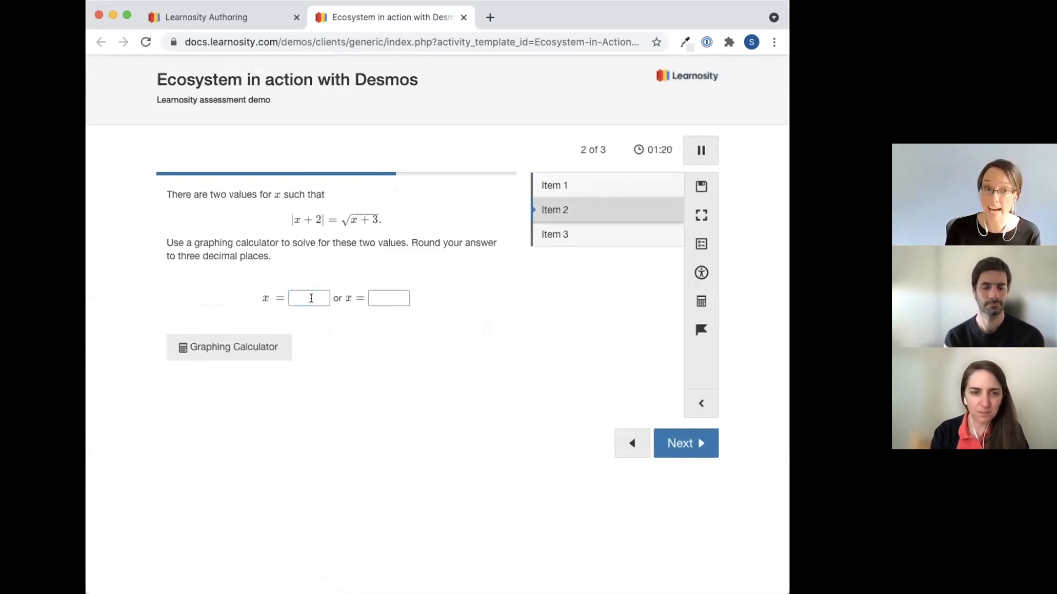
left_click(229, 347)
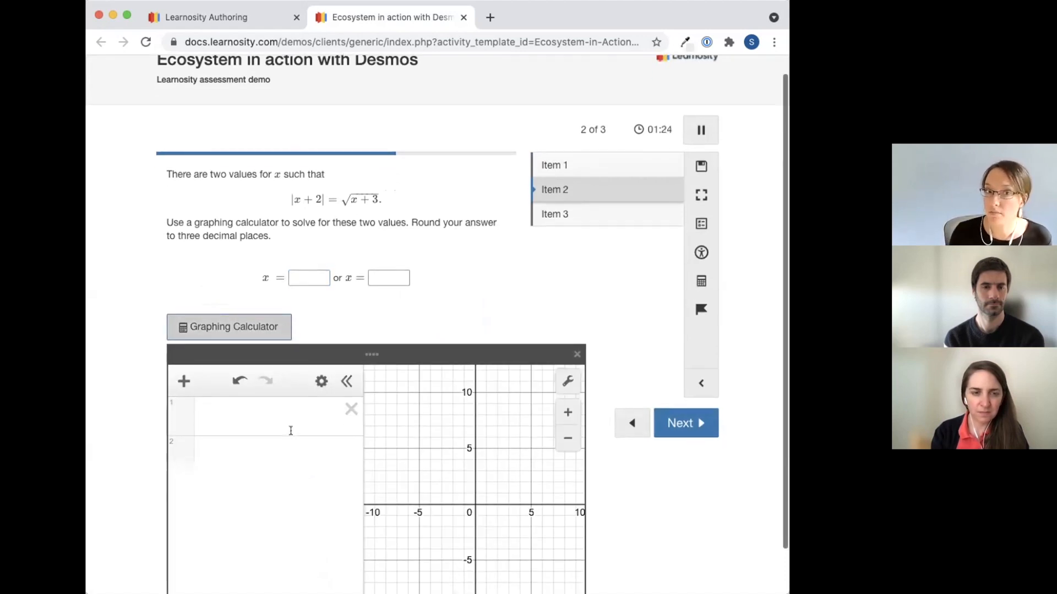
left_click(276, 416)
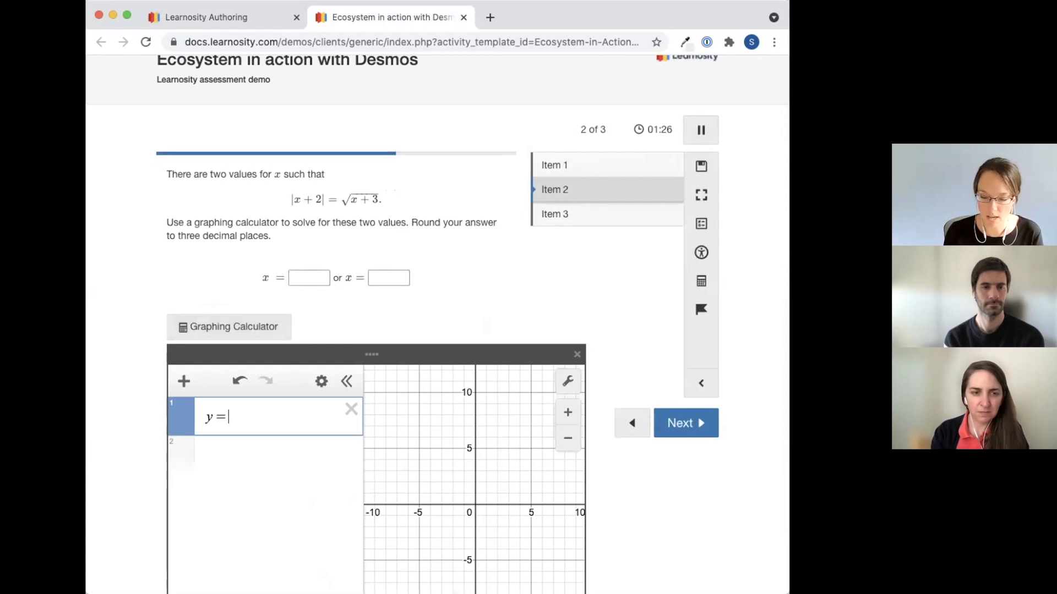
type("|x+|")
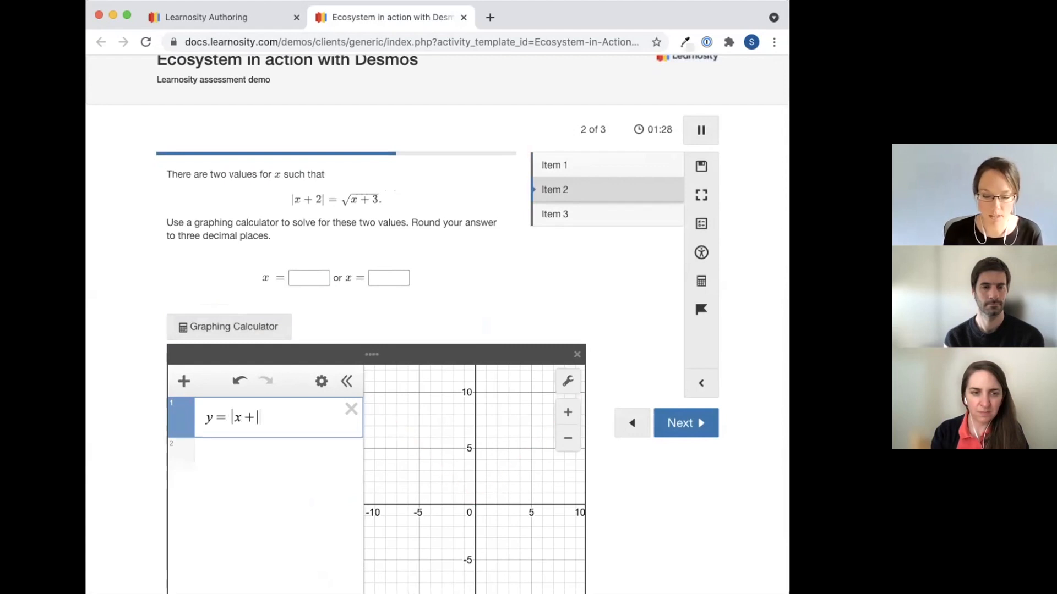
type("2")
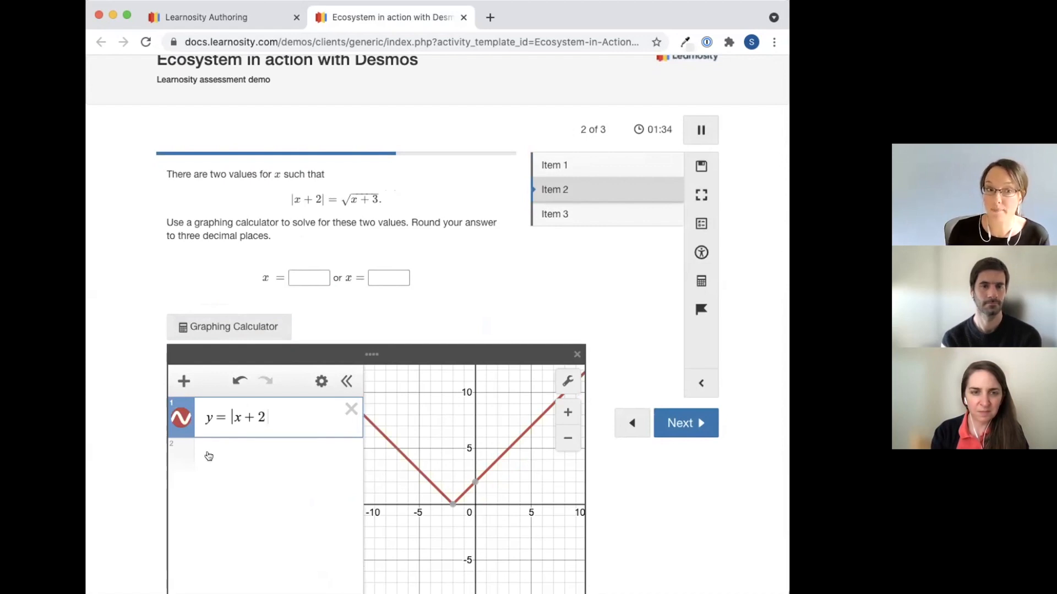
type("y=√x+")
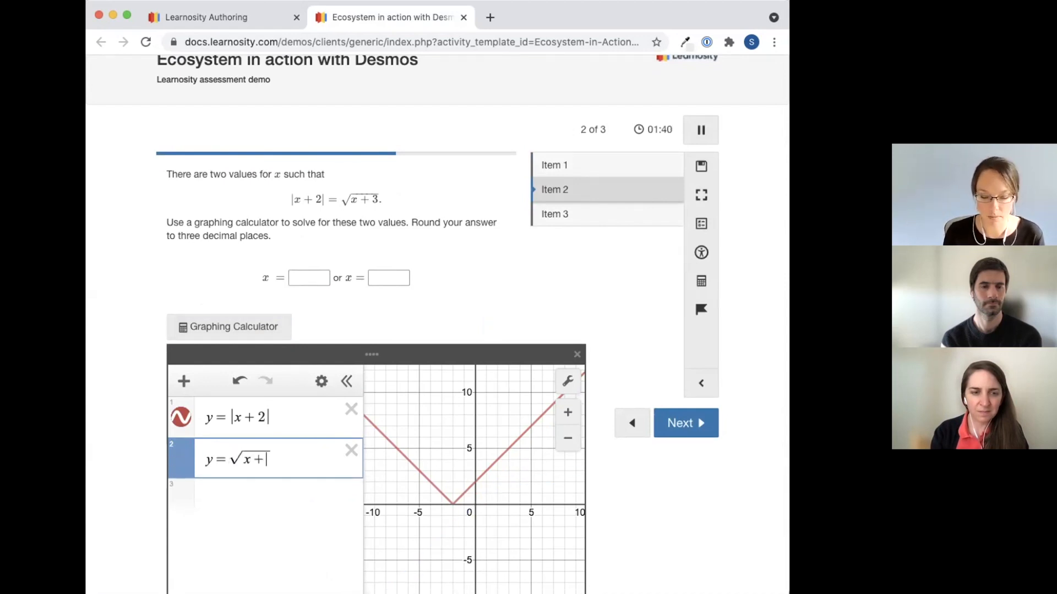
type("3")
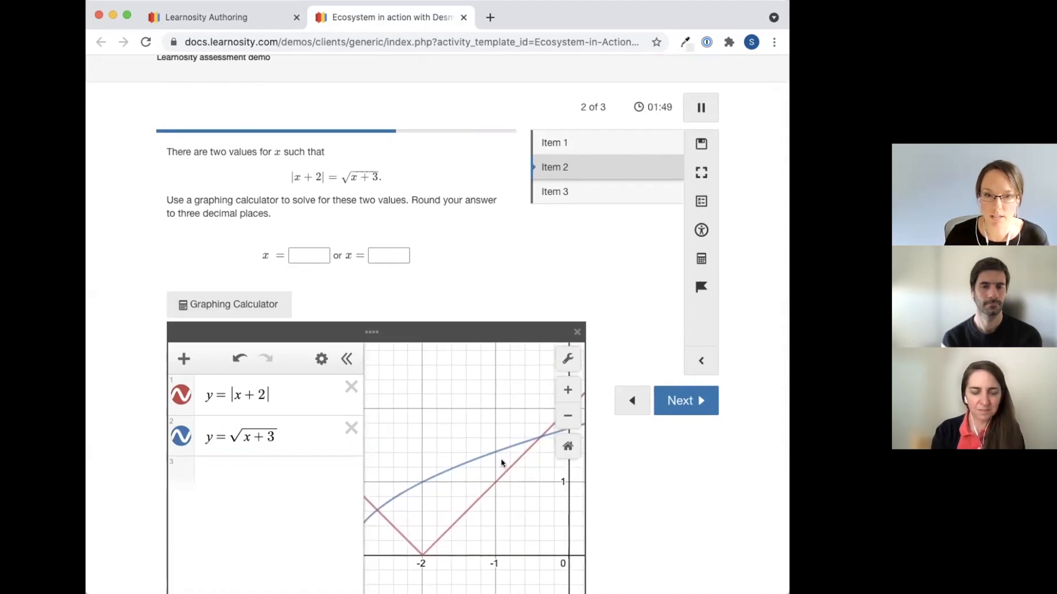
Read the intersections and answer x = −2.618 and x = −0.382 for Item 2
left_click(270, 435)
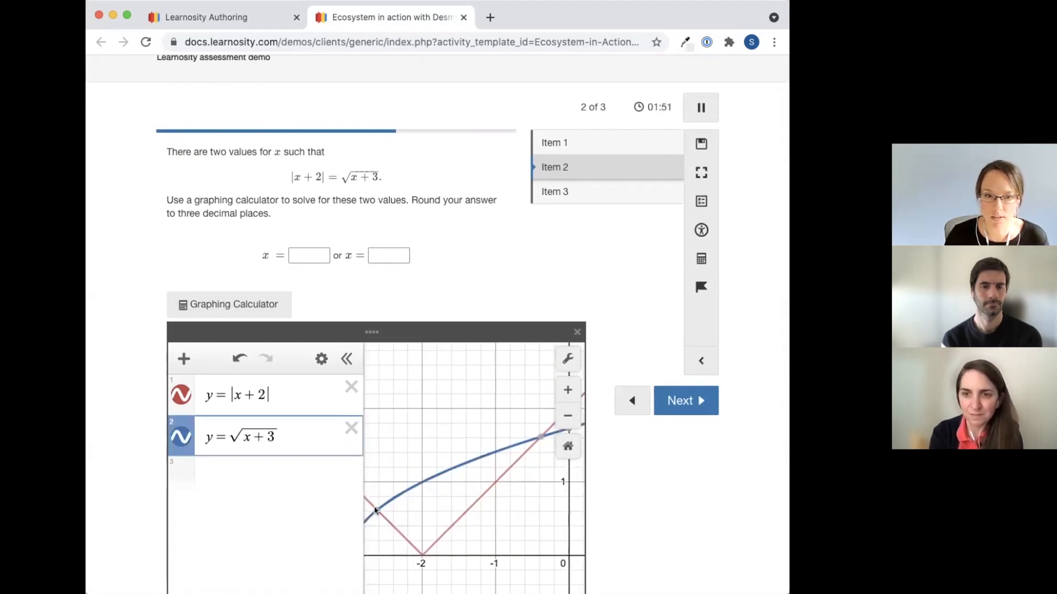
left_click(375, 511)
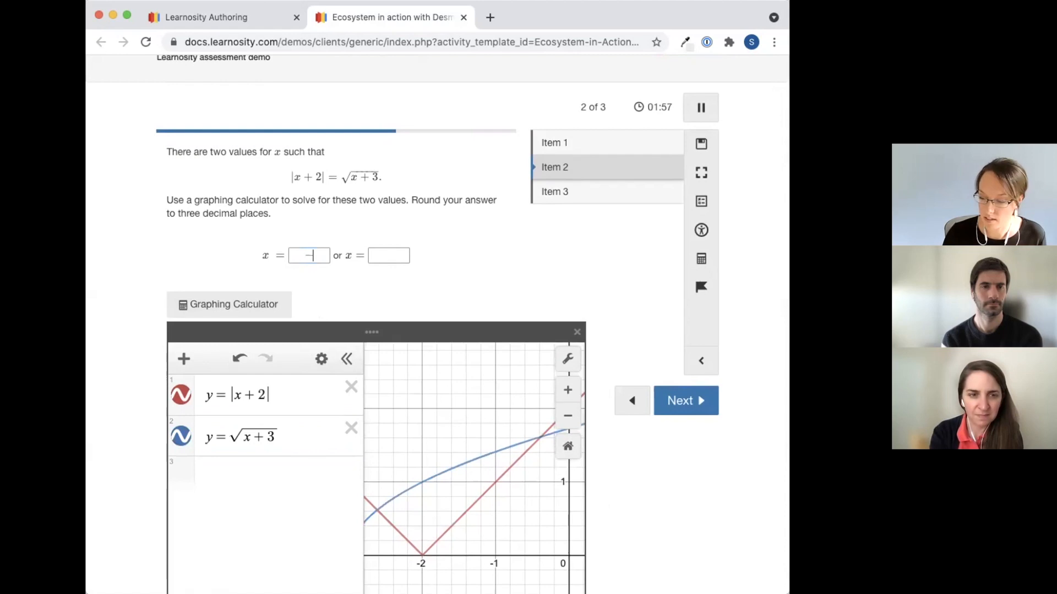
type("-2.618")
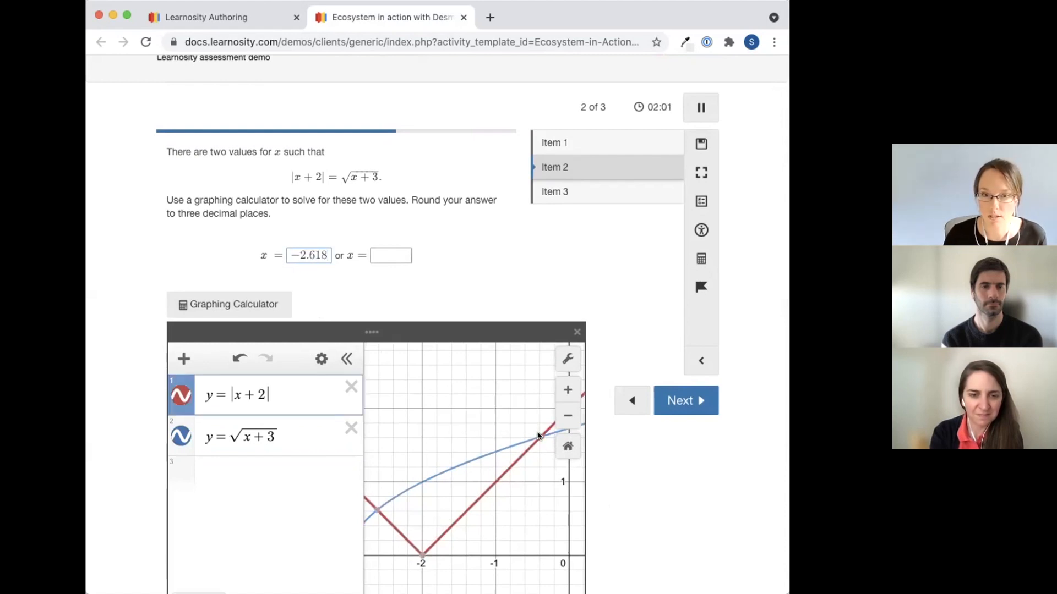
left_click(539, 438)
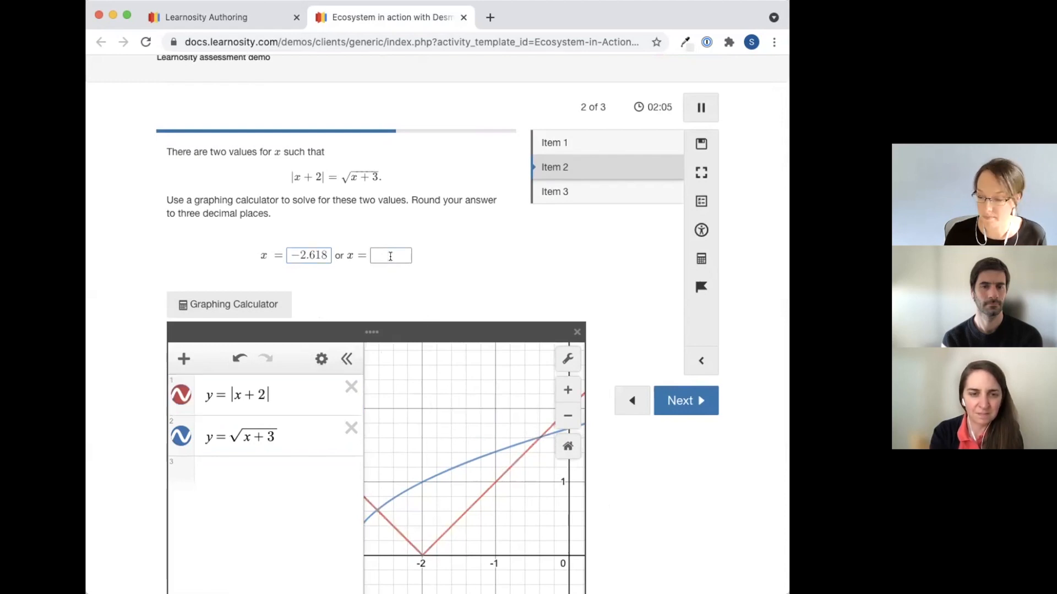
type("-0.382")
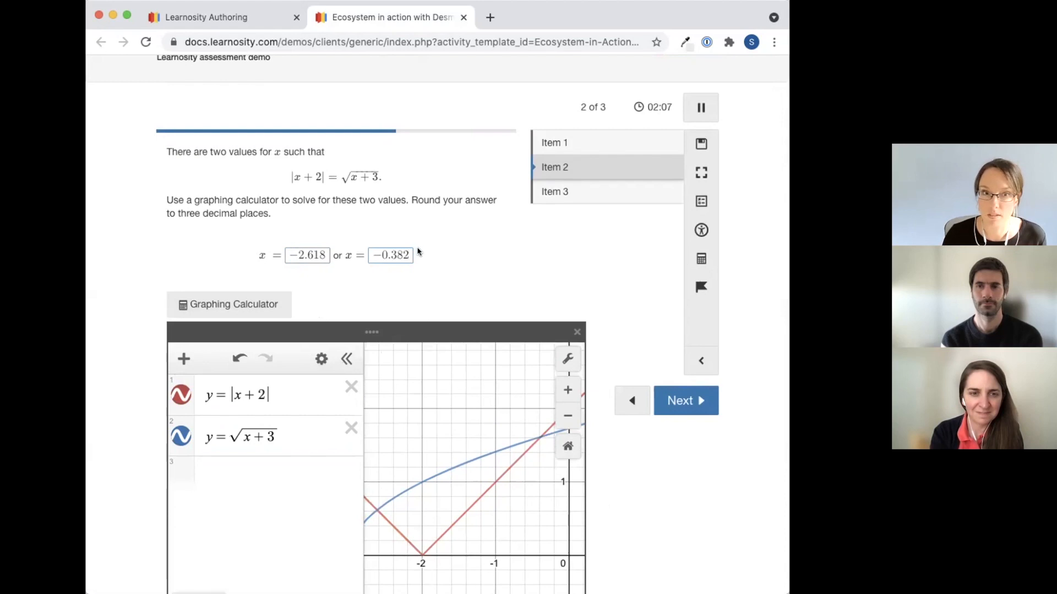
mouse_move(672, 369)
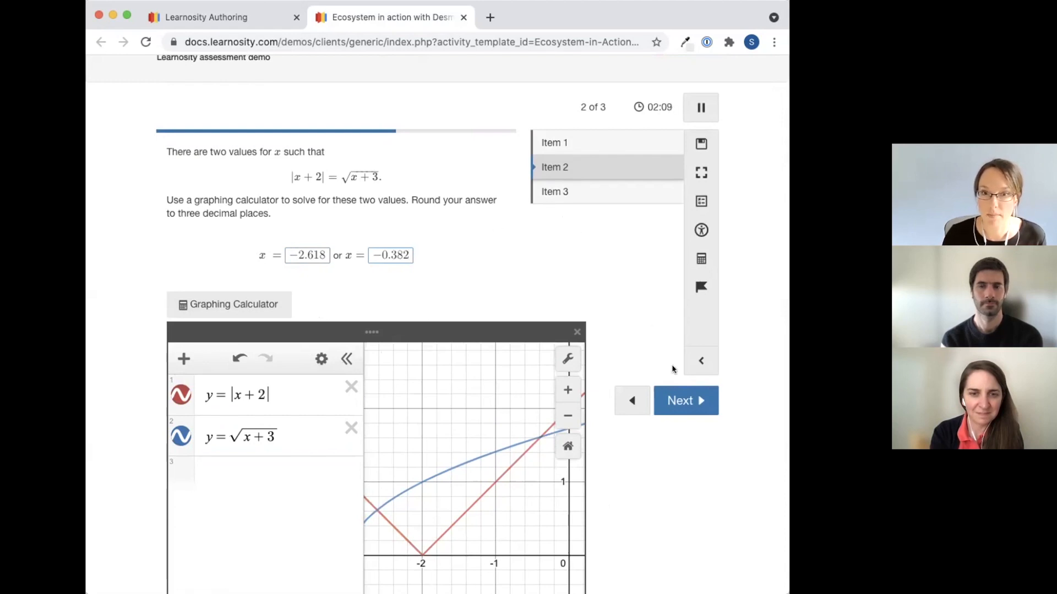
Move to Item 3 and reposition the line to match y = ⅔x + 1
left_click(685, 400)
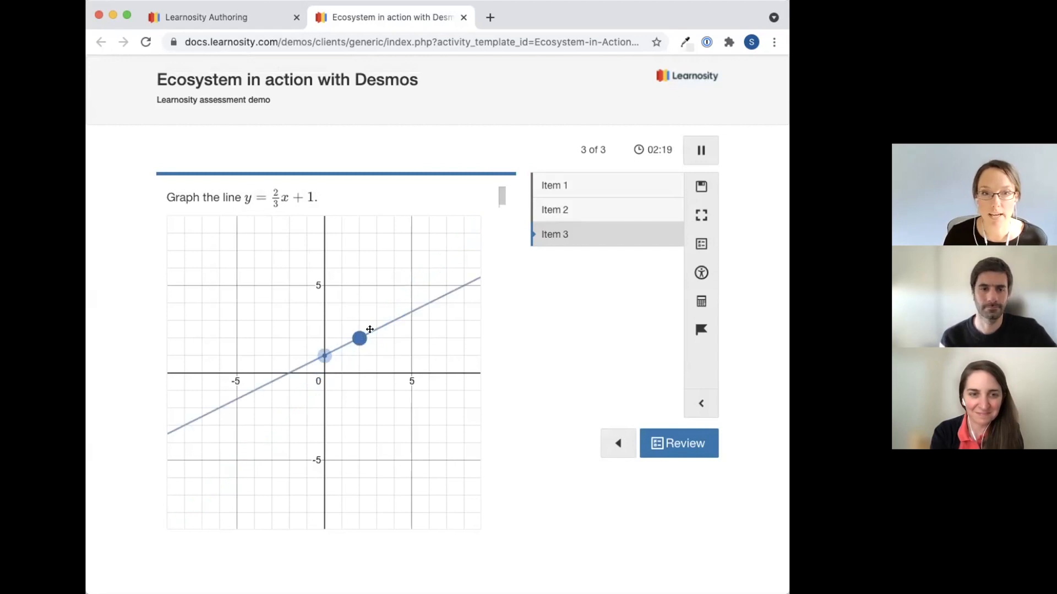
left_click_drag(359, 338, 323, 355)
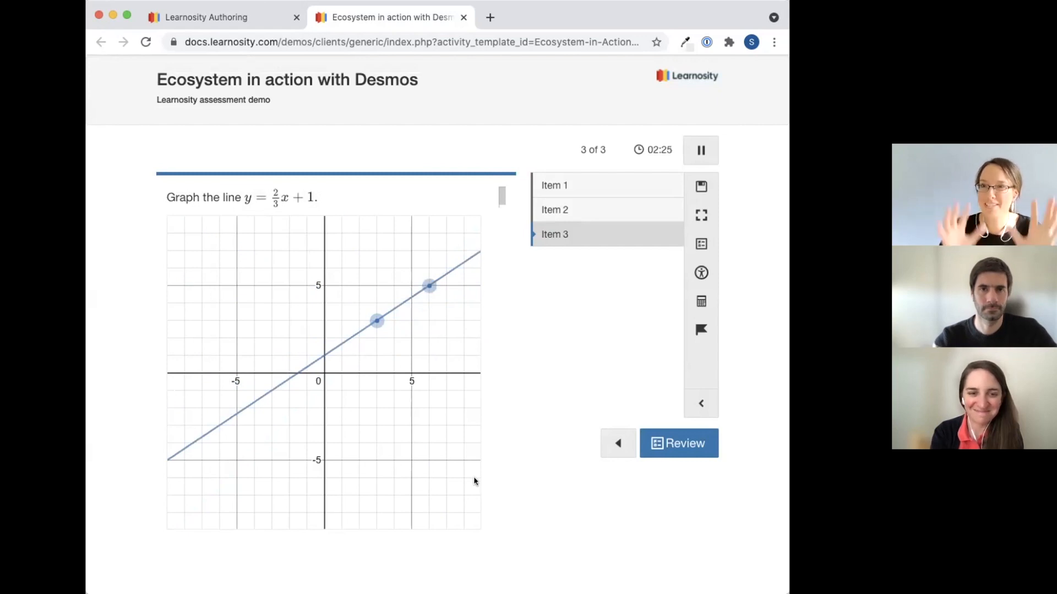
mouse_move(594, 477)
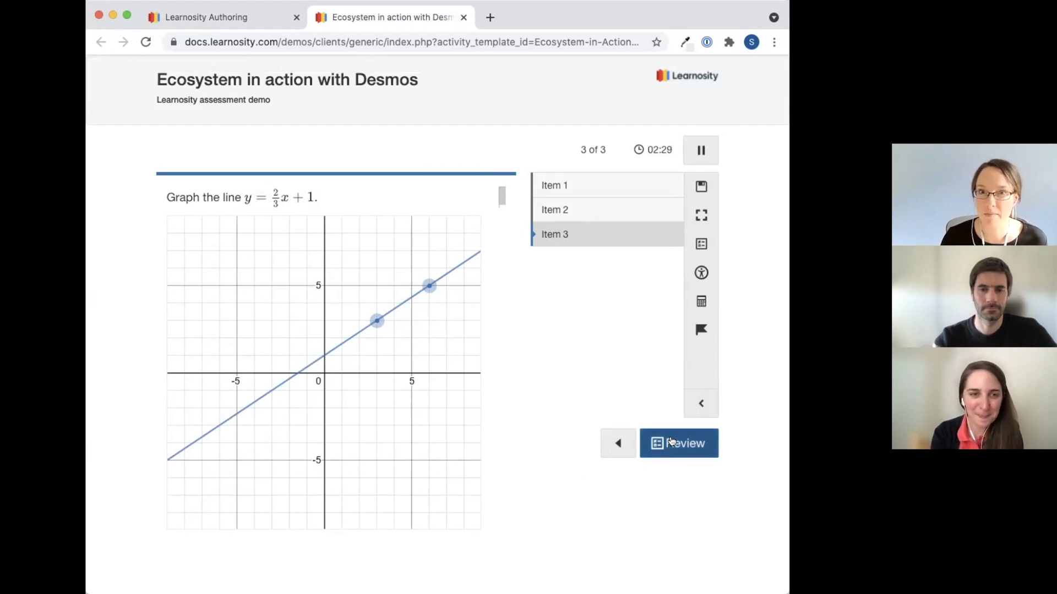
Review, finish and confirm submitting the activity, then dismiss the confirmation to reach the report
left_click(679, 442)
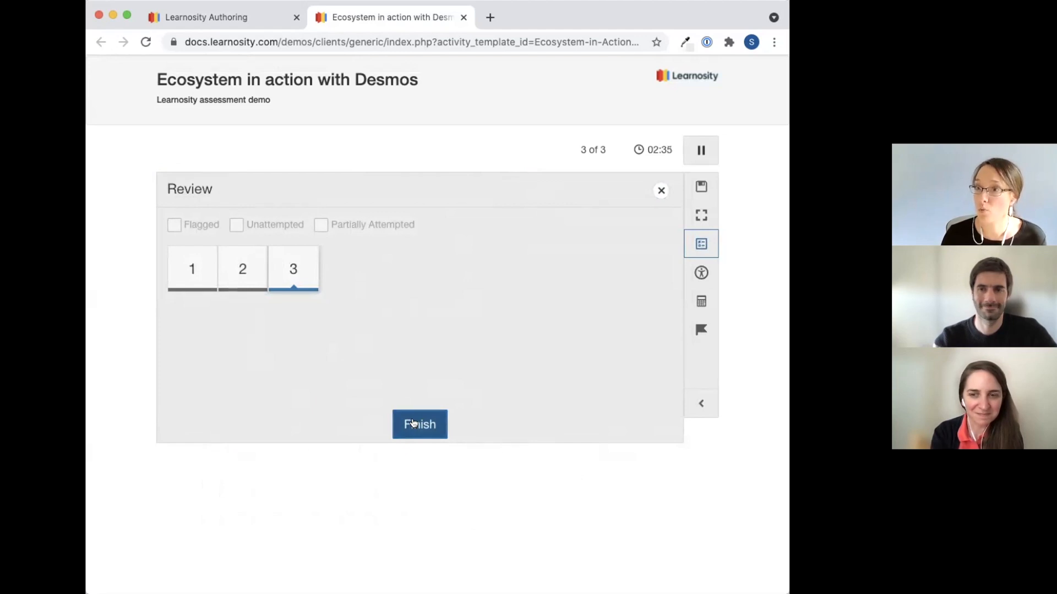
left_click(420, 424)
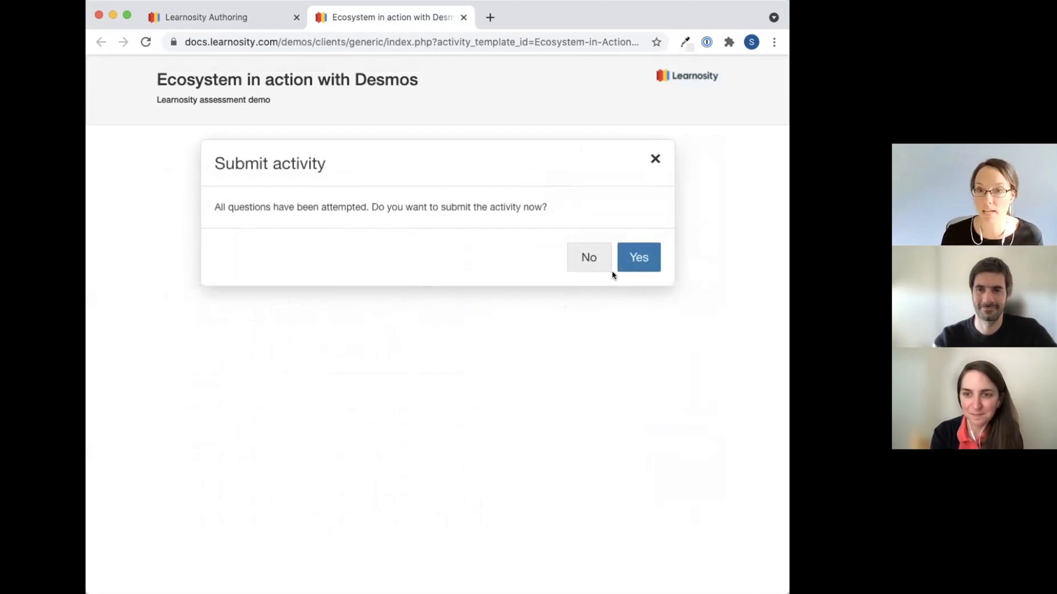
left_click(637, 256)
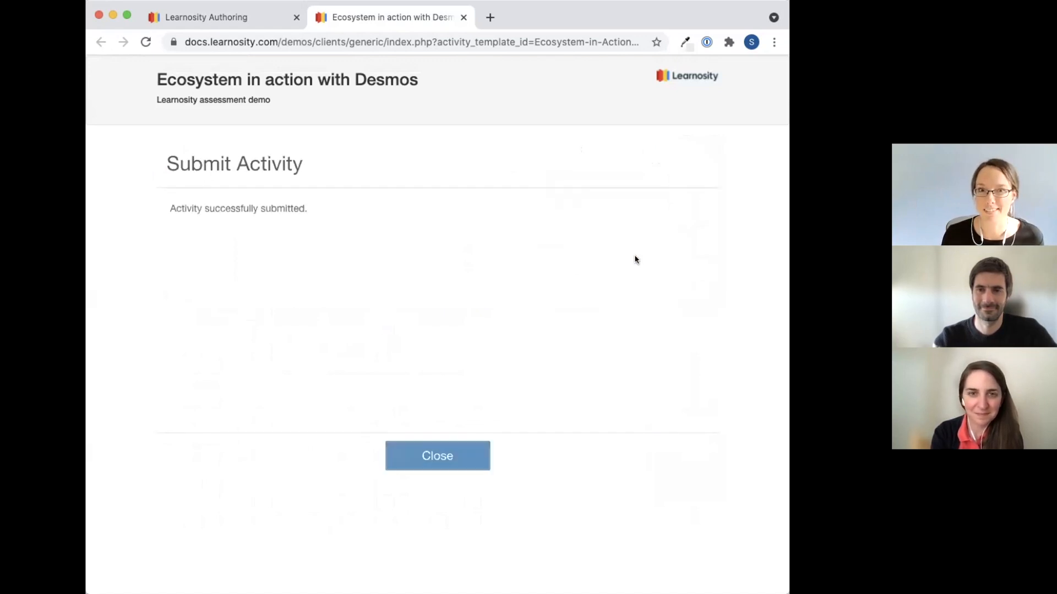
left_click(437, 456)
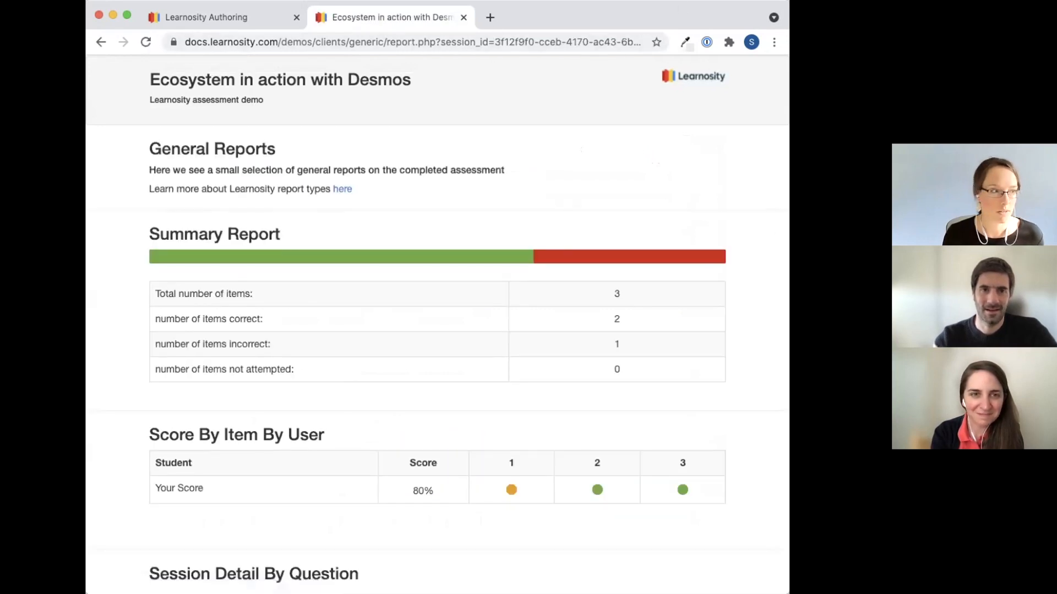
scroll("down", 3)
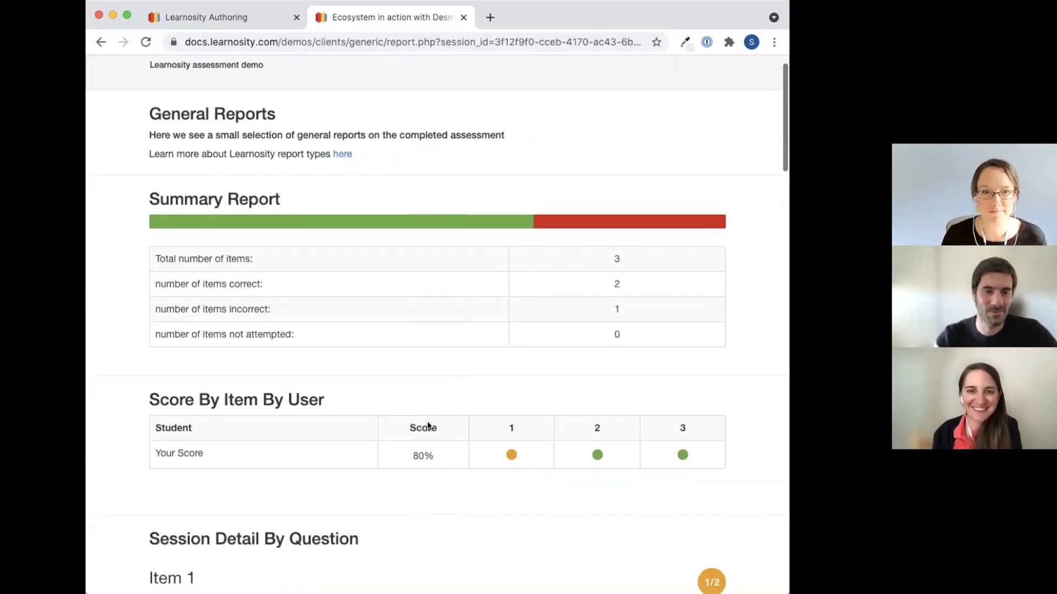
scroll("down", 3)
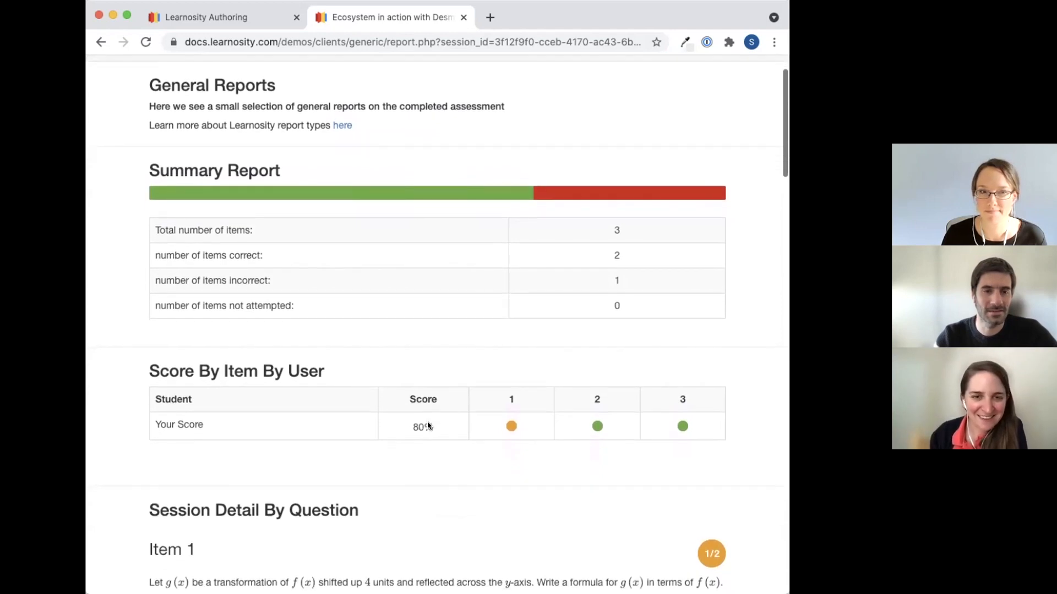
scroll("down", 3)
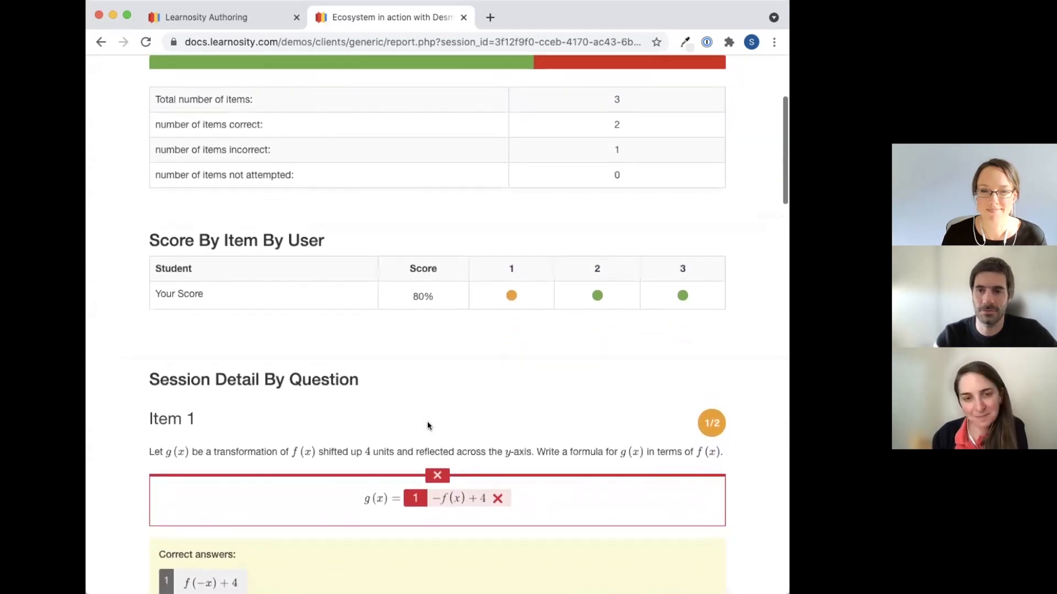
scroll("down", 3)
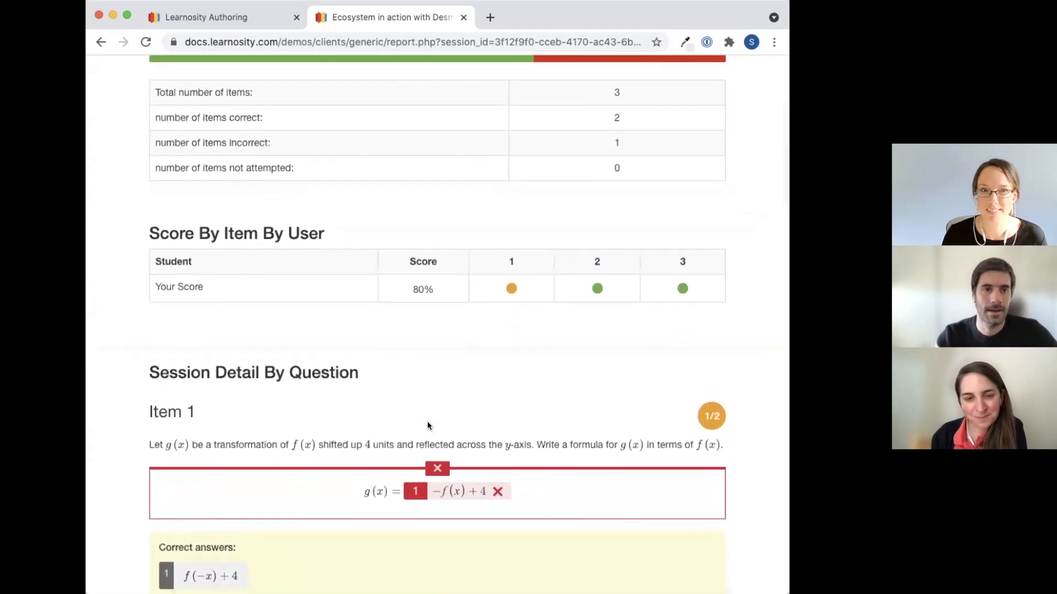
scroll("down", 3)
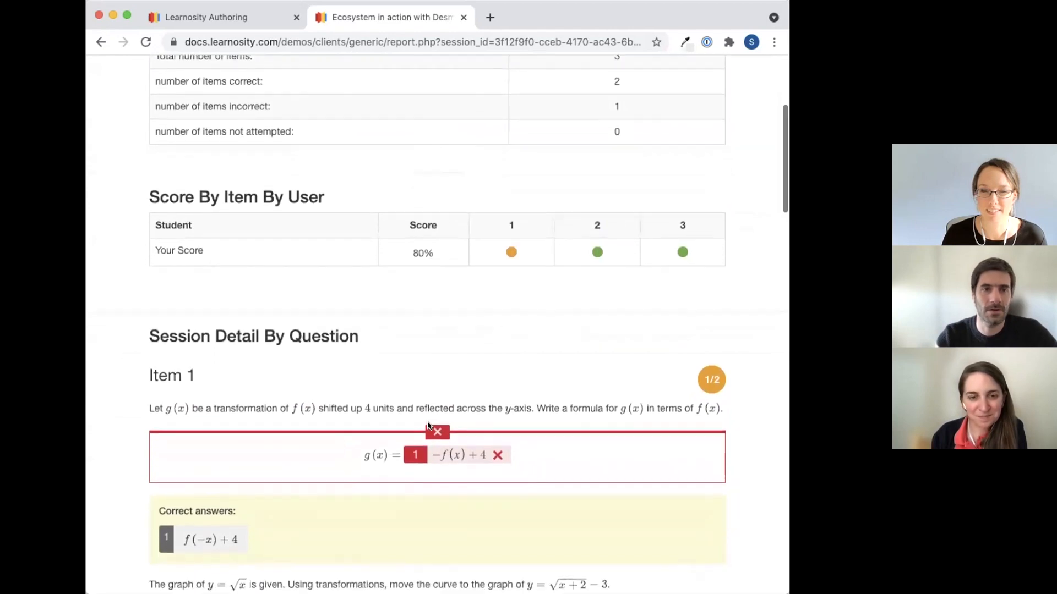
scroll("down", 3)
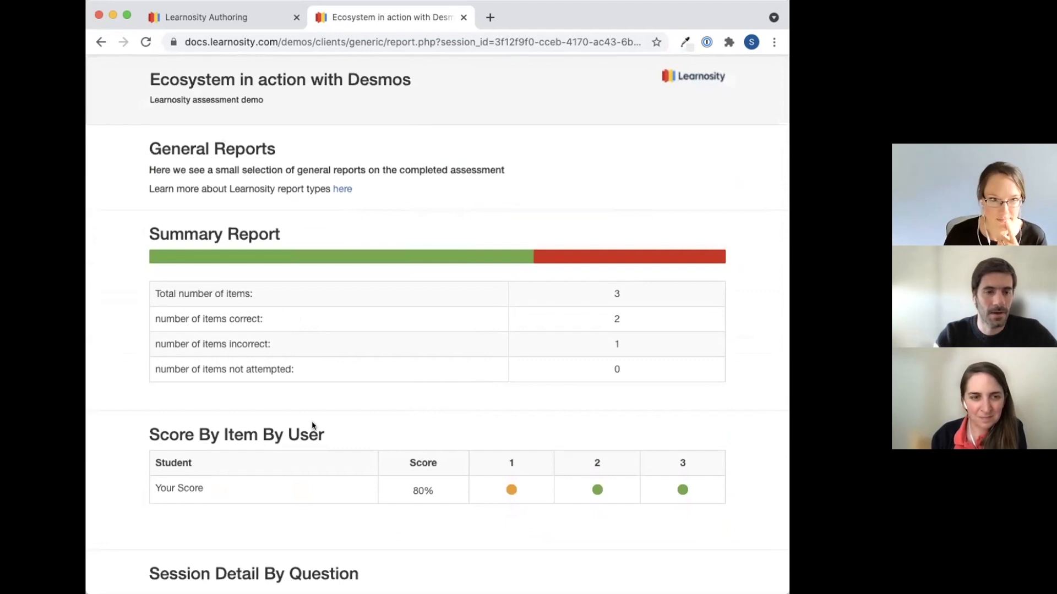
scroll("down", 3)
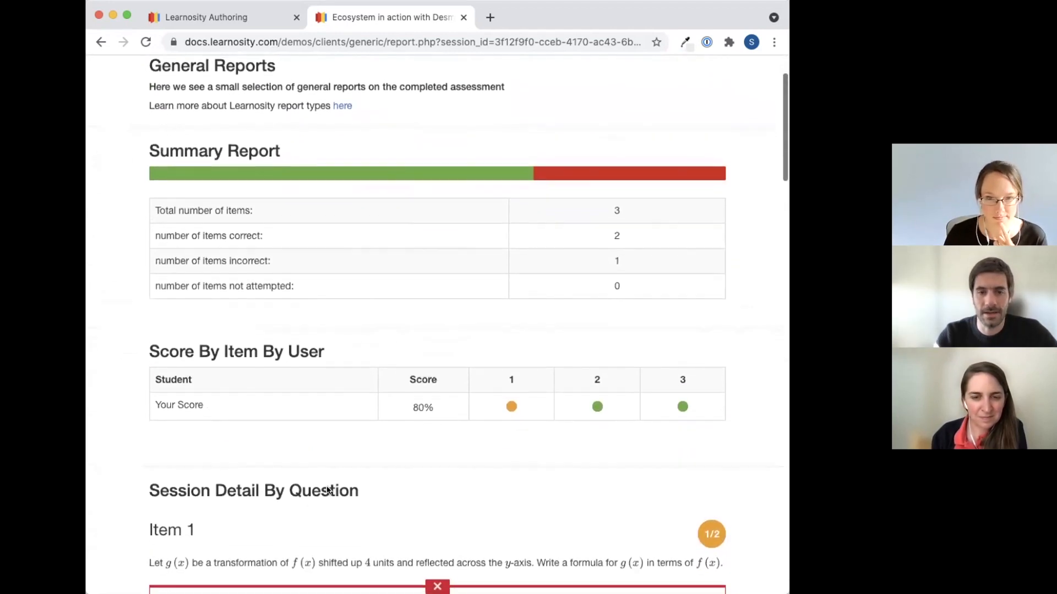
scroll("down", 3)
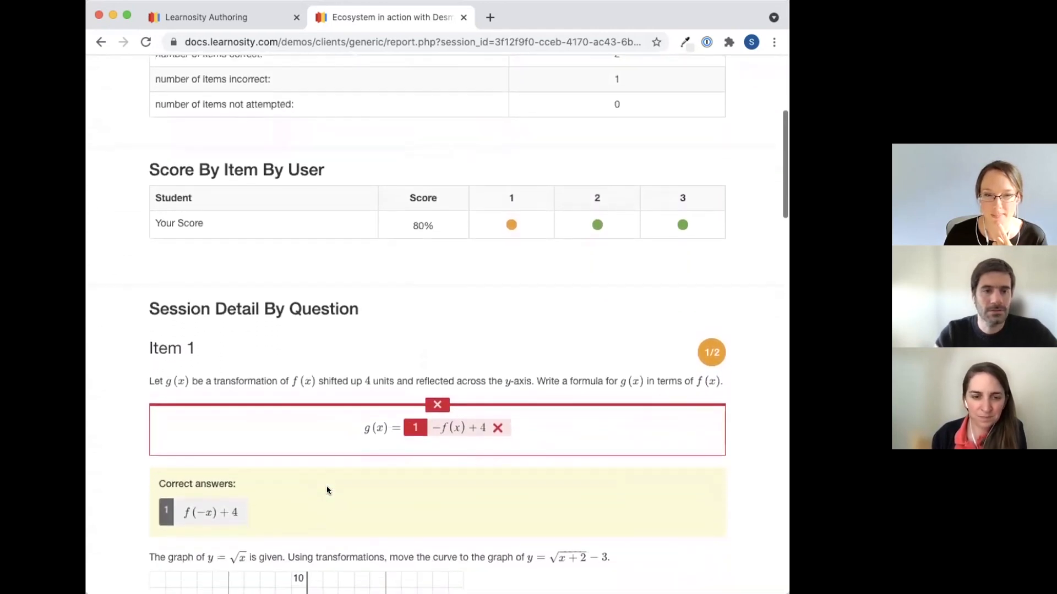
scroll("down", 3)
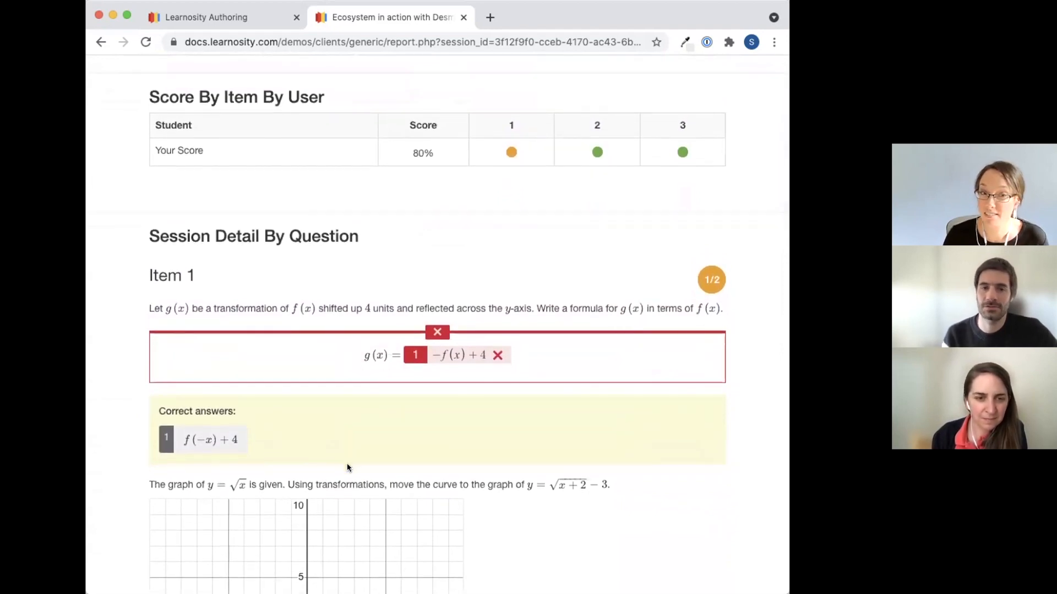
scroll("down", 3)
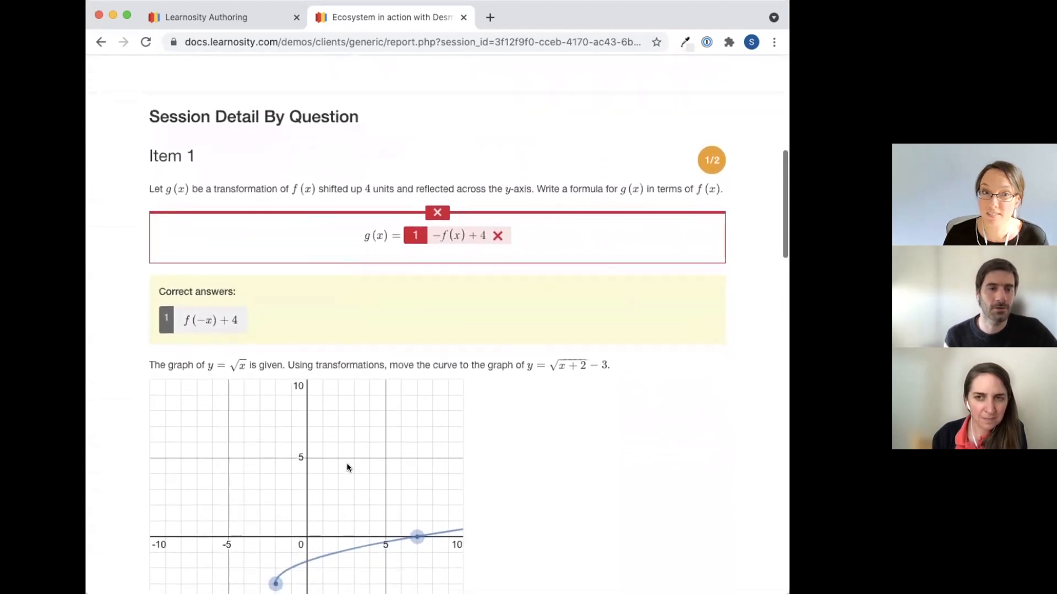
scroll("down", 3)
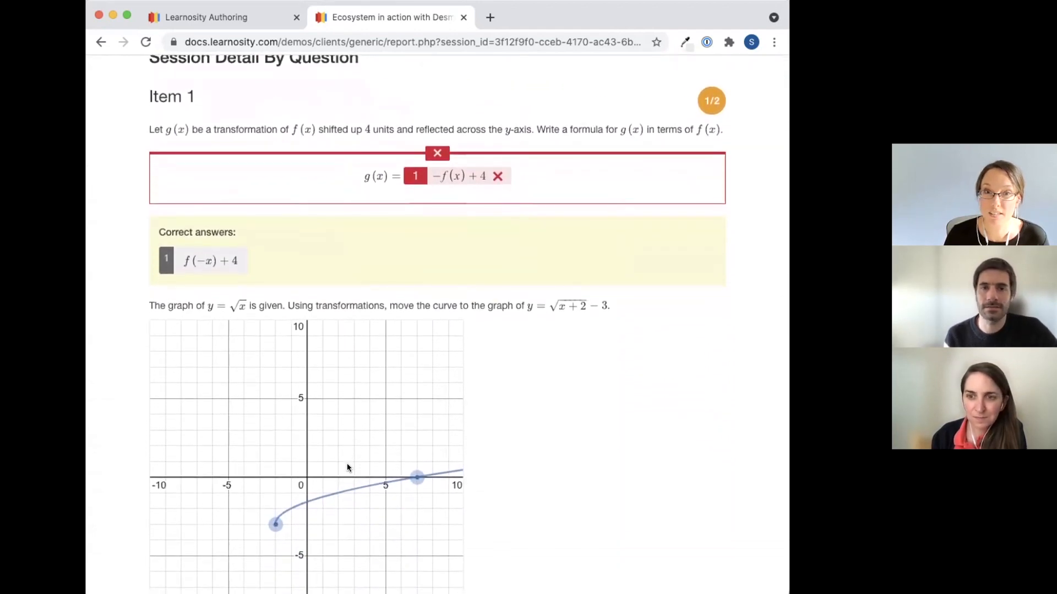
scroll("down", 3)
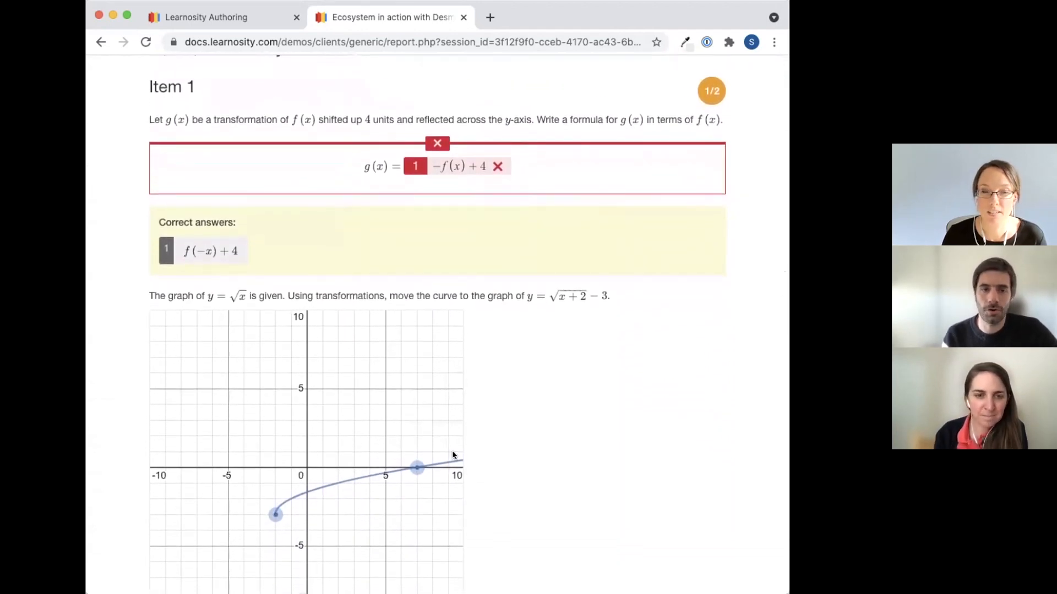
mouse_move(502, 410)
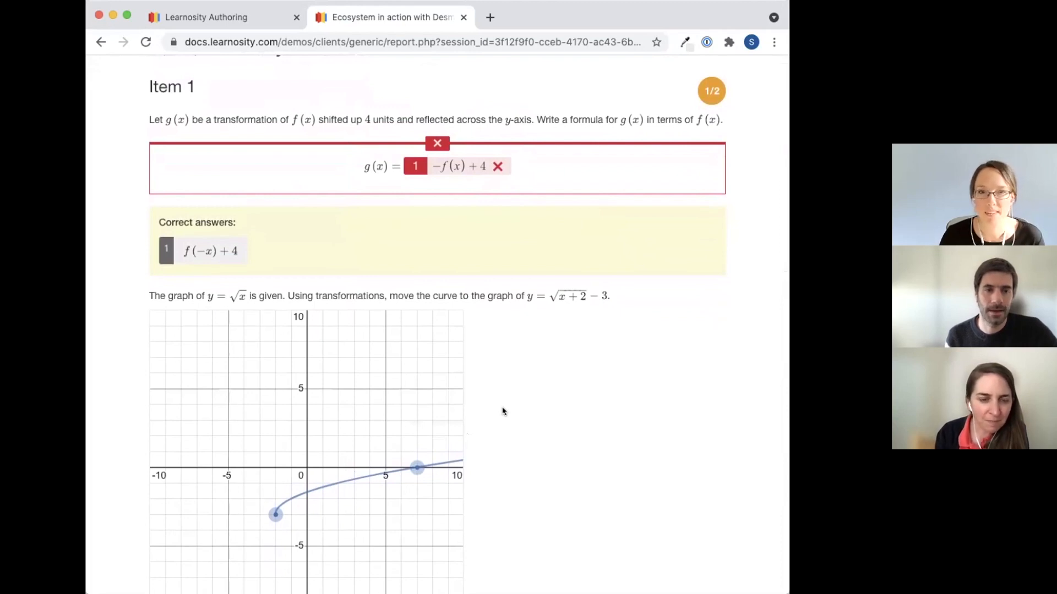
mouse_move(652, 404)
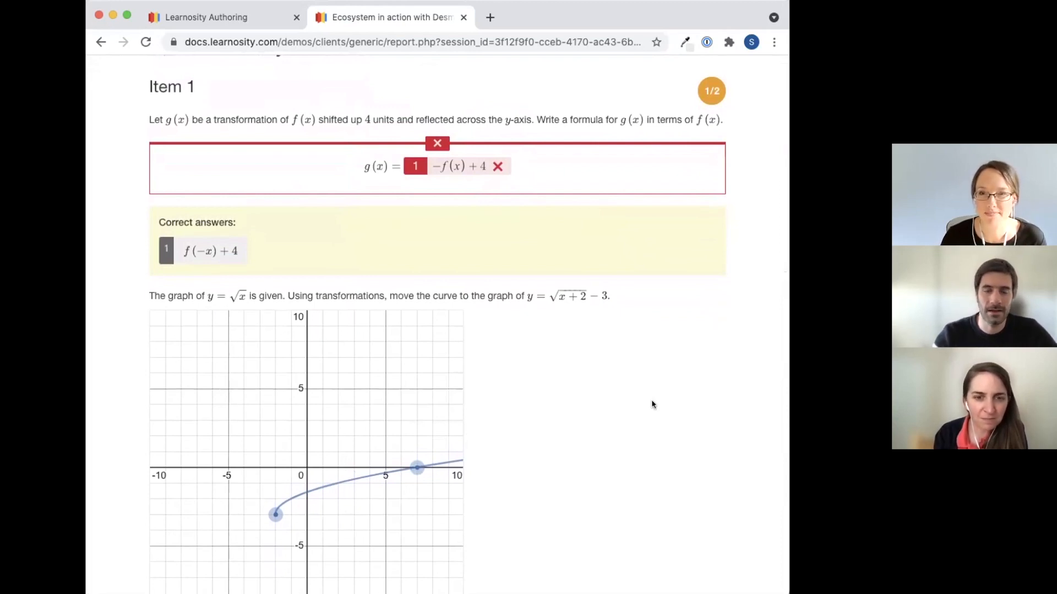
mouse_move(682, 410)
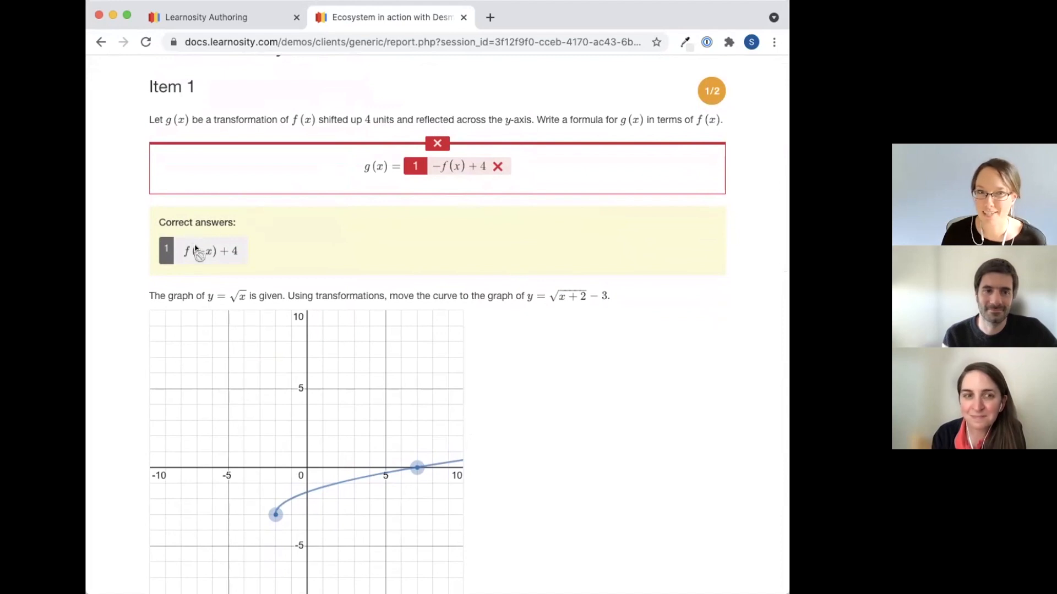
mouse_move(461, 169)
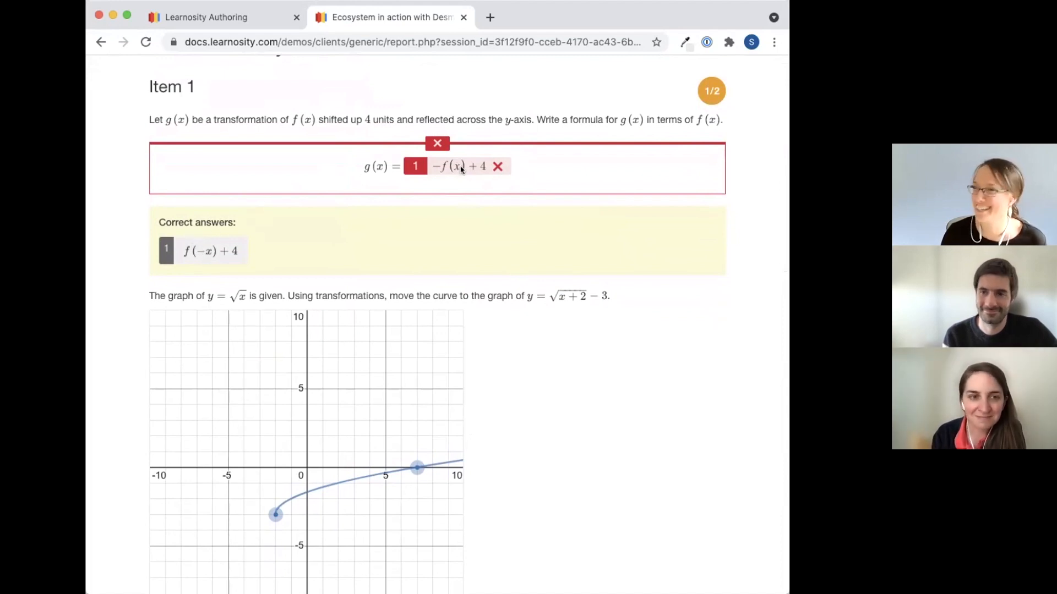
scroll("down", 3)
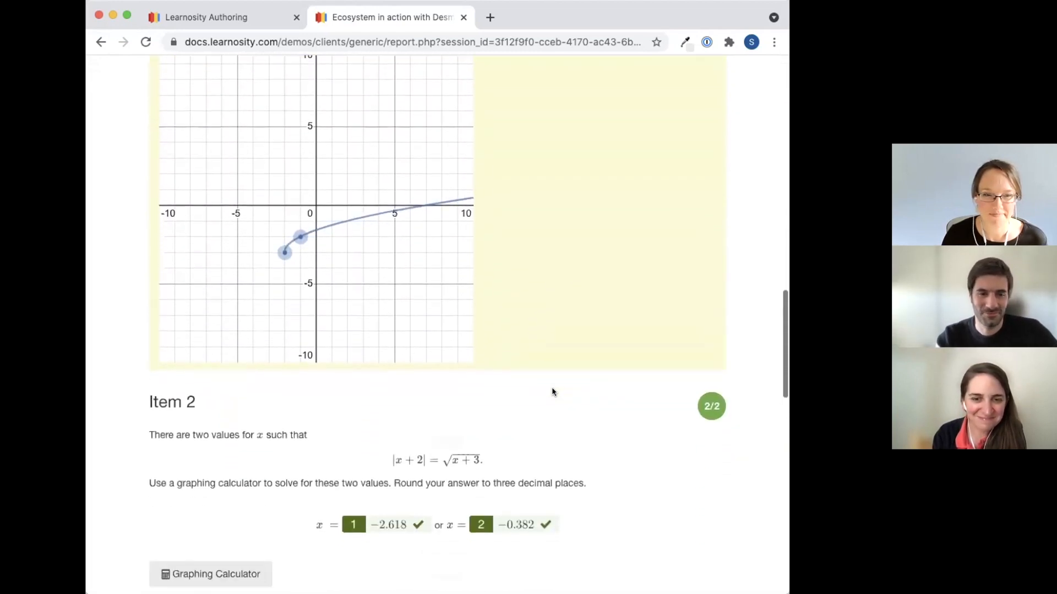
scroll("down", 3)
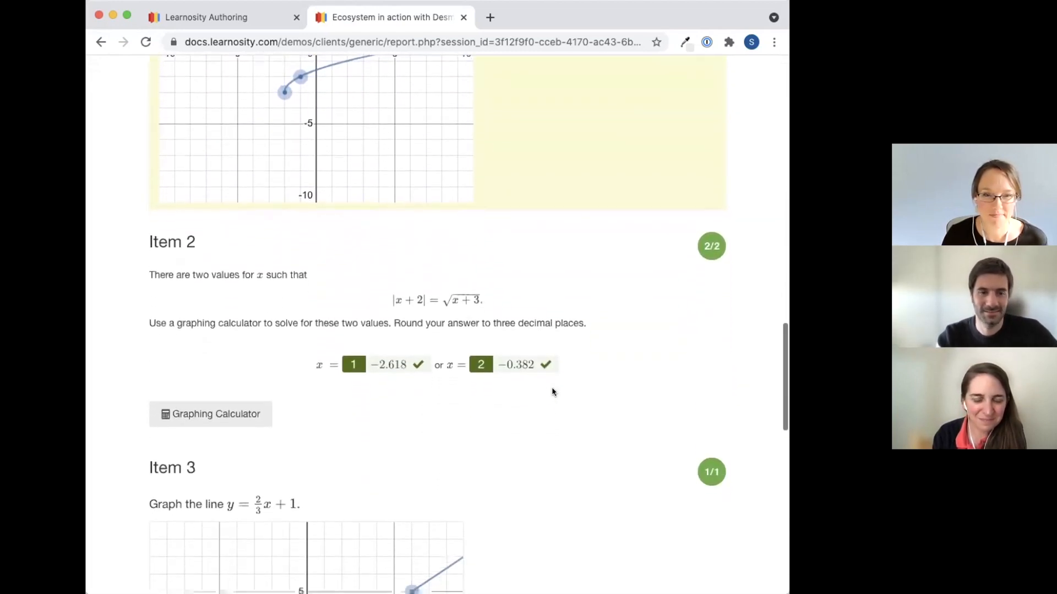
scroll("down", 3)
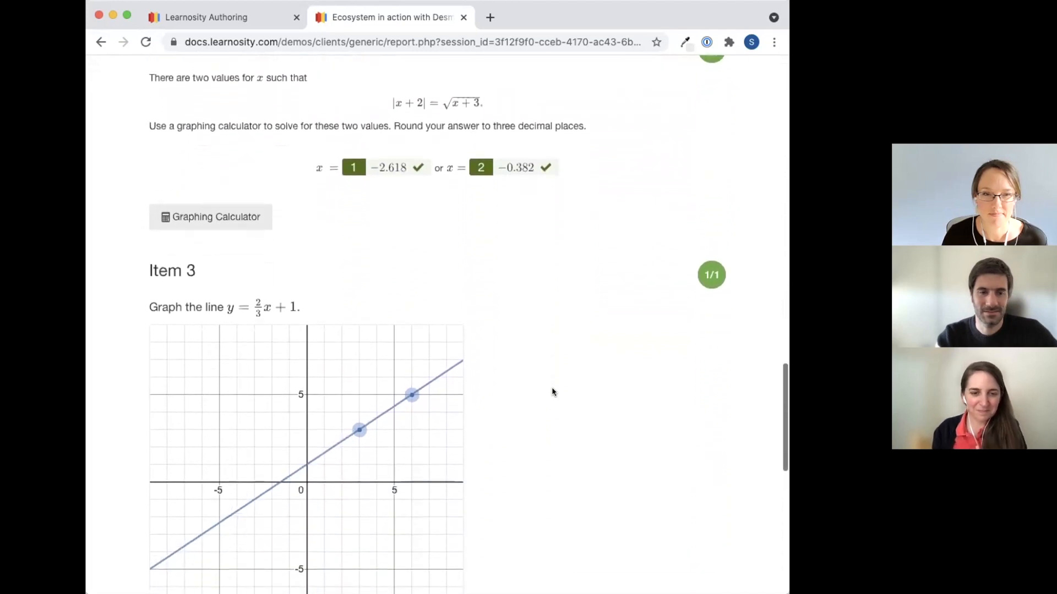
scroll("down", 3)
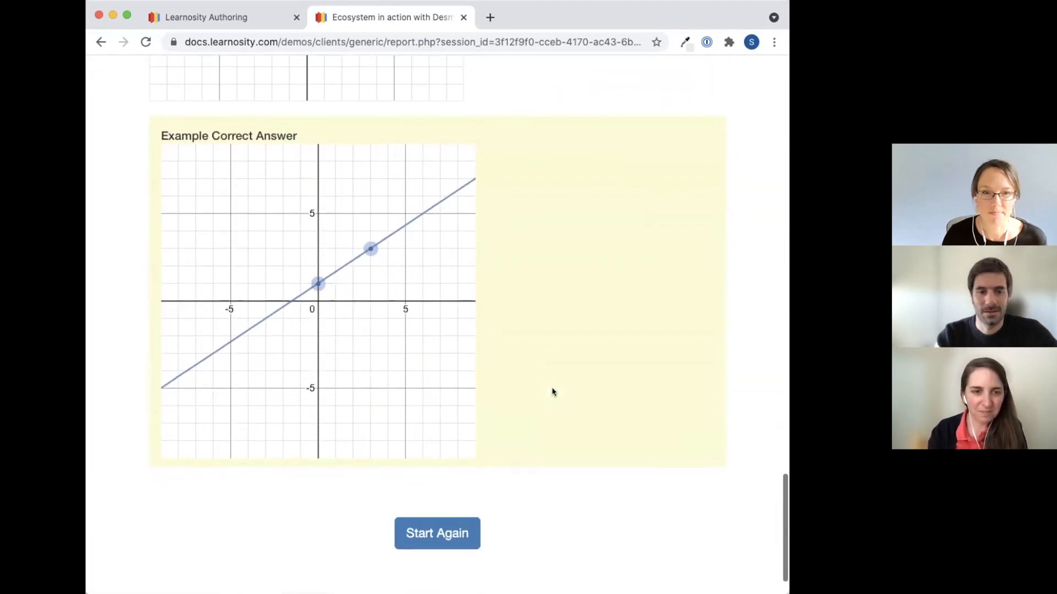